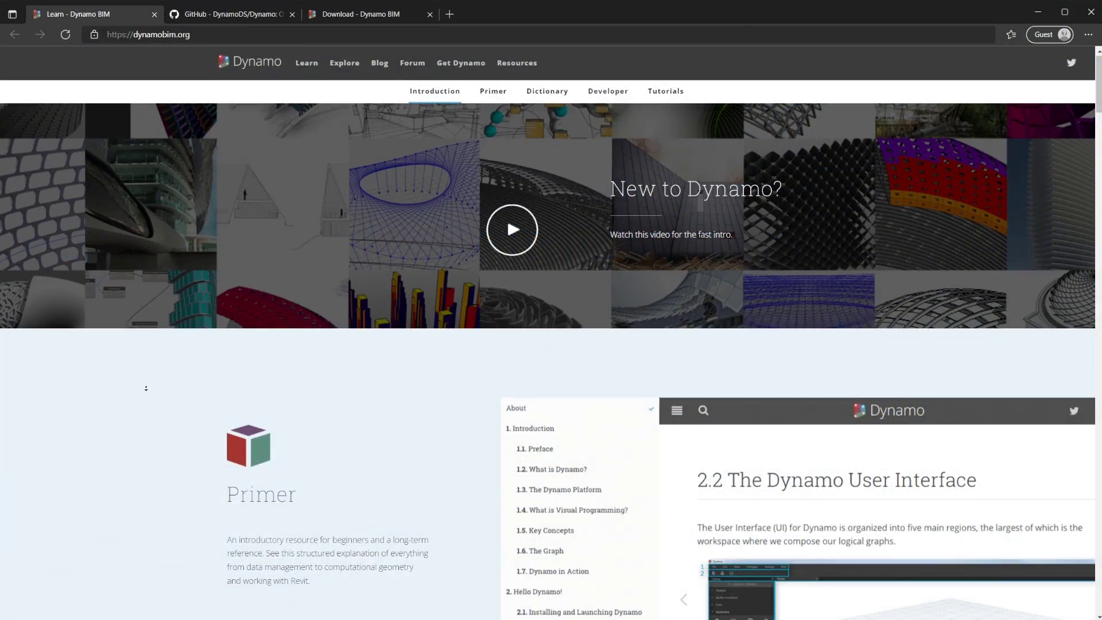
# Step: Browse the DynamoDS/Dynamo GitHub repository's file list down to the README
pyautogui.scroll(-3)
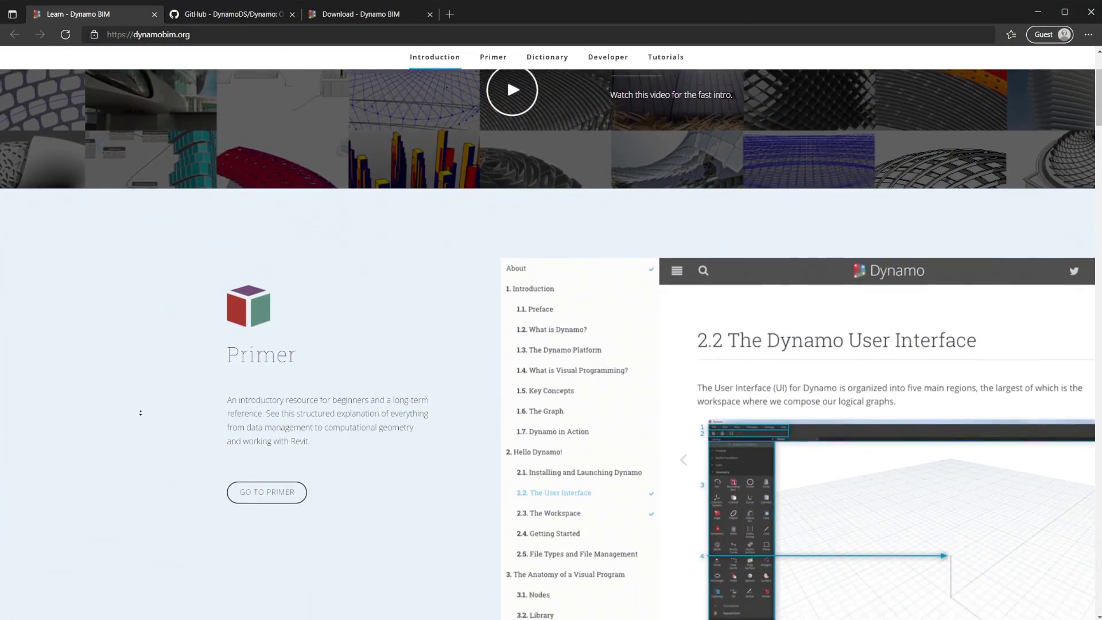
pyautogui.scroll(-3)
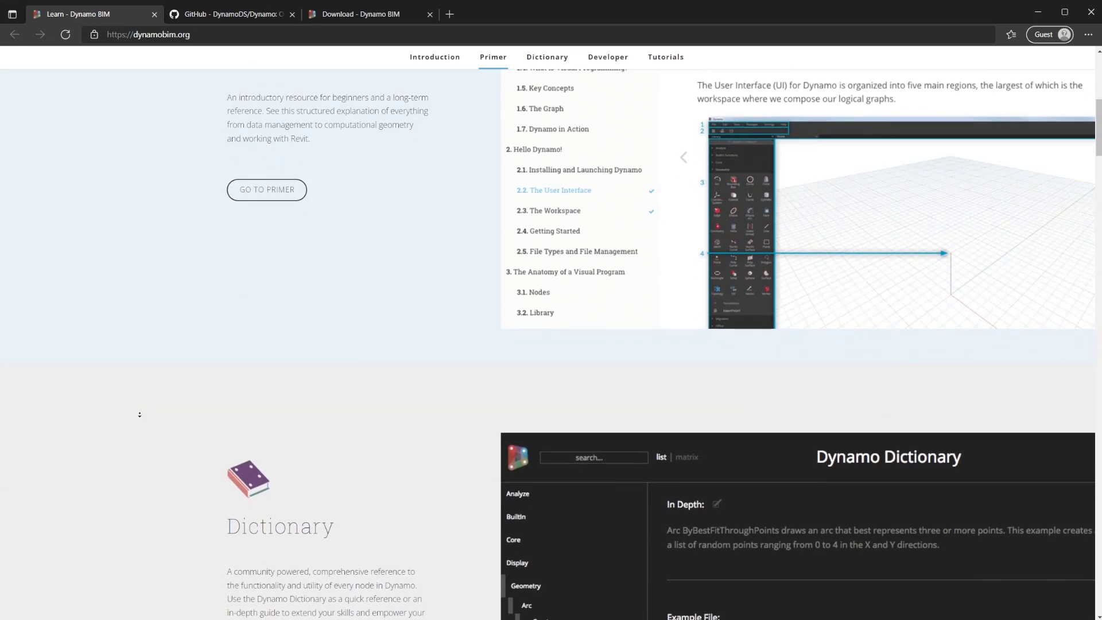
pyautogui.scroll(-3)
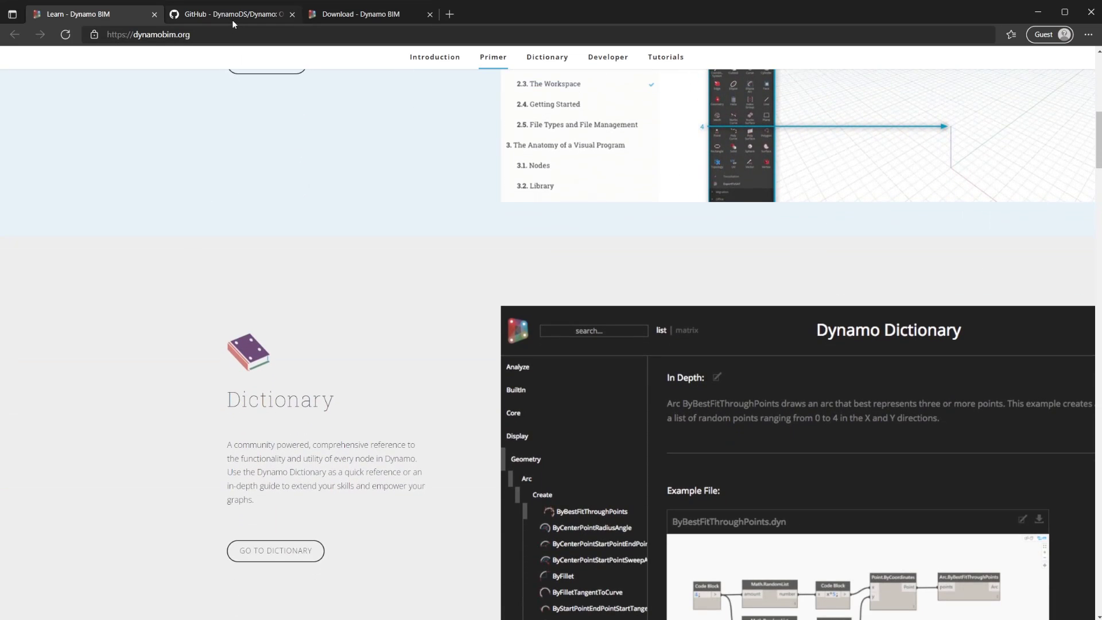
pyautogui.click(232, 14)
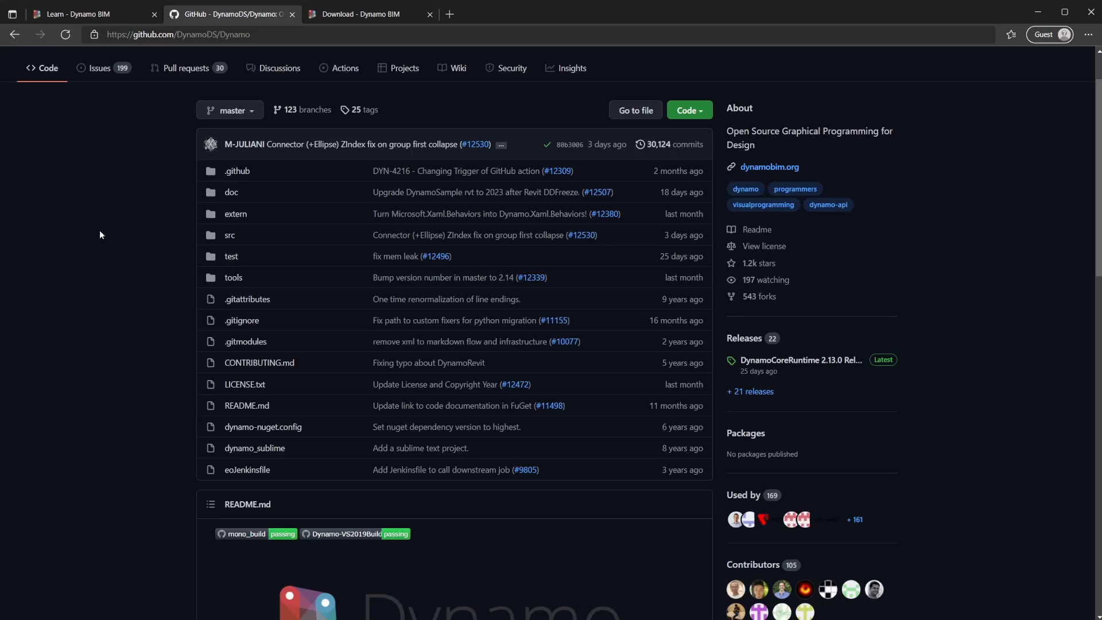
pyautogui.scroll(-3)
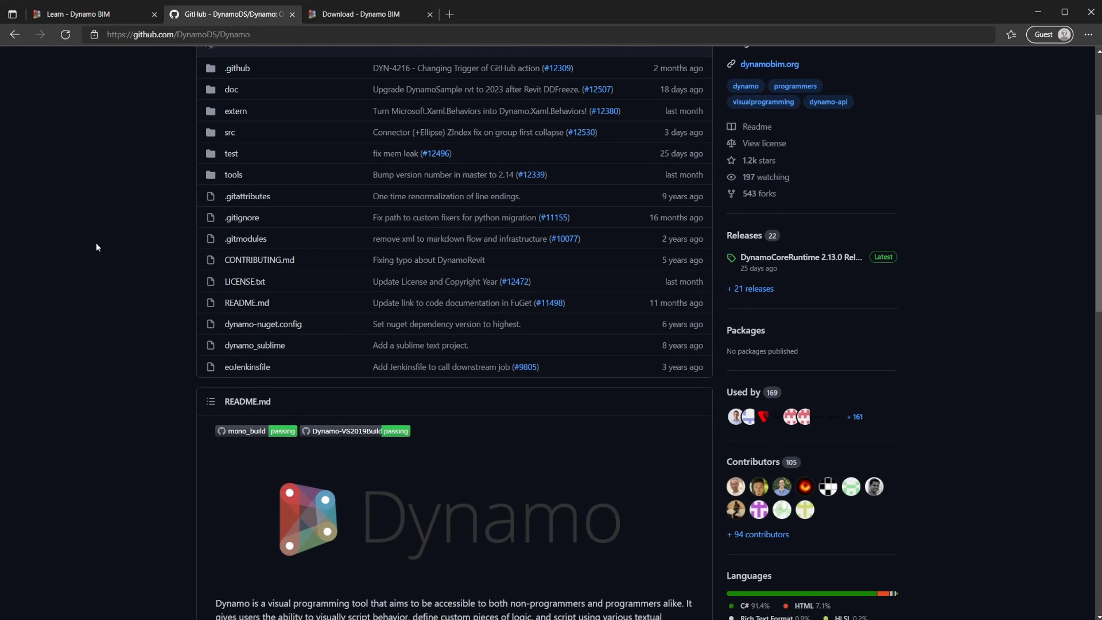
pyautogui.scroll(-3)
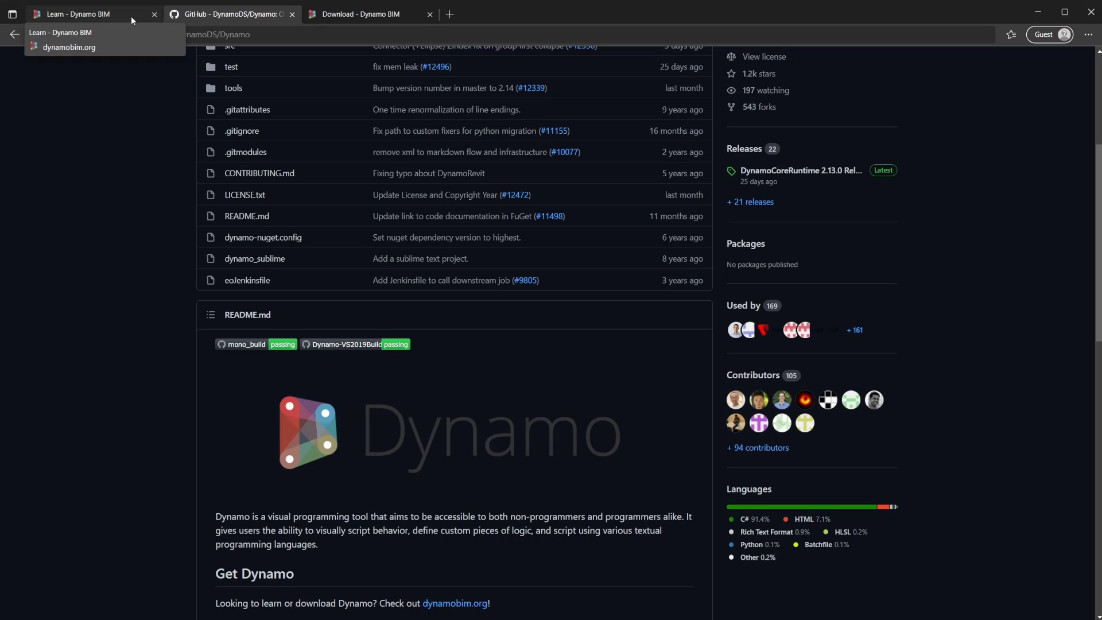
pyautogui.moveTo(369, 14)
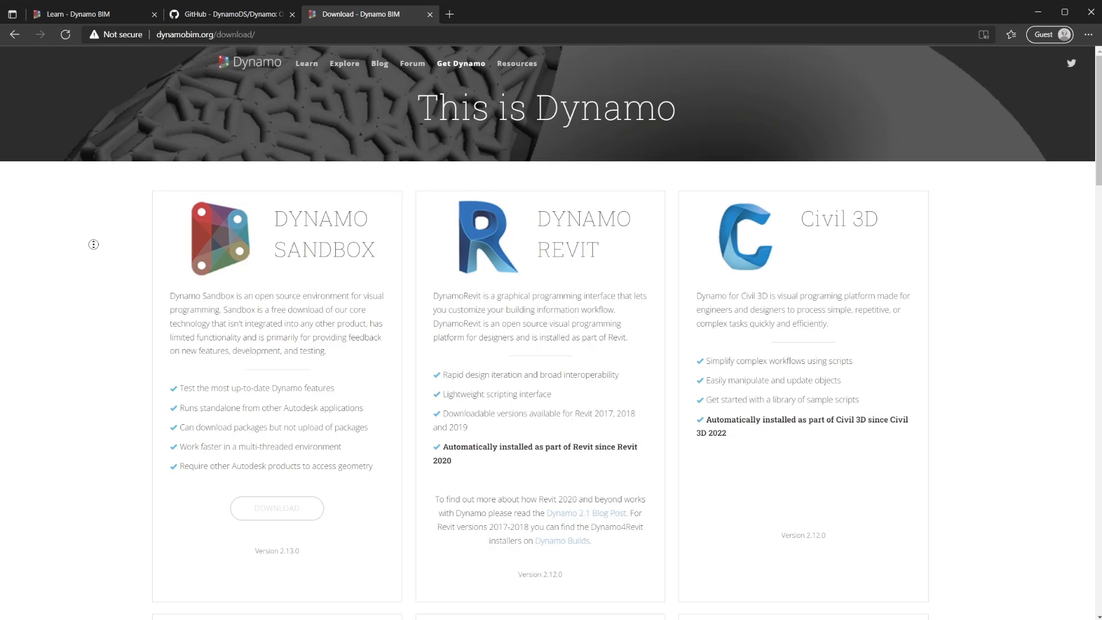
# Step: Scroll the Dynamo Download page through every product card to 'More coming soon!'
pyautogui.scroll(-3)
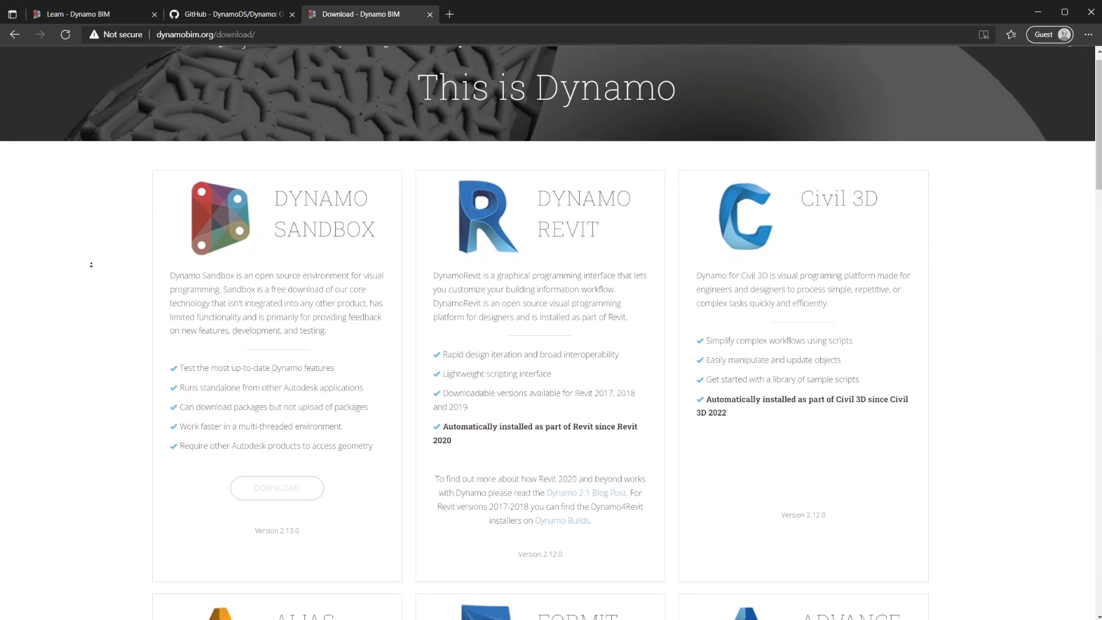
pyautogui.scroll(-3)
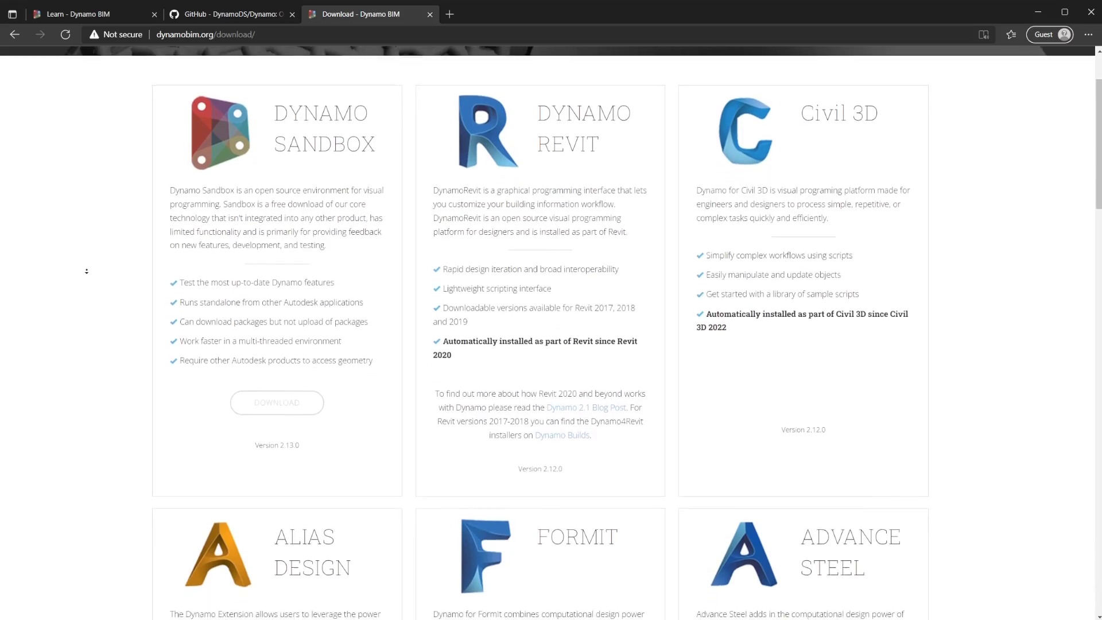
pyautogui.scroll(-3)
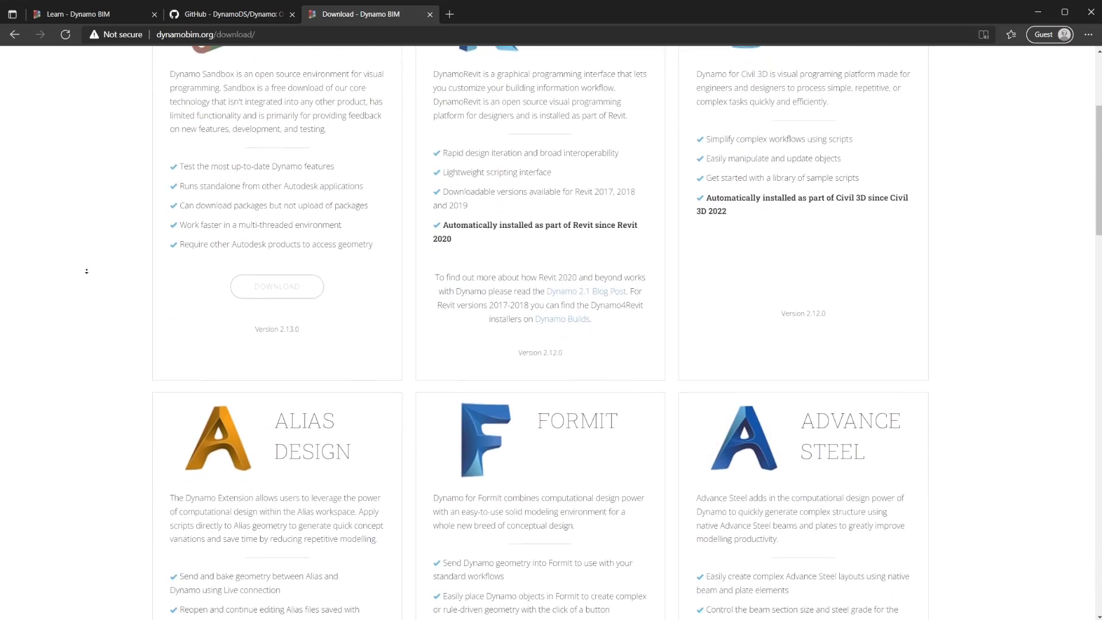
pyautogui.scroll(-3)
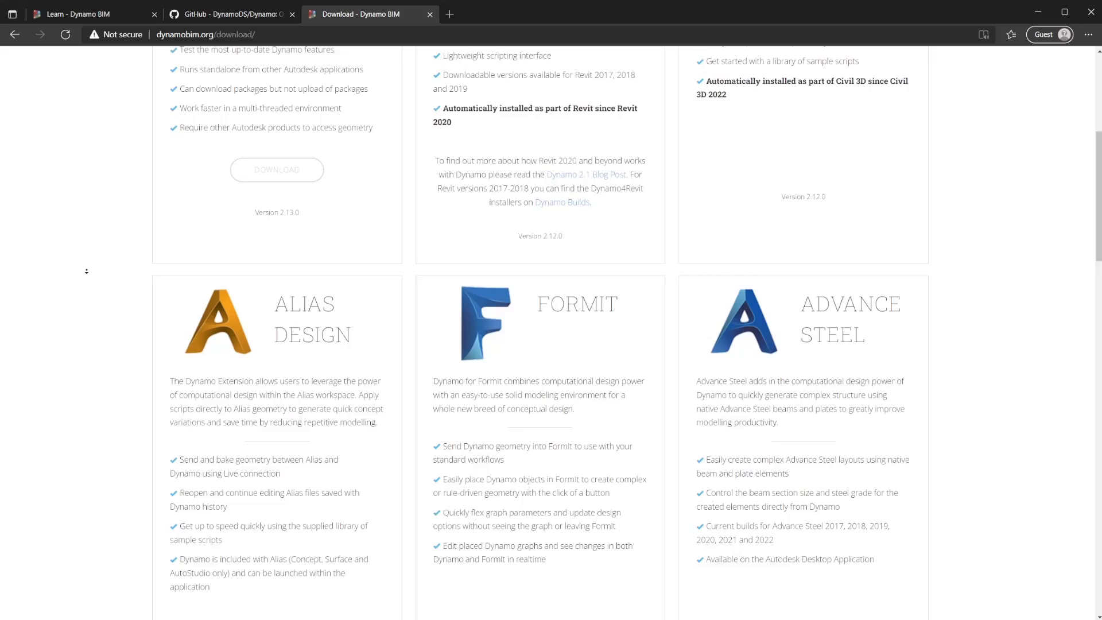
pyautogui.scroll(-3)
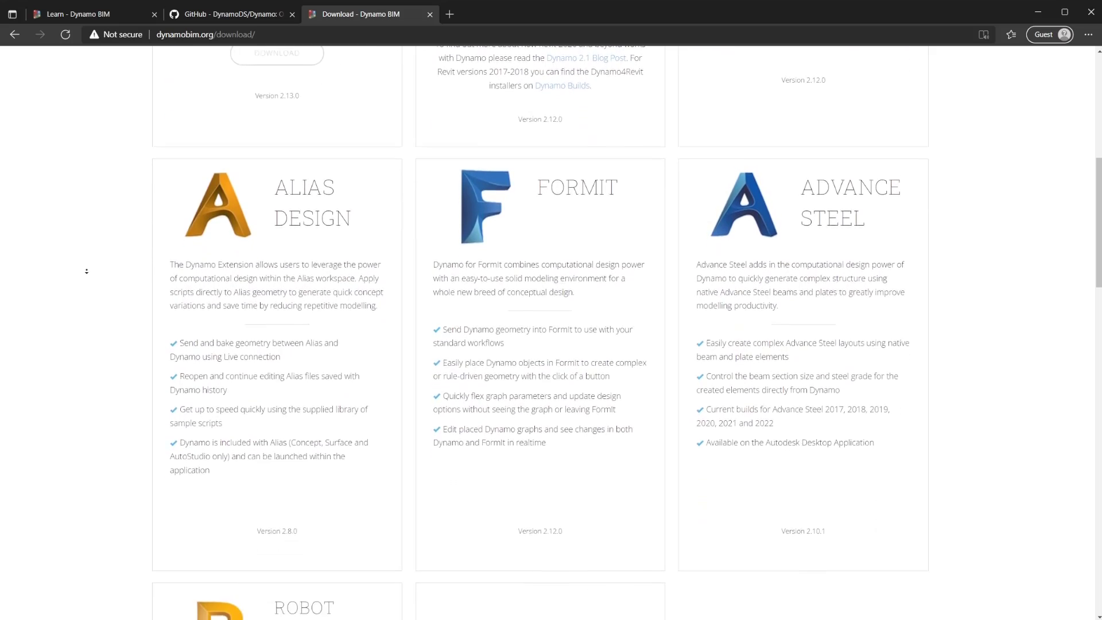
pyautogui.scroll(-3)
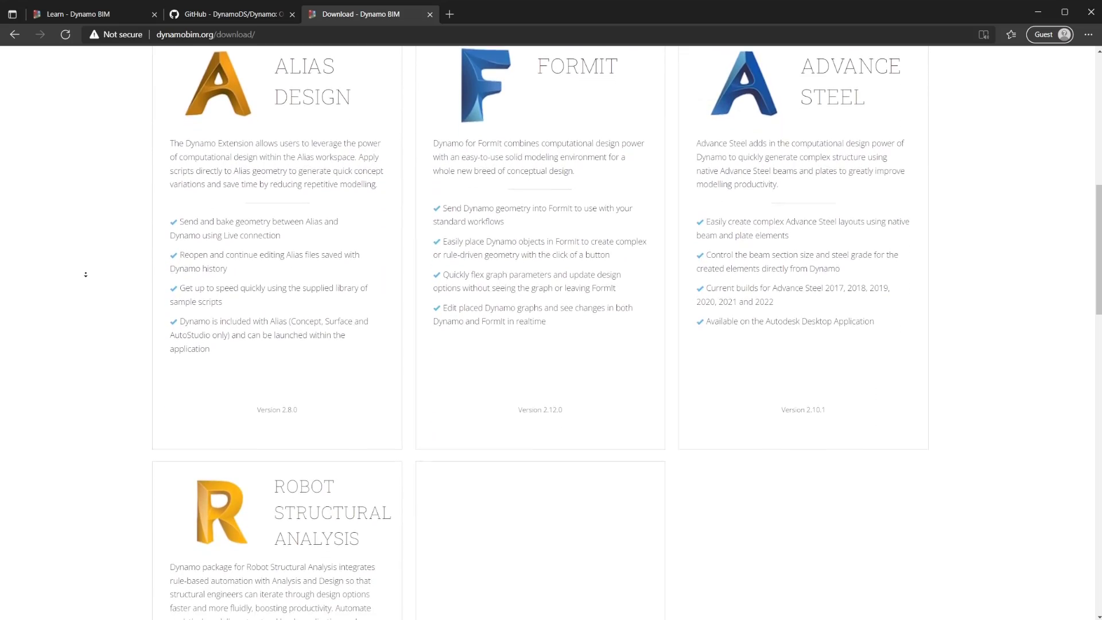
pyautogui.scroll(-3)
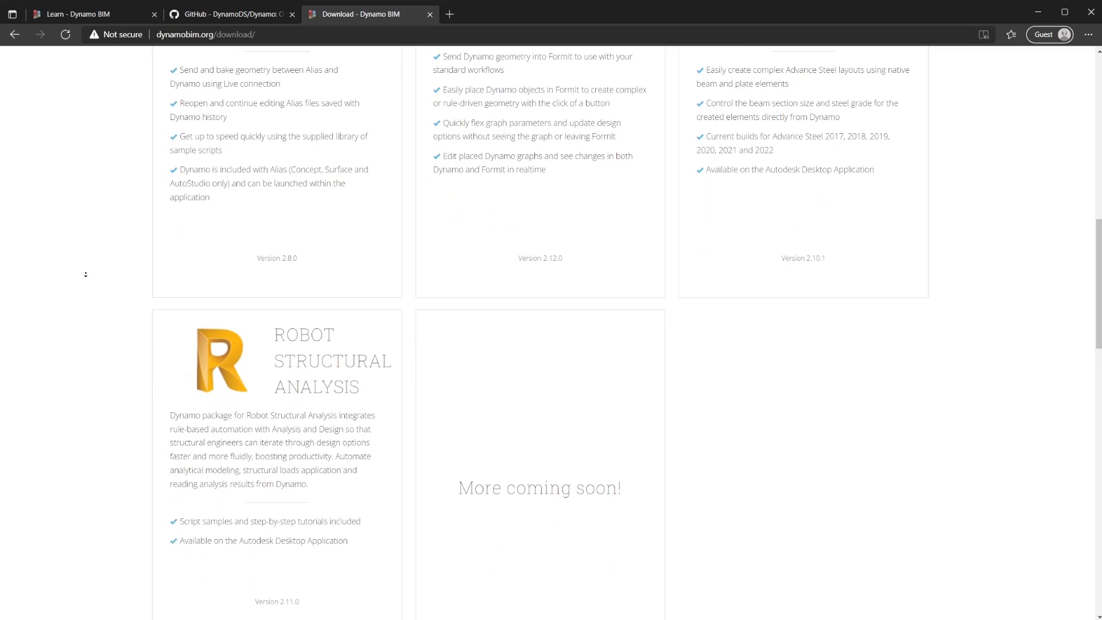
pyautogui.scroll(-3)
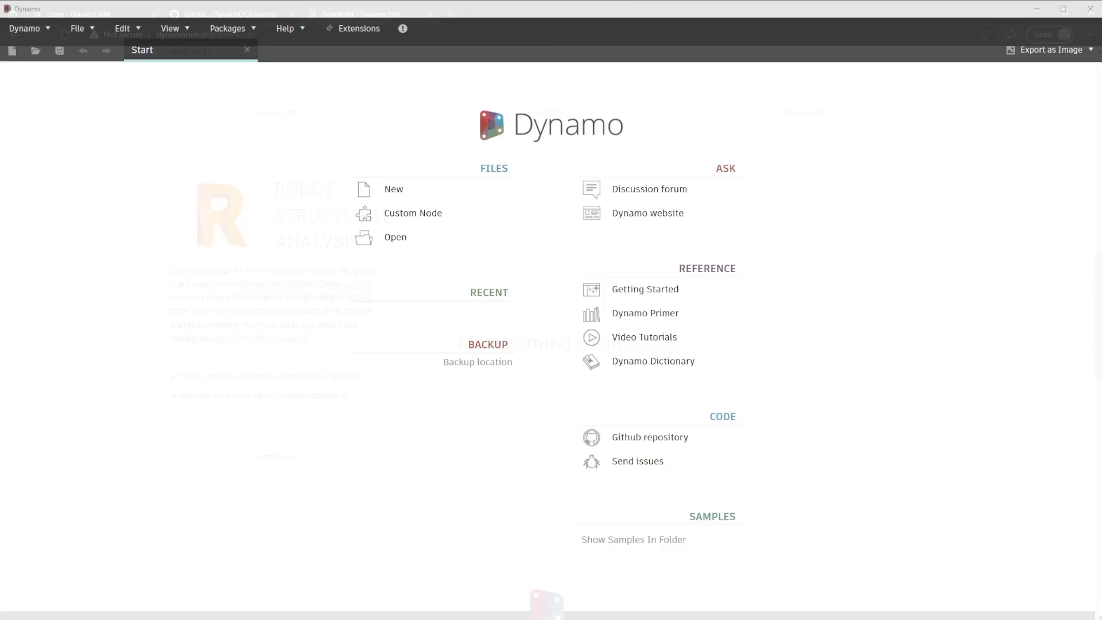
pyautogui.click(25, 28)
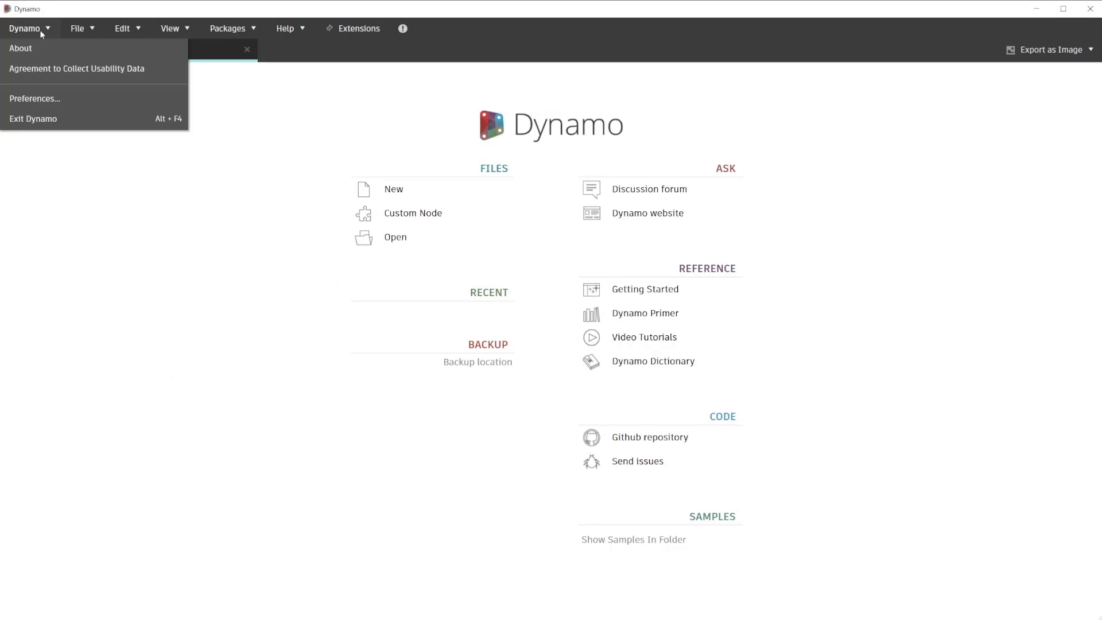
pyautogui.click(21, 48)
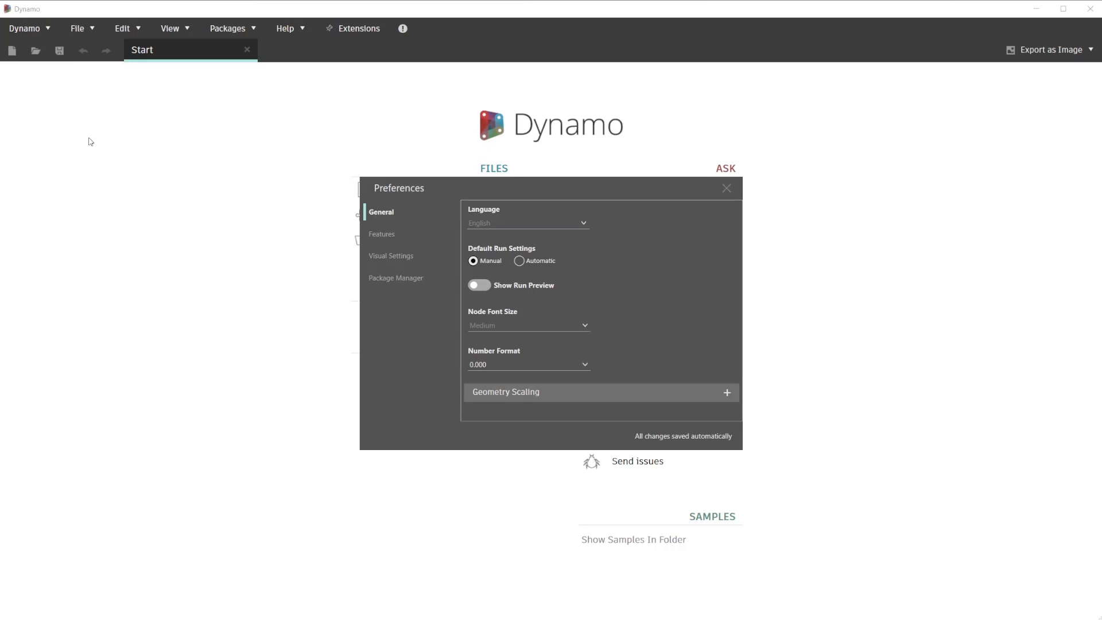
pyautogui.moveTo(296, 229)
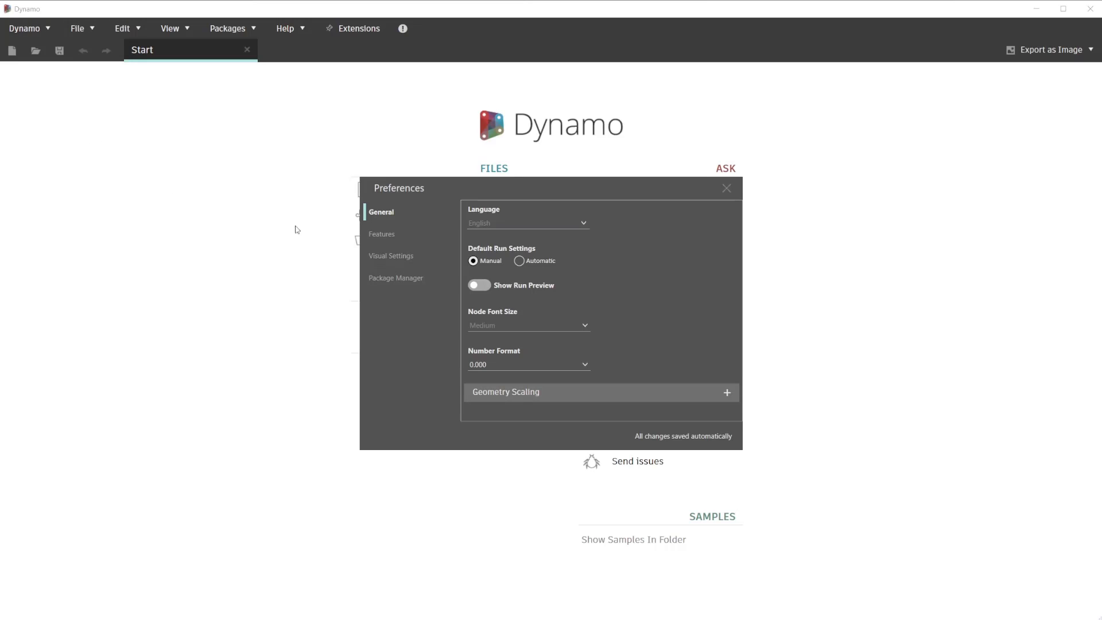
pyautogui.click(382, 234)
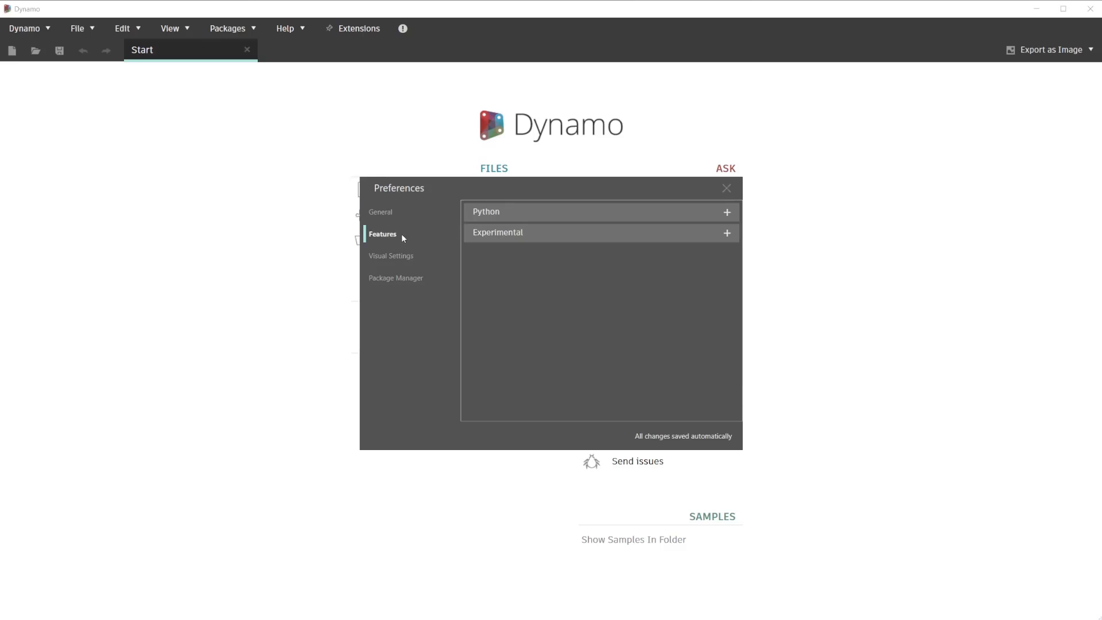
pyautogui.click(392, 255)
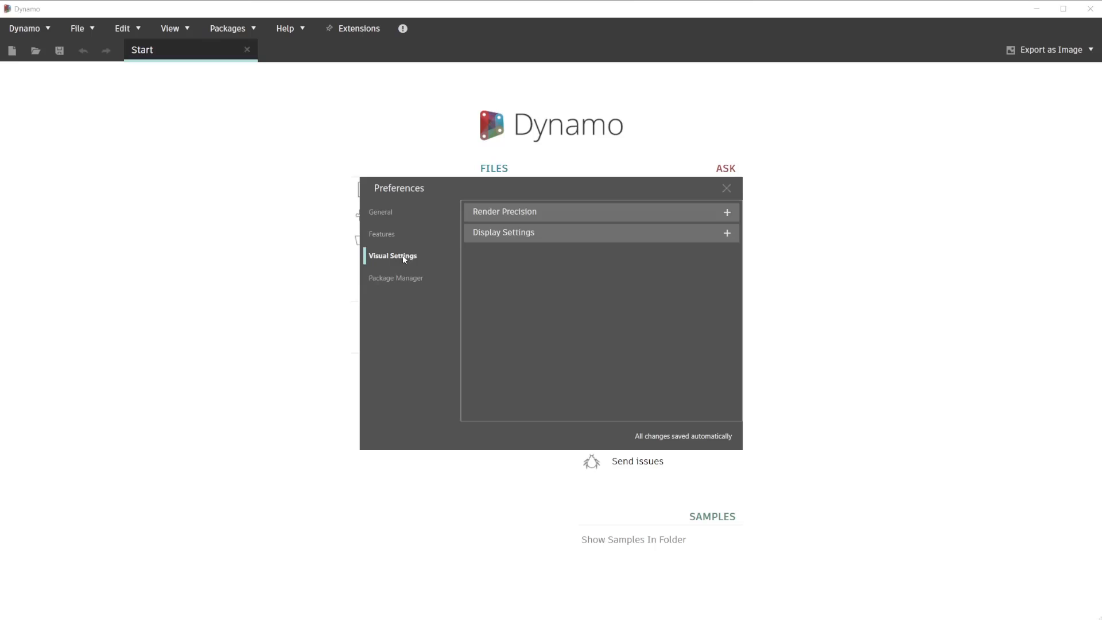
pyautogui.click(395, 278)
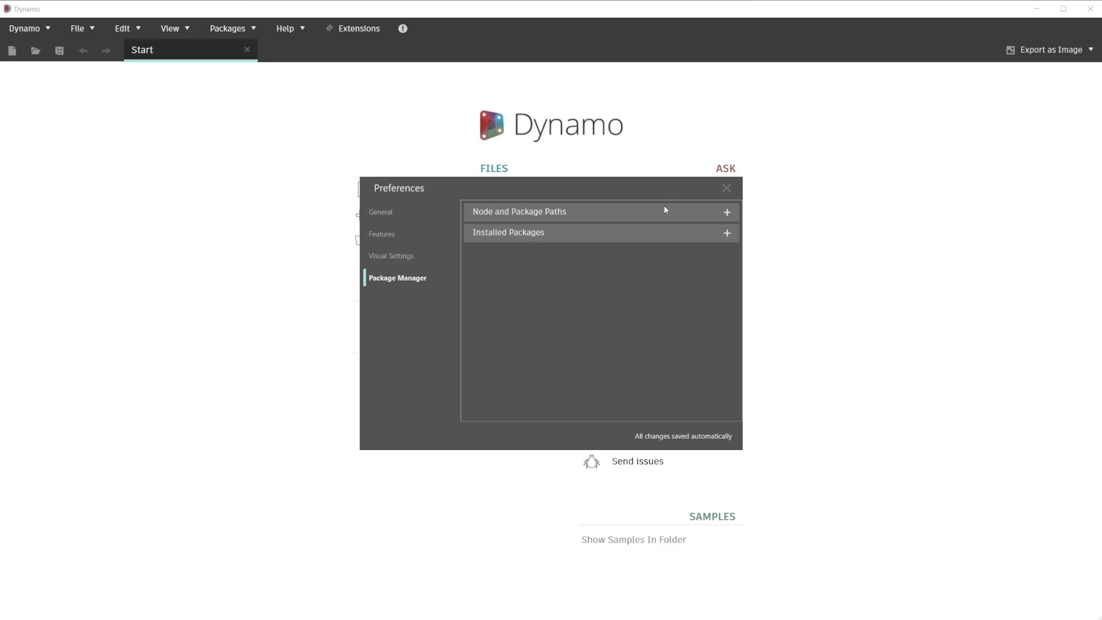
pyautogui.click(726, 188)
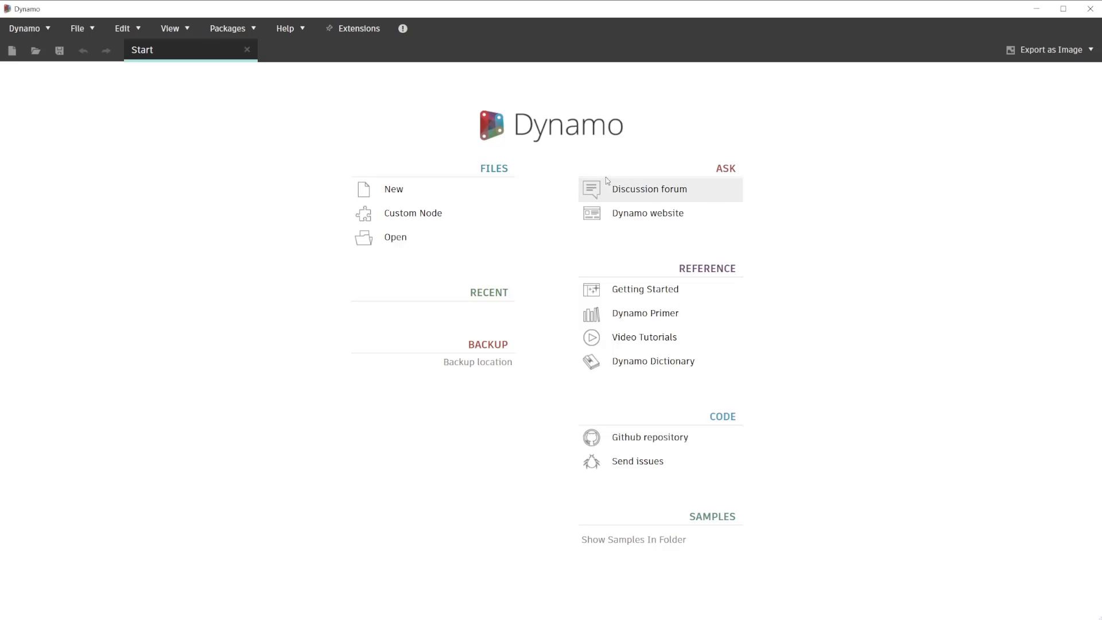
# Step: Show the File menu commands and its Export submenu
pyautogui.click(77, 28)
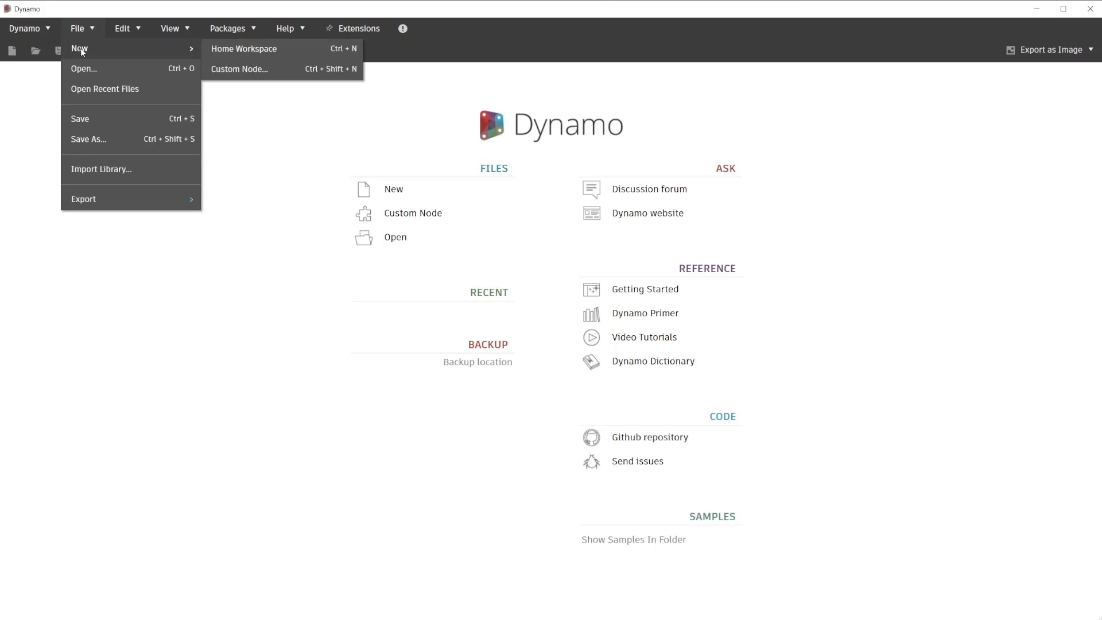
pyautogui.moveTo(83, 68)
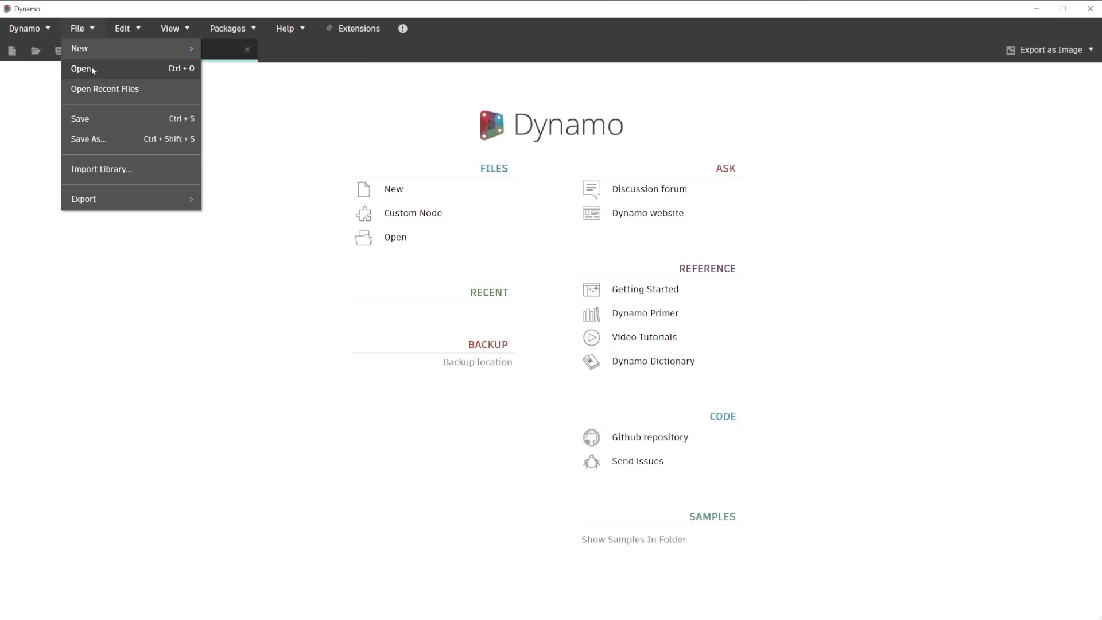
pyautogui.moveTo(97, 88)
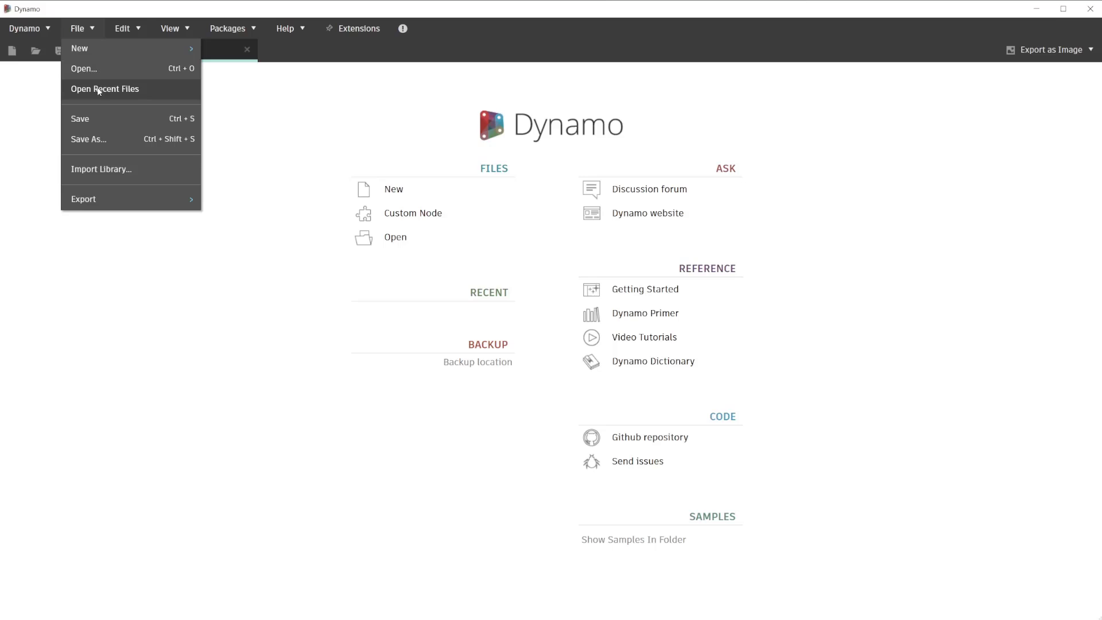
pyautogui.moveTo(103, 119)
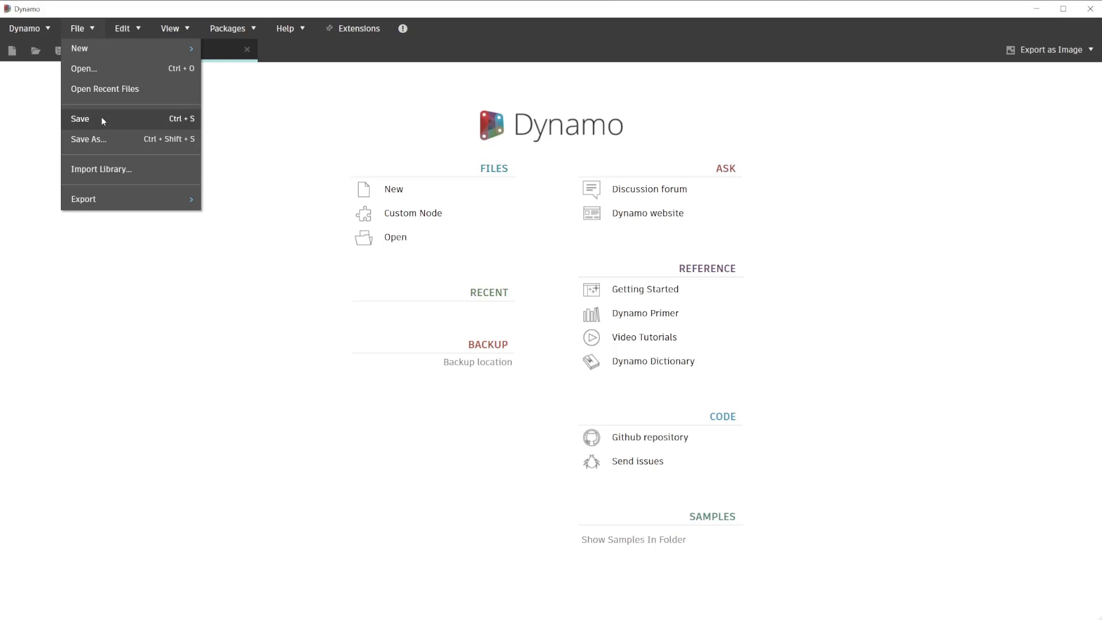
pyautogui.moveTo(107, 142)
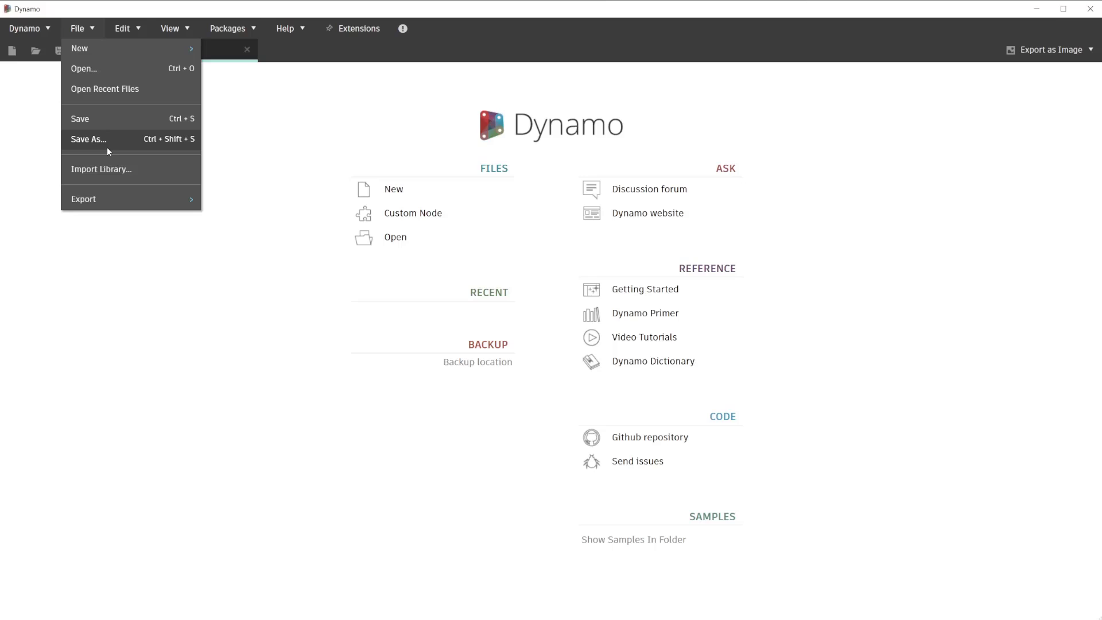
pyautogui.moveTo(120, 200)
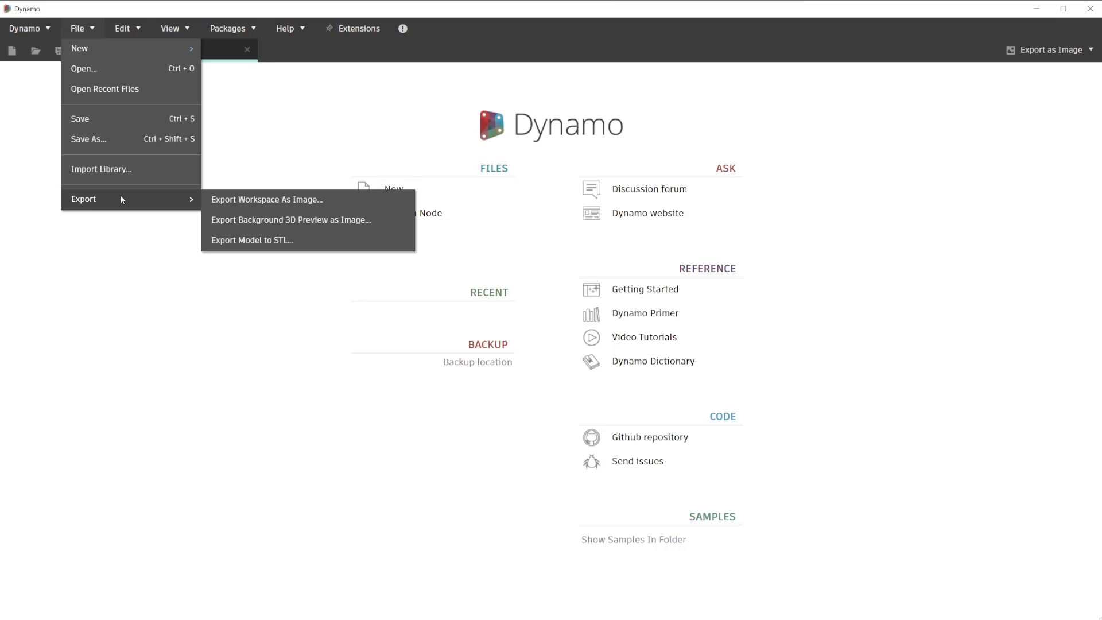
# Step: Review the Edit menu's Align Selection options, then bring up the View menu
pyautogui.click(122, 28)
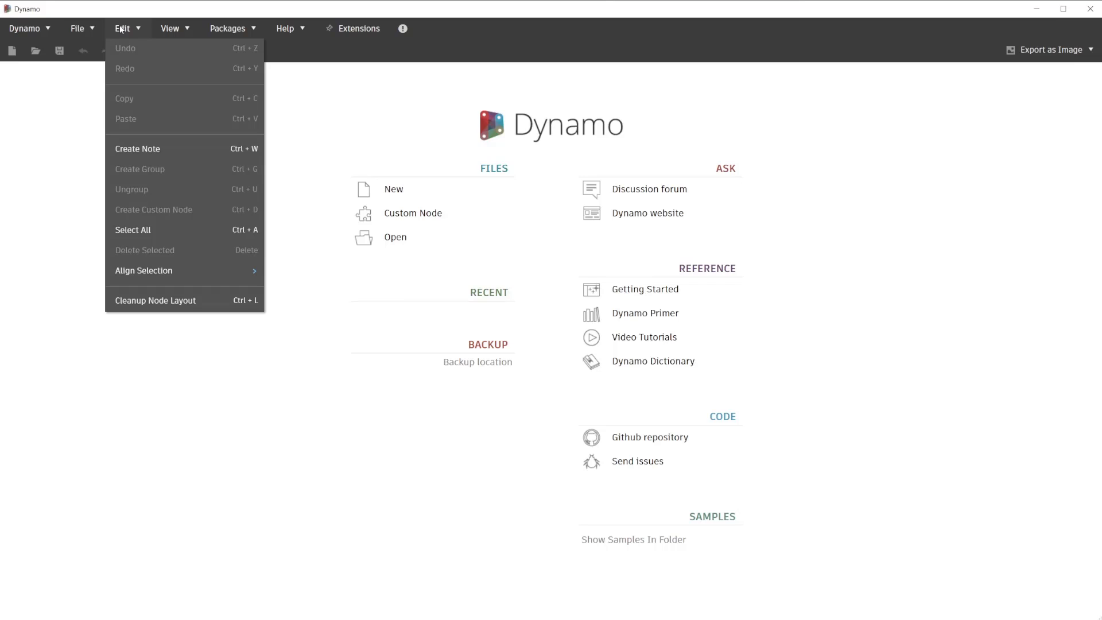
pyautogui.moveTo(141, 120)
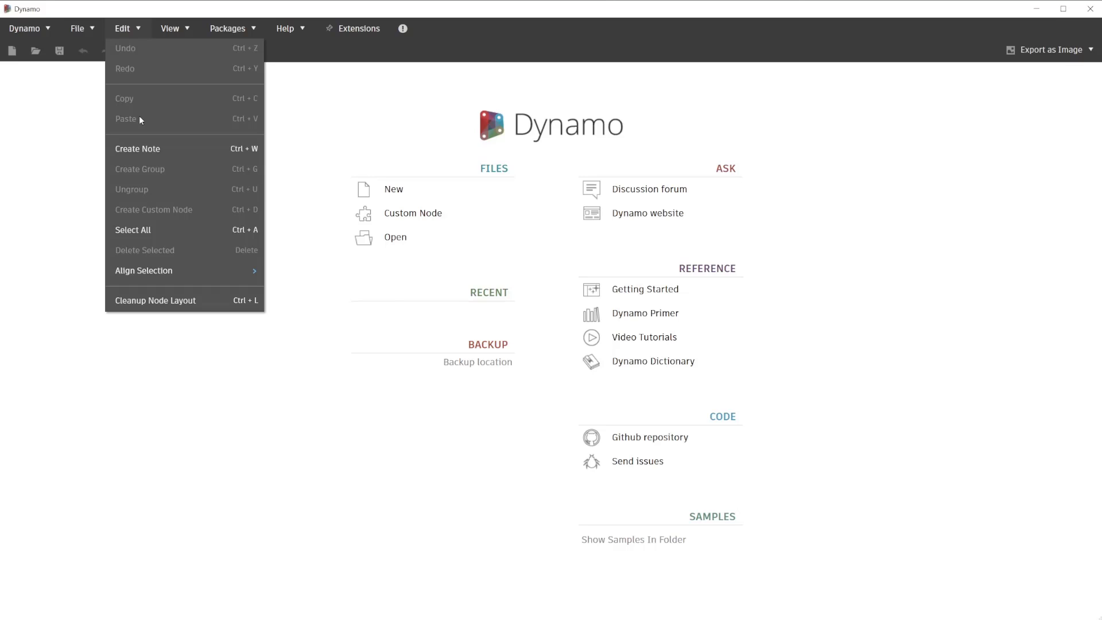
pyautogui.moveTo(141, 126)
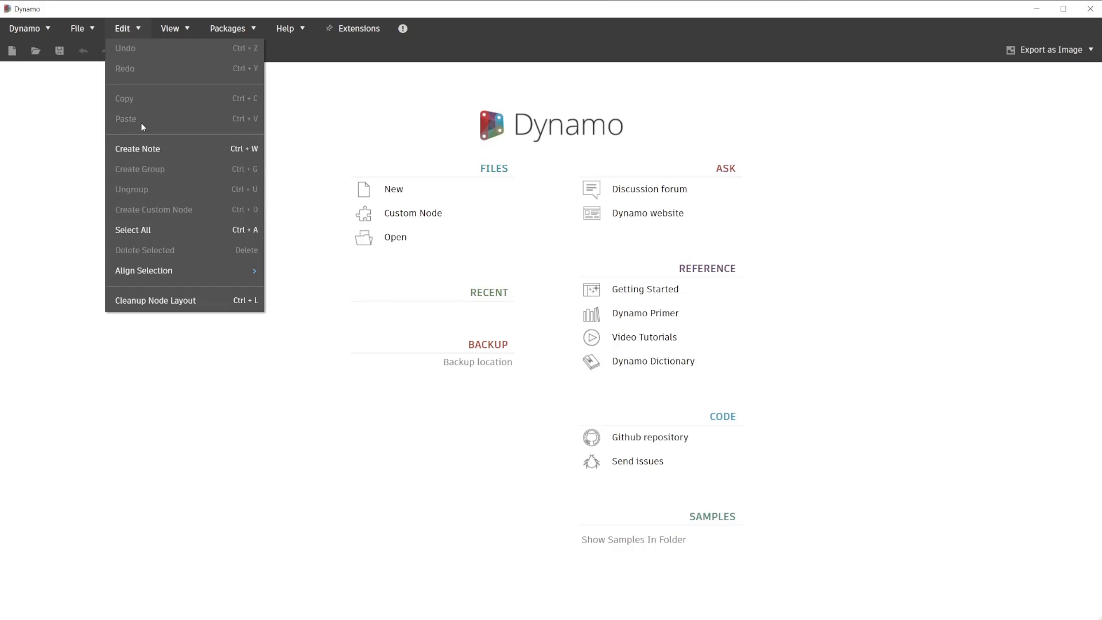
pyautogui.moveTo(144, 143)
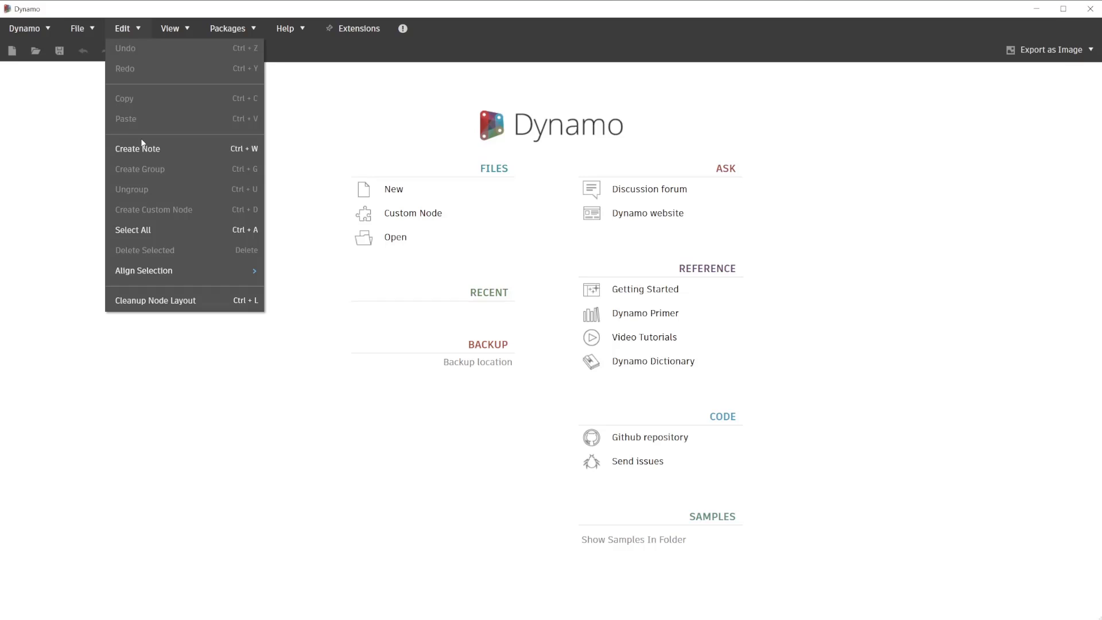
pyautogui.moveTo(142, 167)
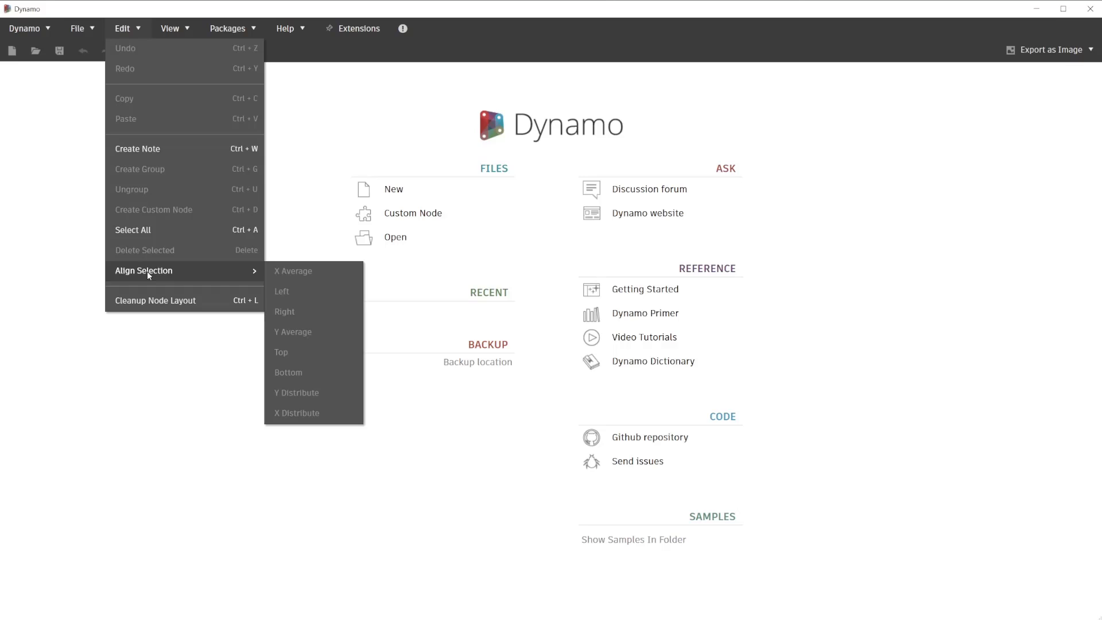
pyautogui.click(170, 28)
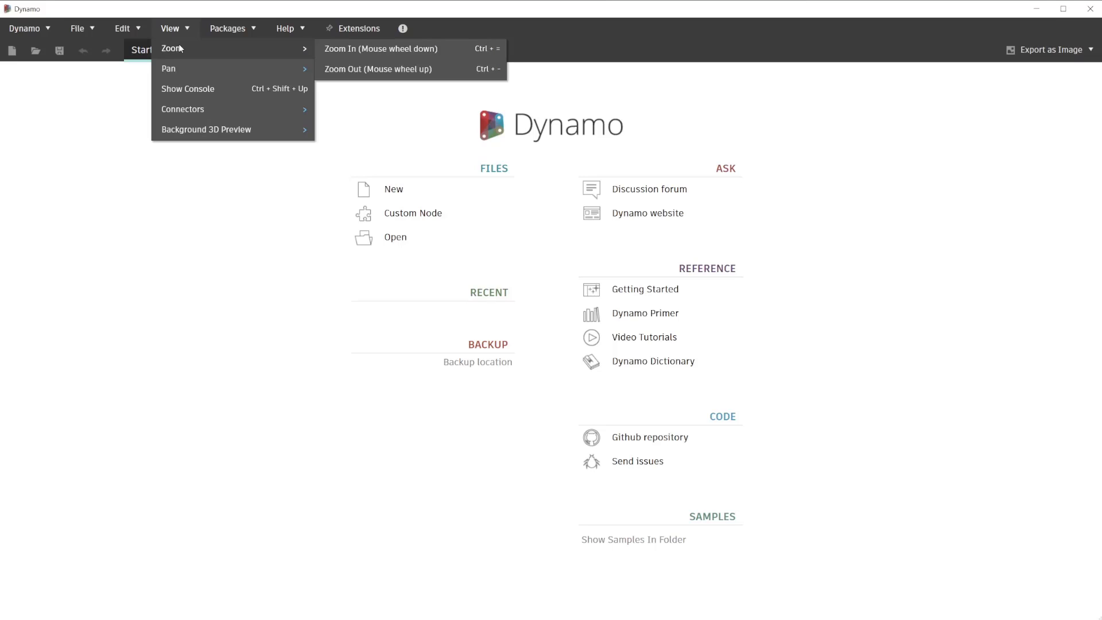
pyautogui.moveTo(168, 69)
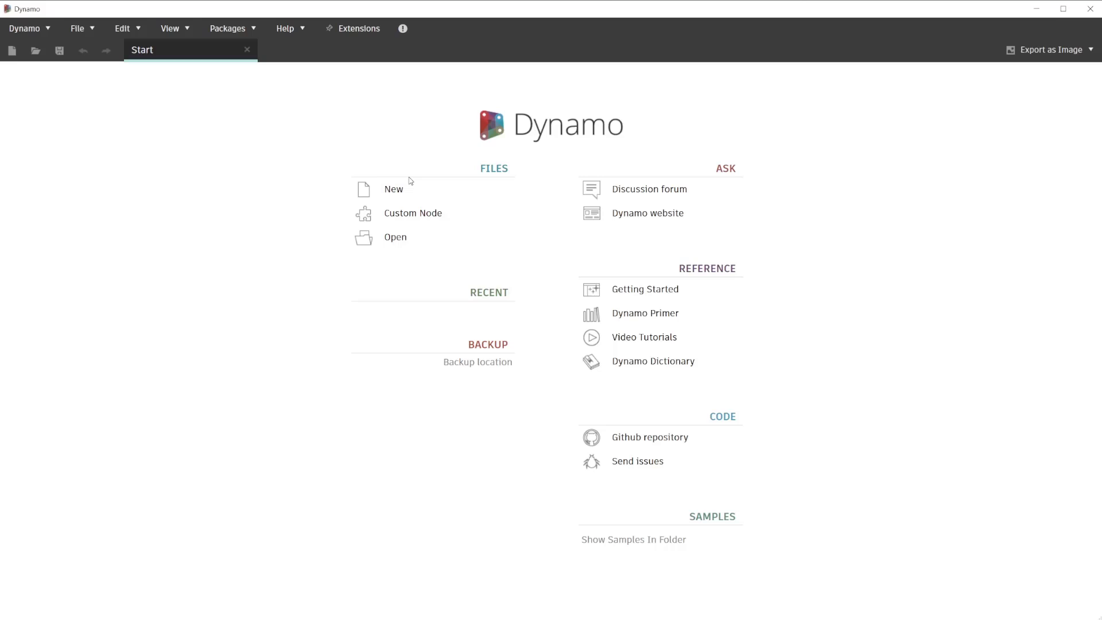
pyautogui.moveTo(405, 178)
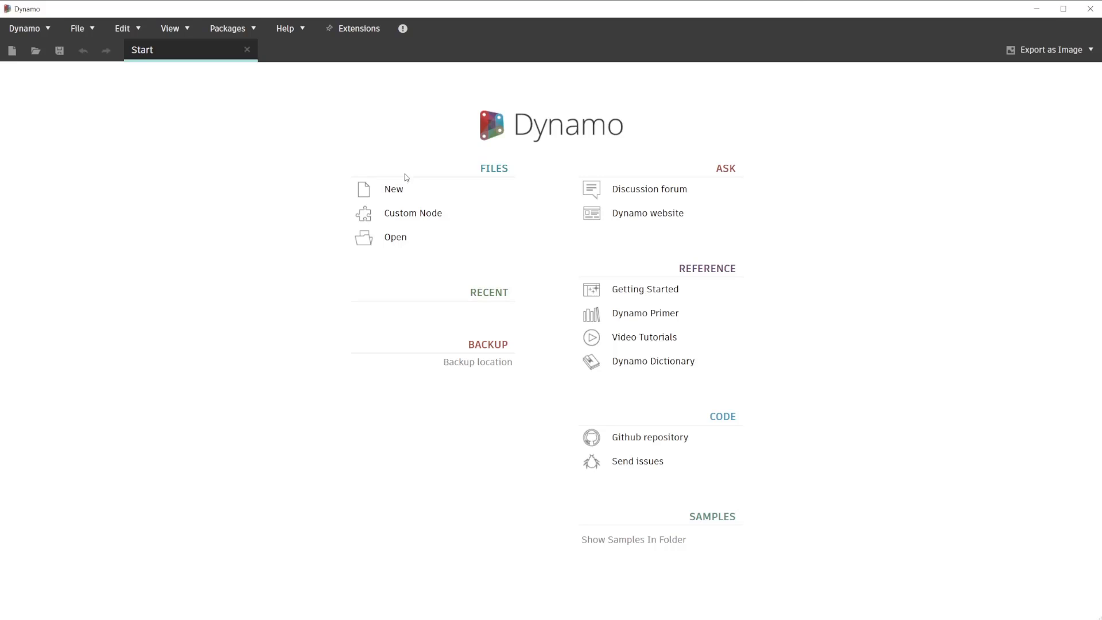
# Step: Review View menu zoom, console, connector and 3D preview options, then show Packages
pyautogui.click(170, 28)
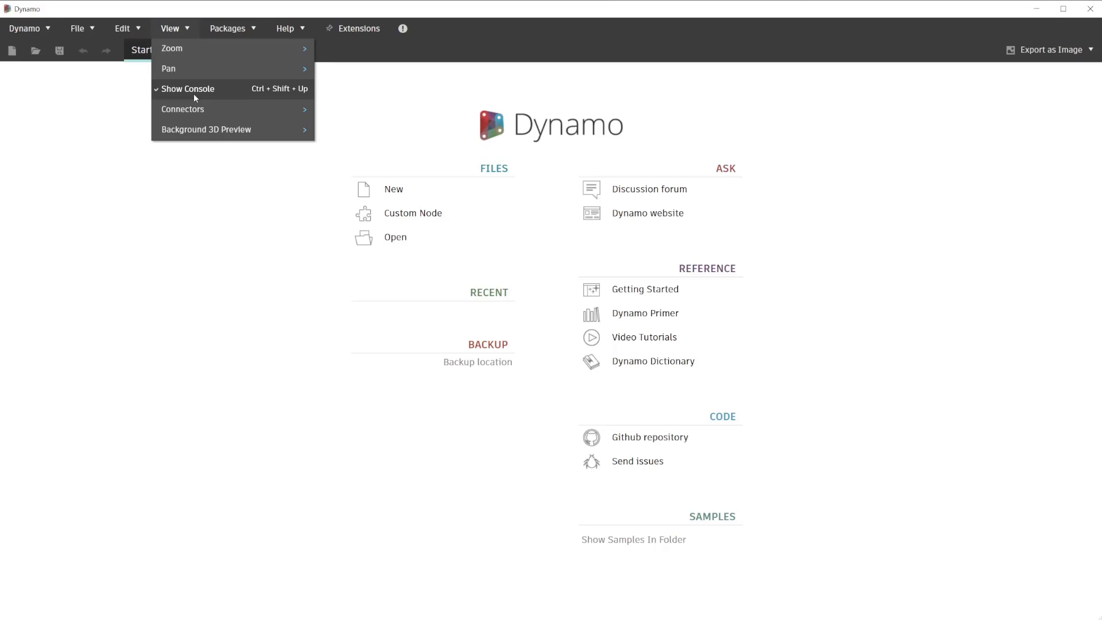
pyautogui.moveTo(183, 110)
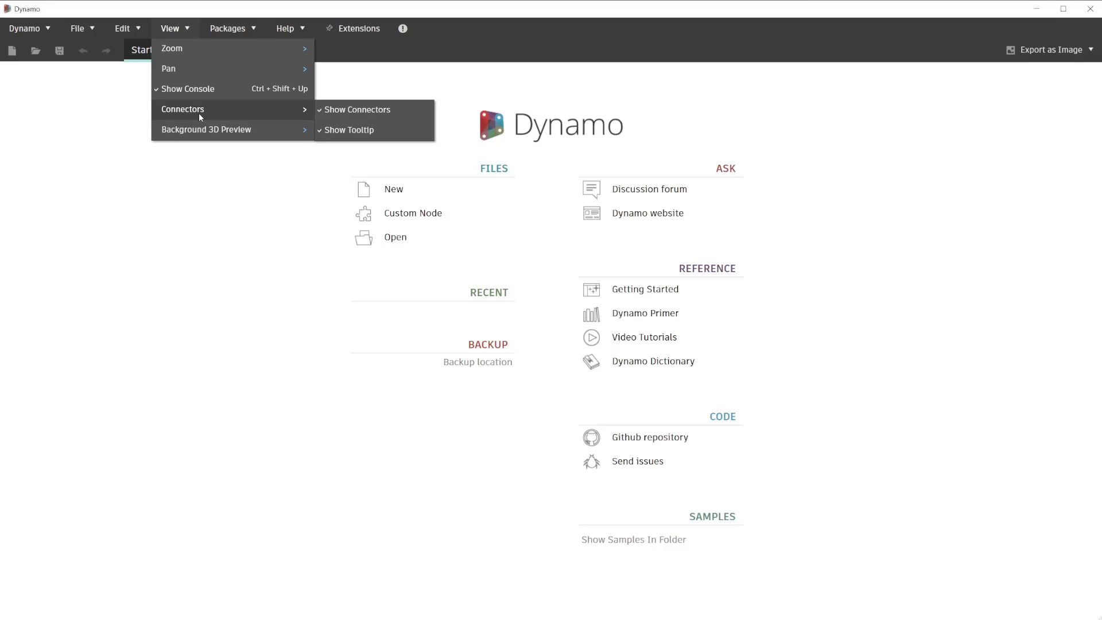
pyautogui.moveTo(206, 130)
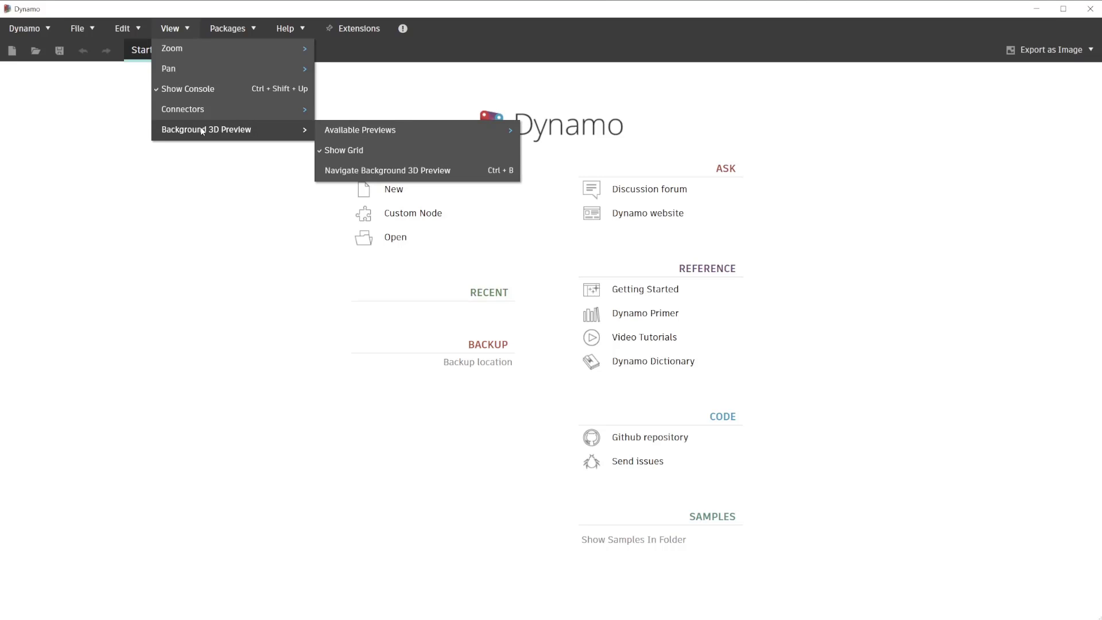
pyautogui.click(228, 29)
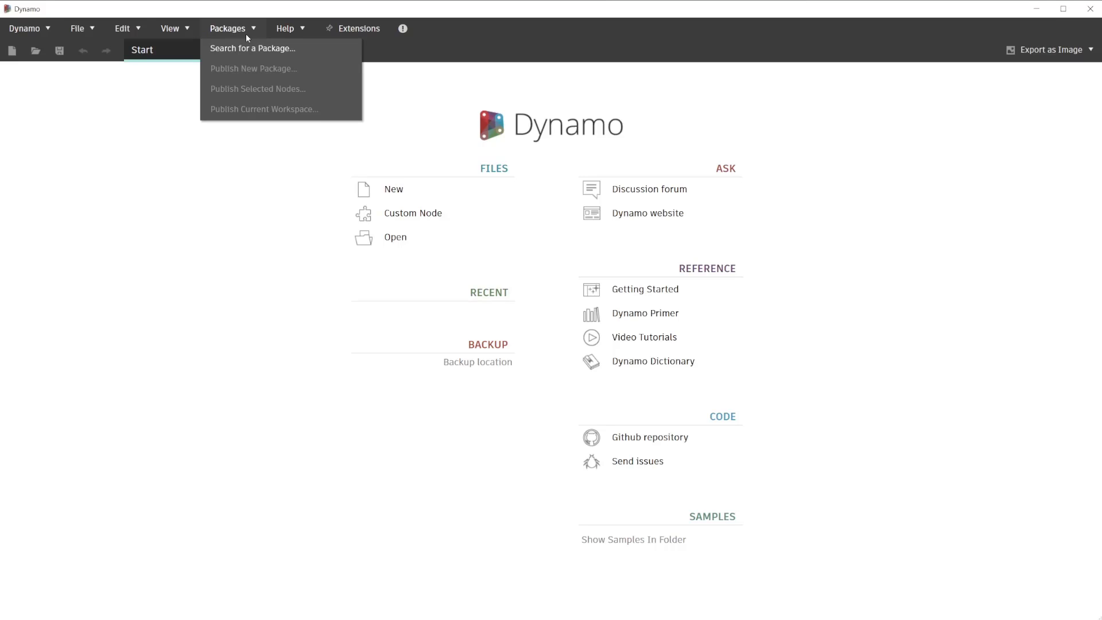
# Step: Browse Help entries like samples, dictionary, website and wiki, then dismiss the menu
pyautogui.click(285, 28)
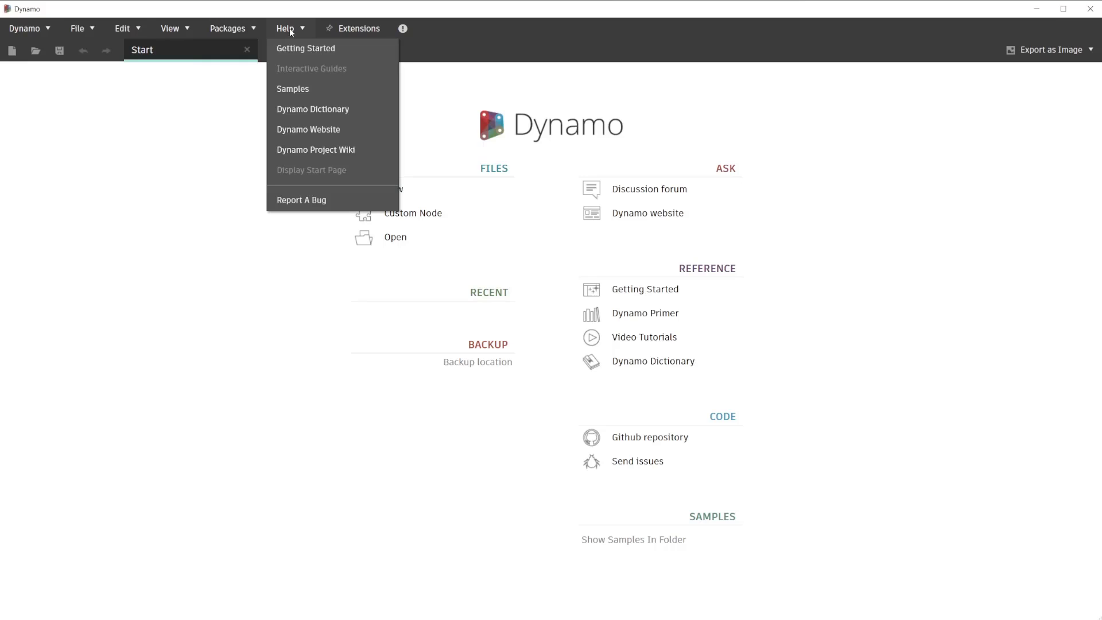
pyautogui.moveTo(295, 21)
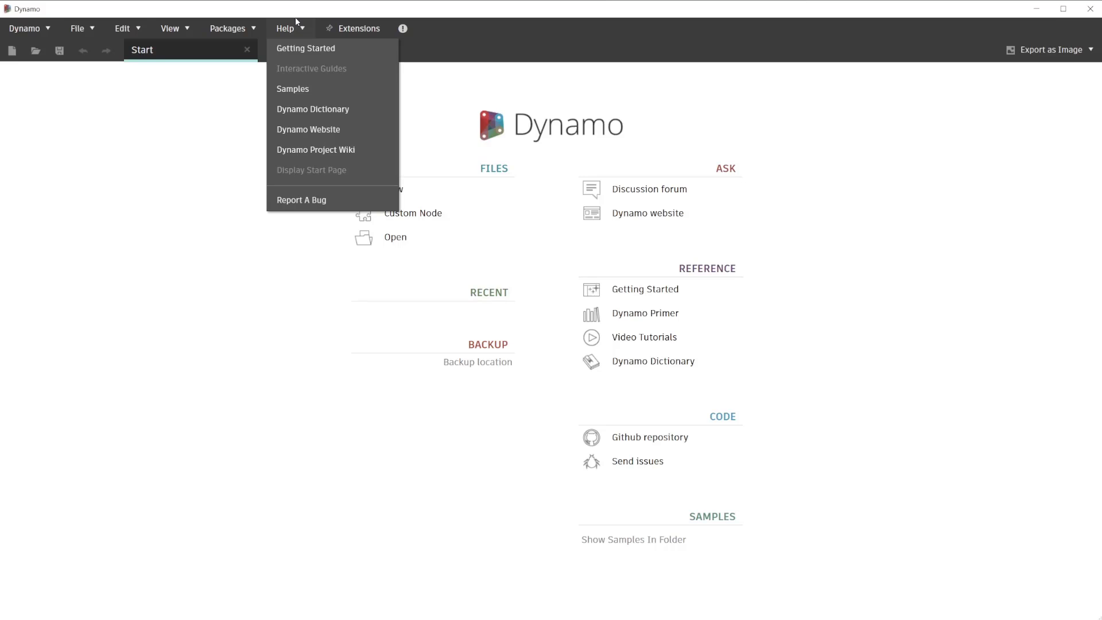
pyautogui.moveTo(293, 88)
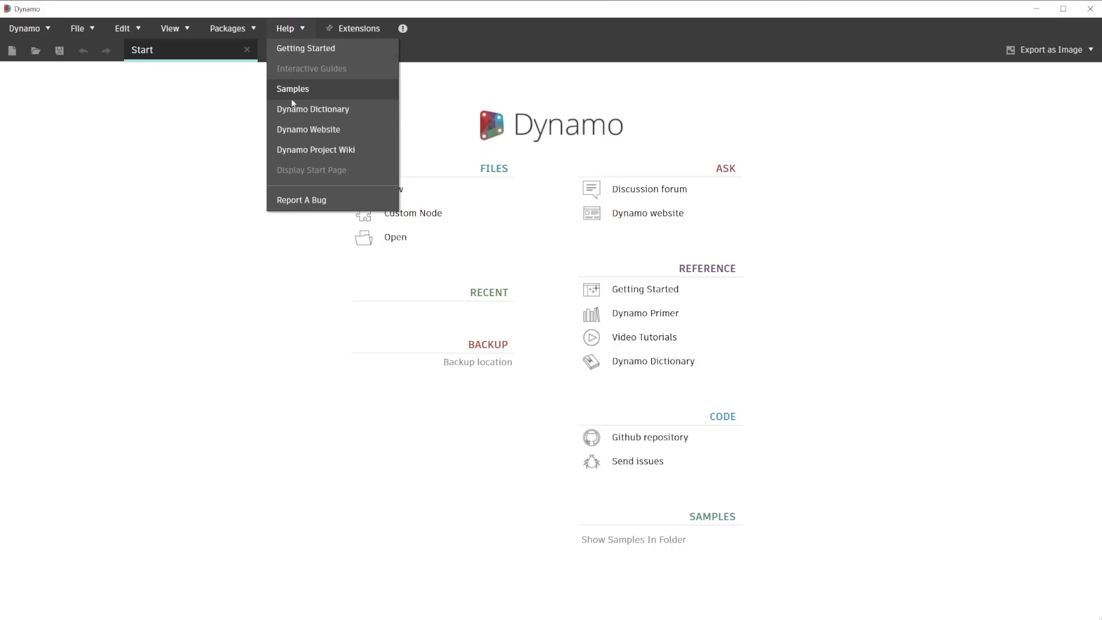
pyautogui.moveTo(313, 109)
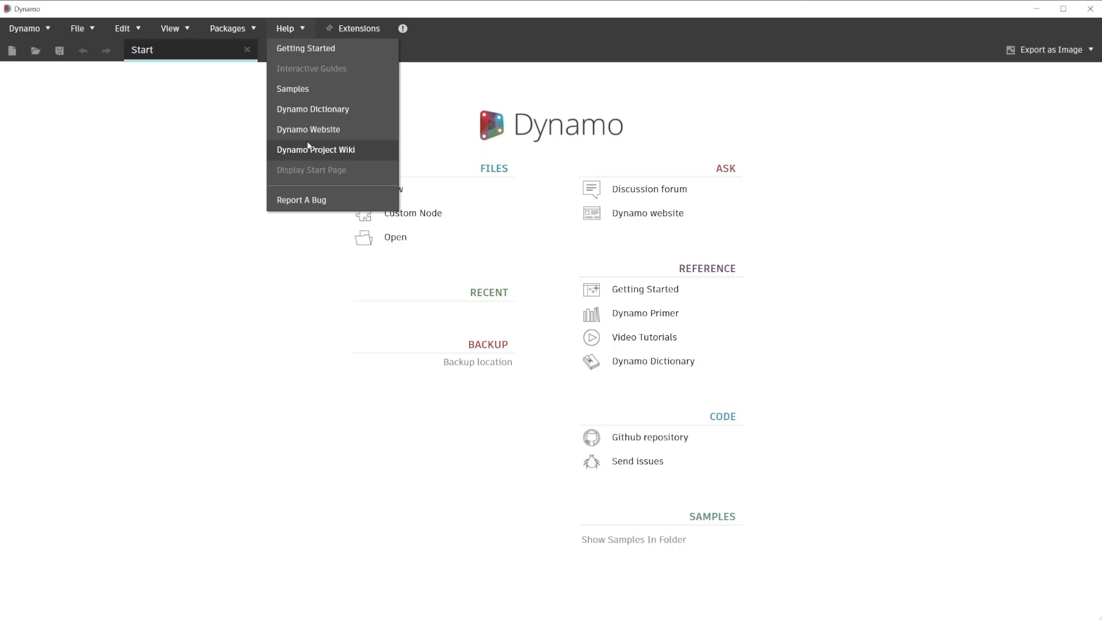
pyautogui.click(208, 133)
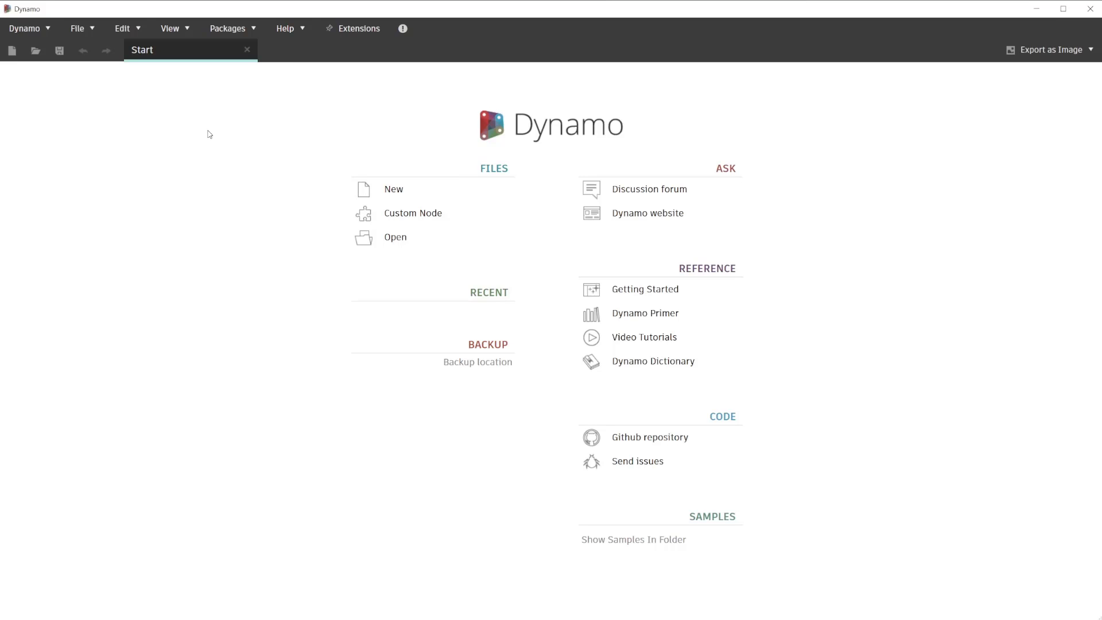
pyautogui.moveTo(211, 128)
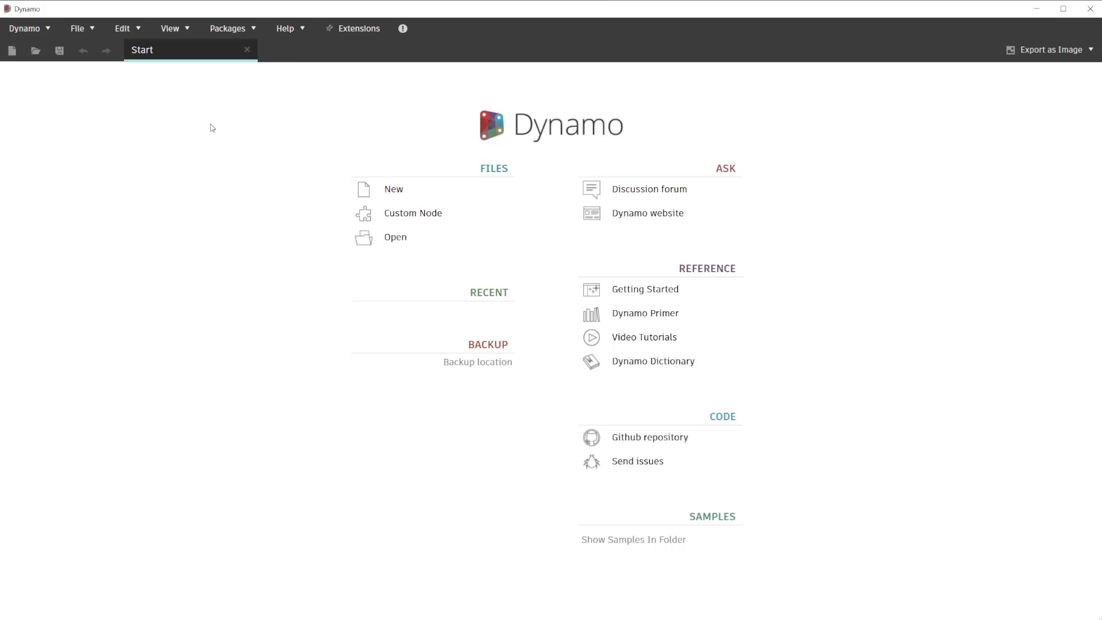
pyautogui.moveTo(208, 125)
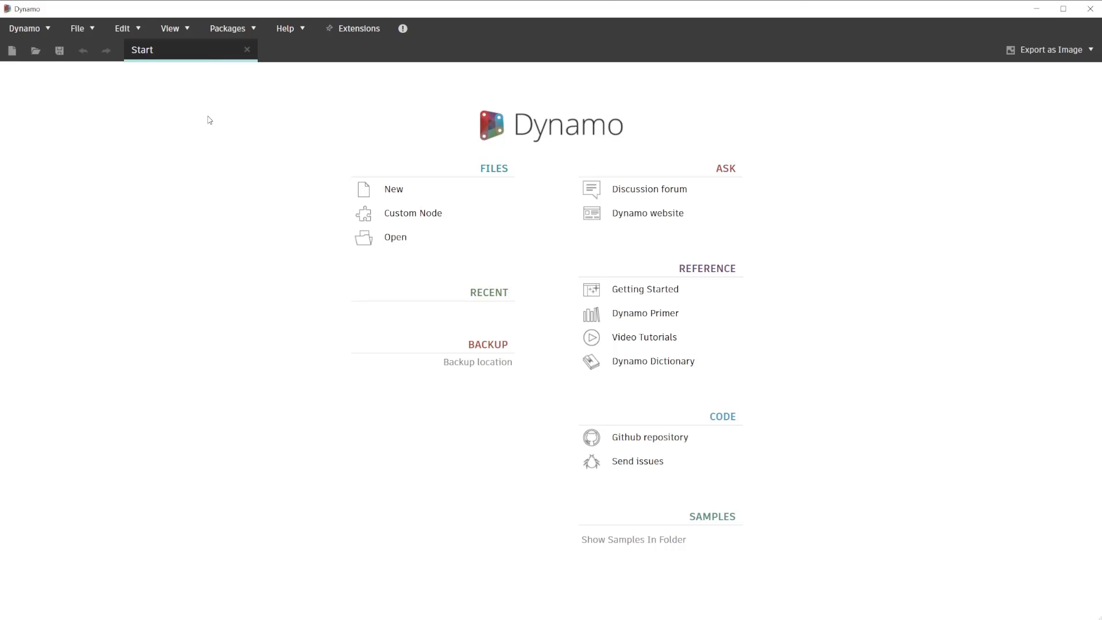
pyautogui.moveTo(213, 116)
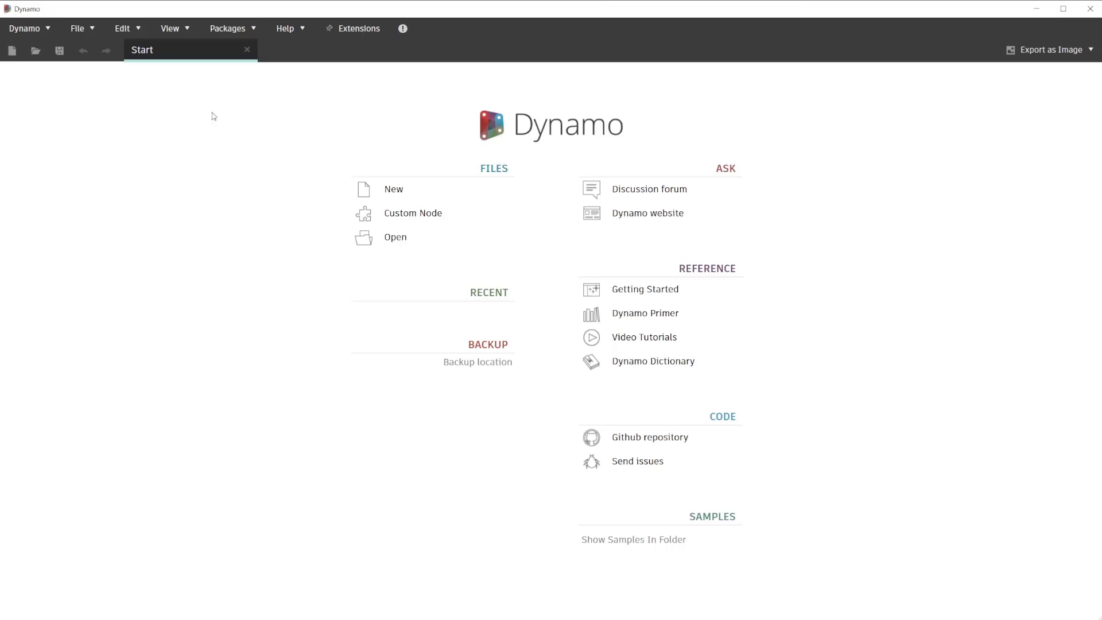
pyautogui.moveTo(234, 112)
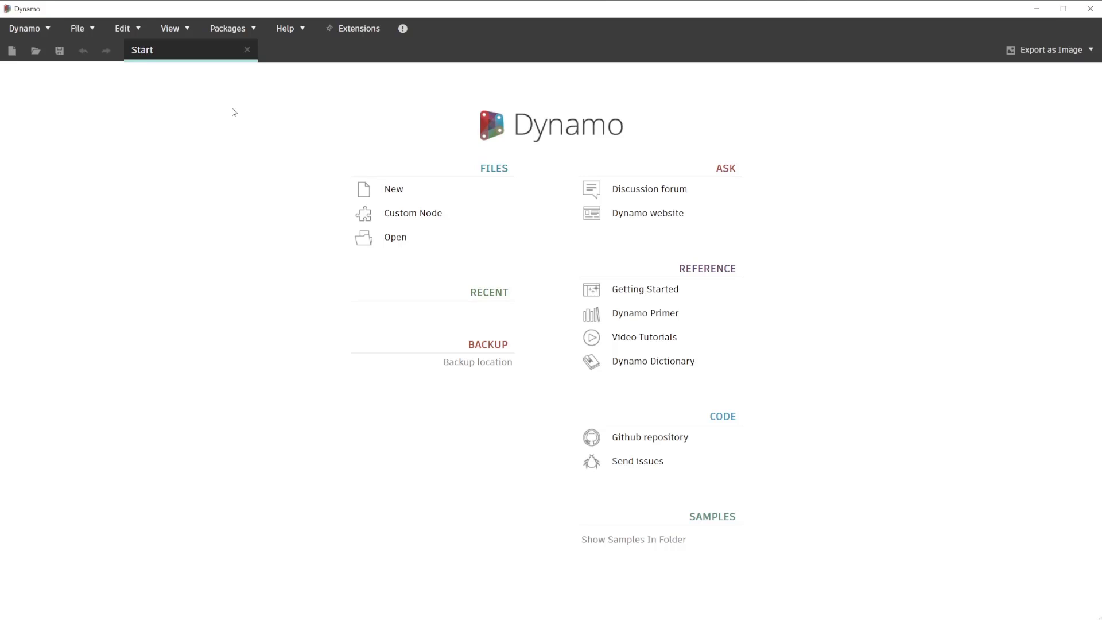
pyautogui.moveTo(403, 189)
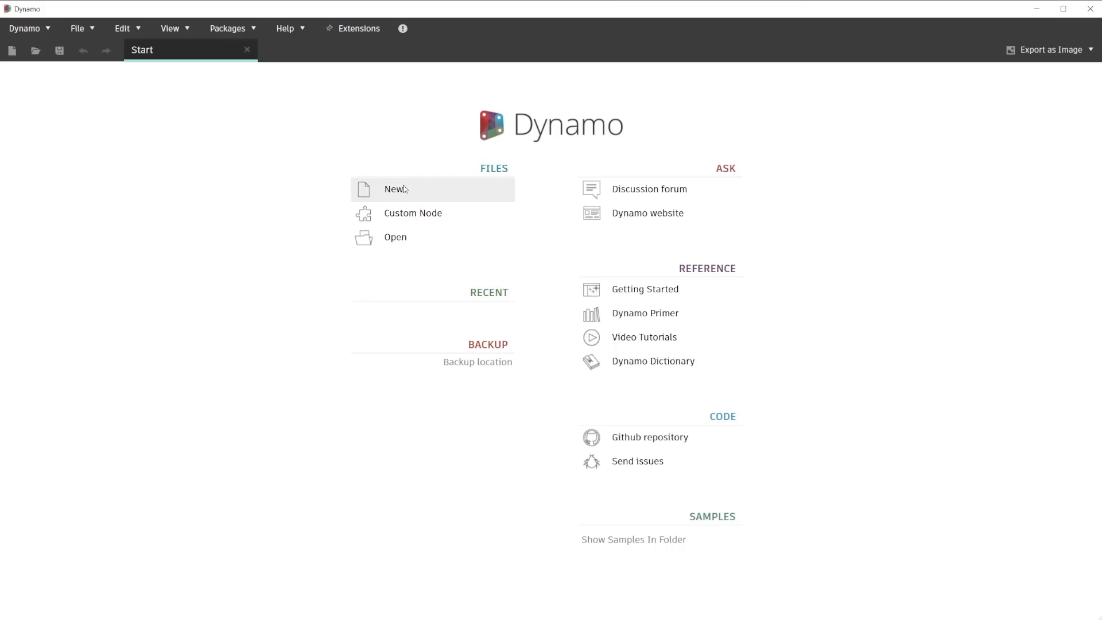
# Step: Create a new blank Home workspace and turn off Show Console
pyautogui.click(396, 189)
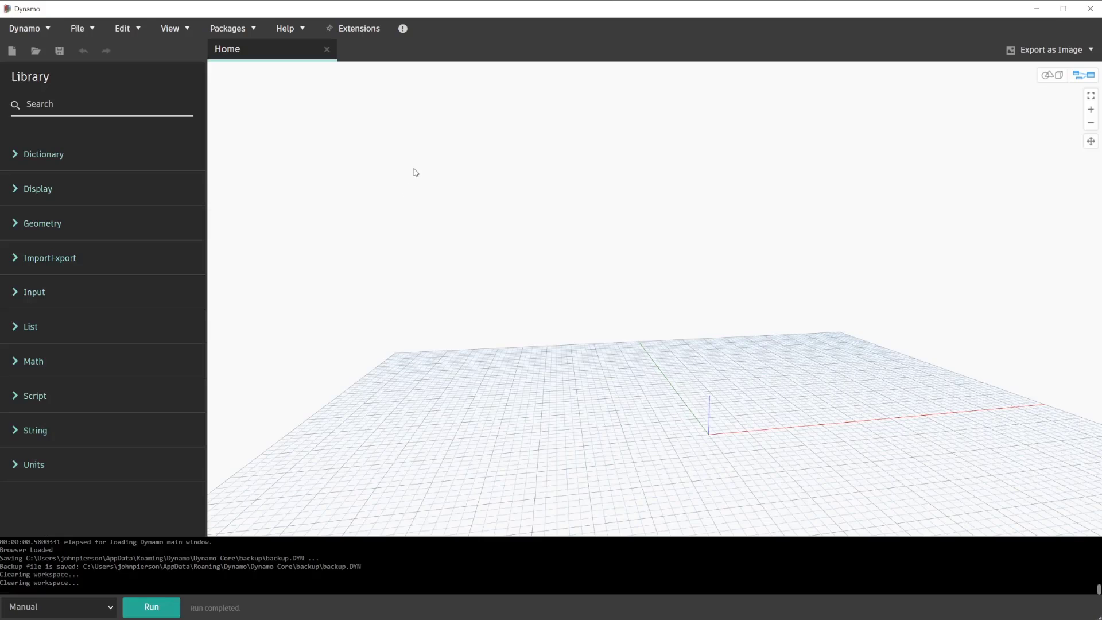
pyautogui.moveTo(258, 57)
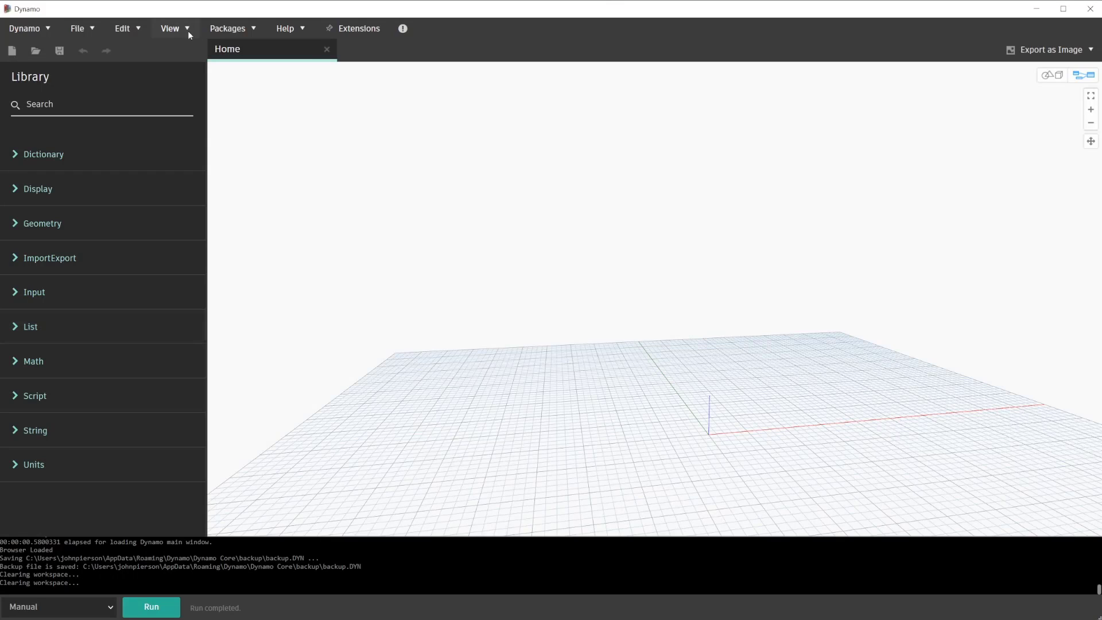
pyautogui.click(170, 28)
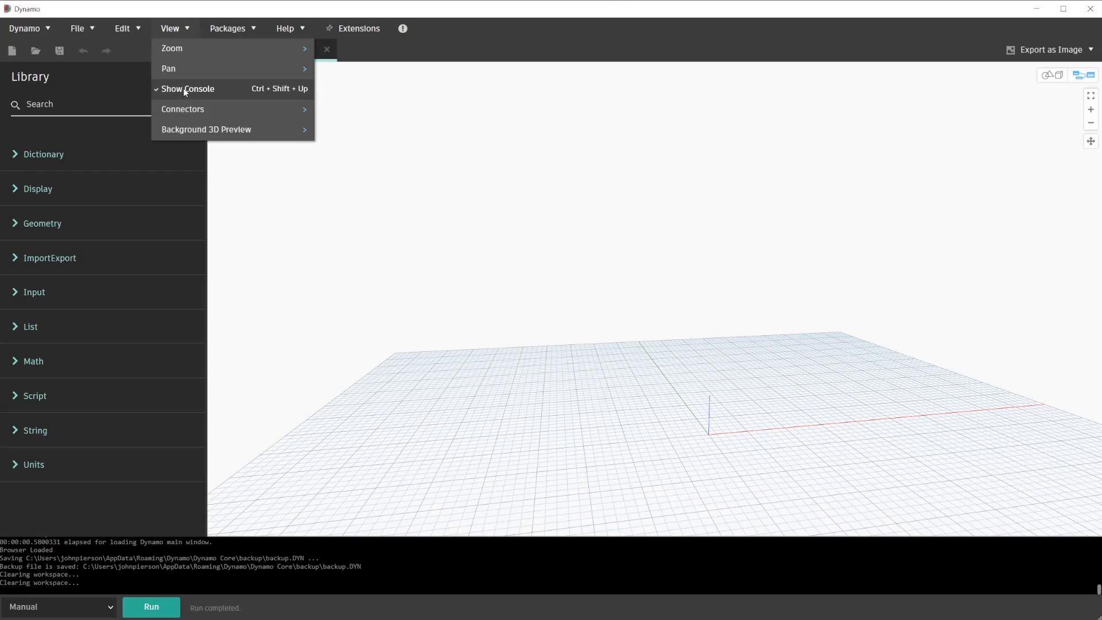
pyautogui.click(187, 89)
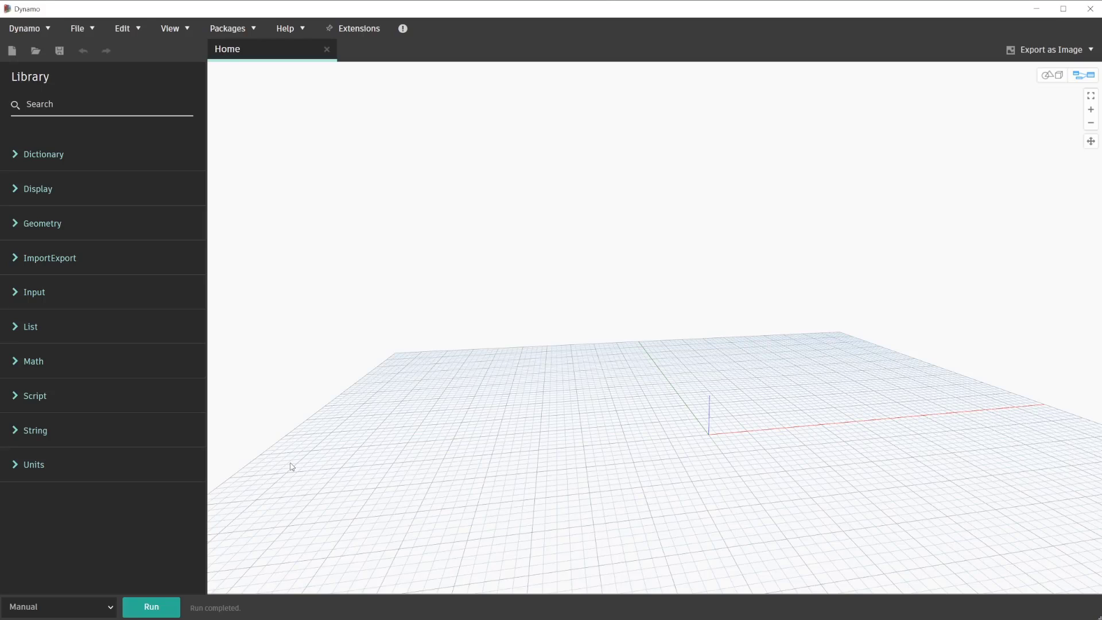
pyautogui.moveTo(298, 452)
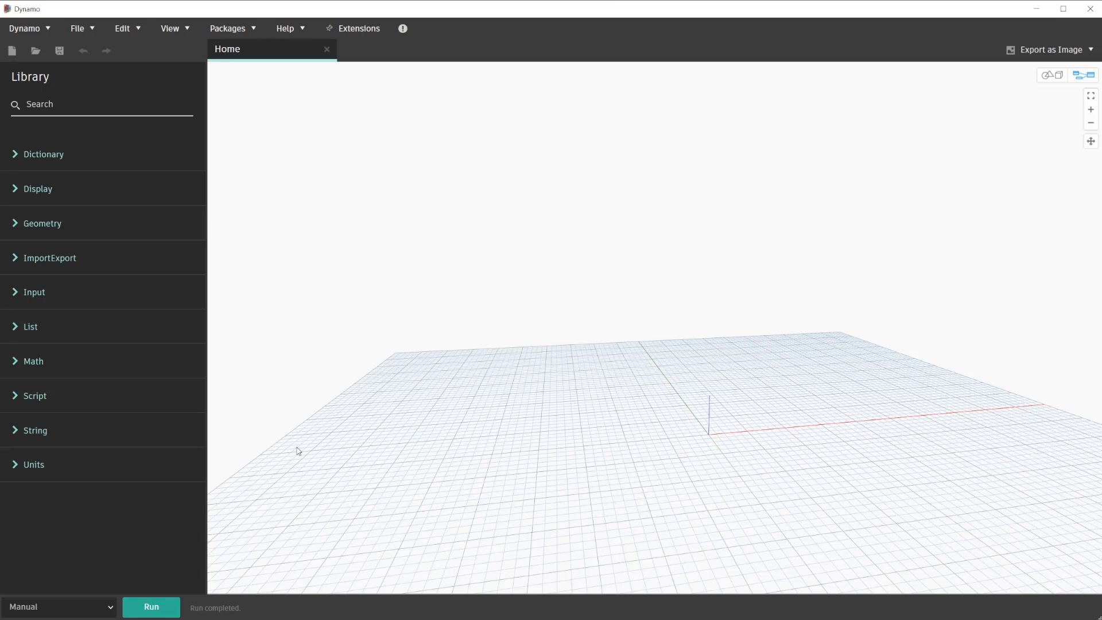
pyautogui.moveTo(307, 431)
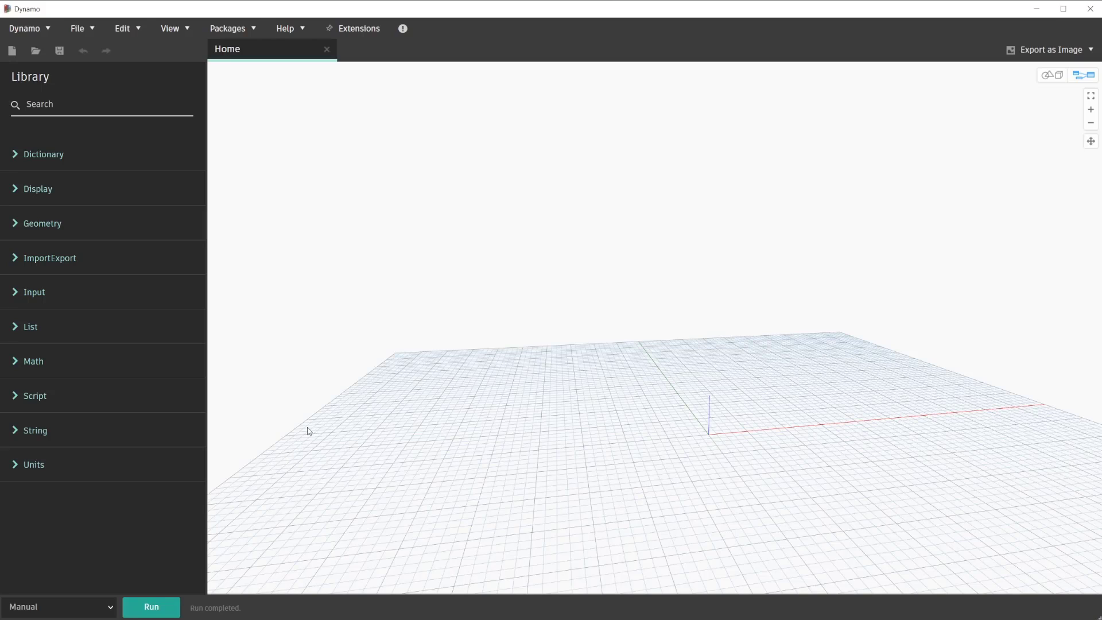
pyautogui.moveTo(322, 429)
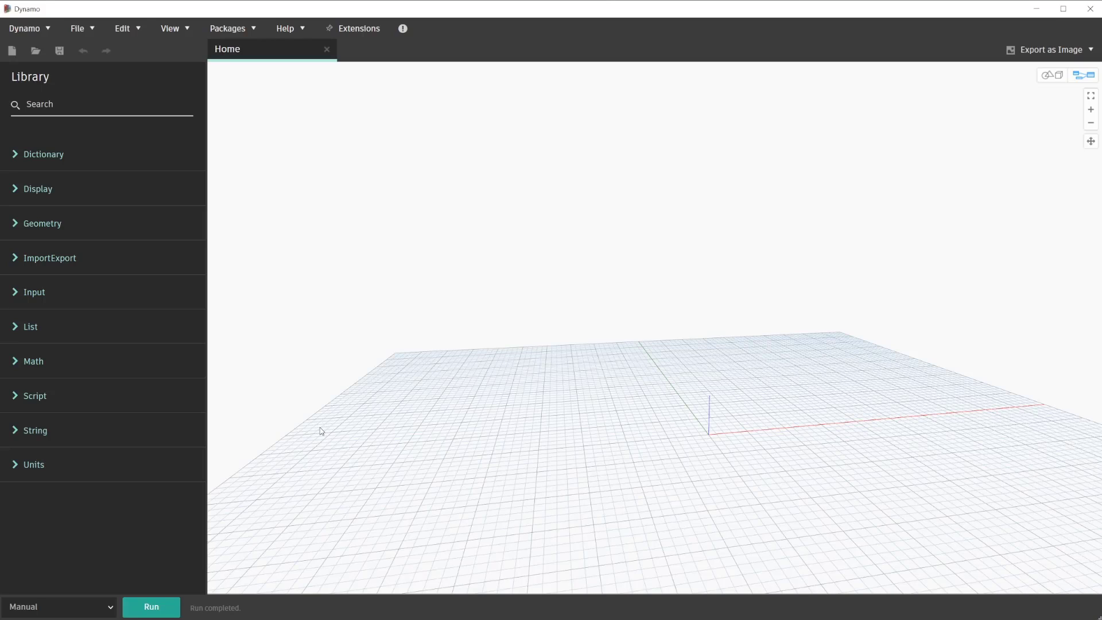
pyautogui.moveTo(319, 426)
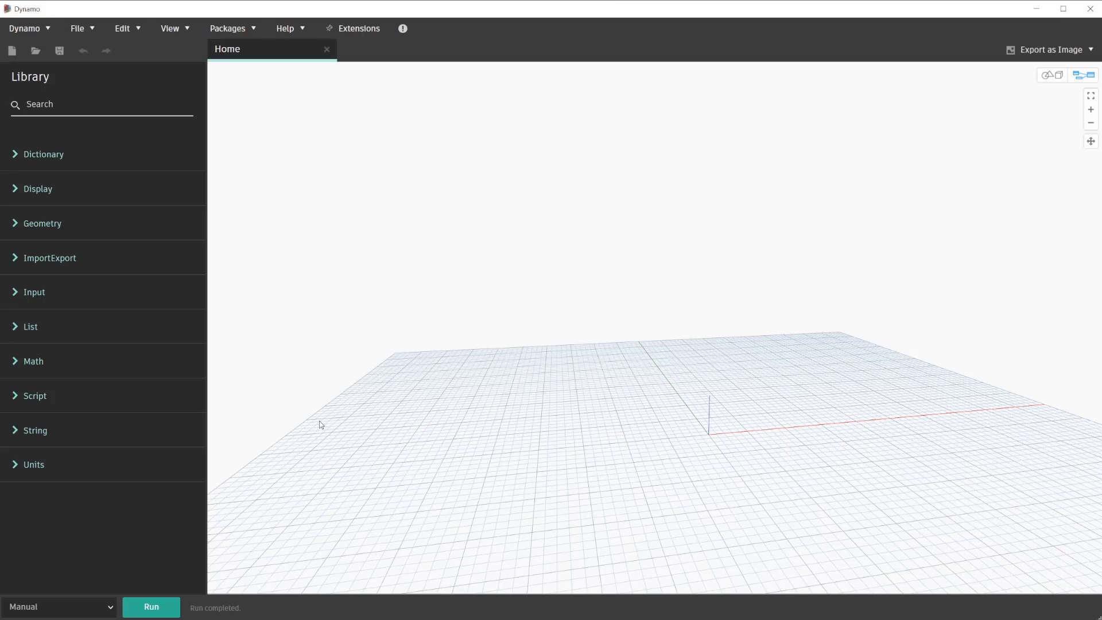
pyautogui.moveTo(197, 188)
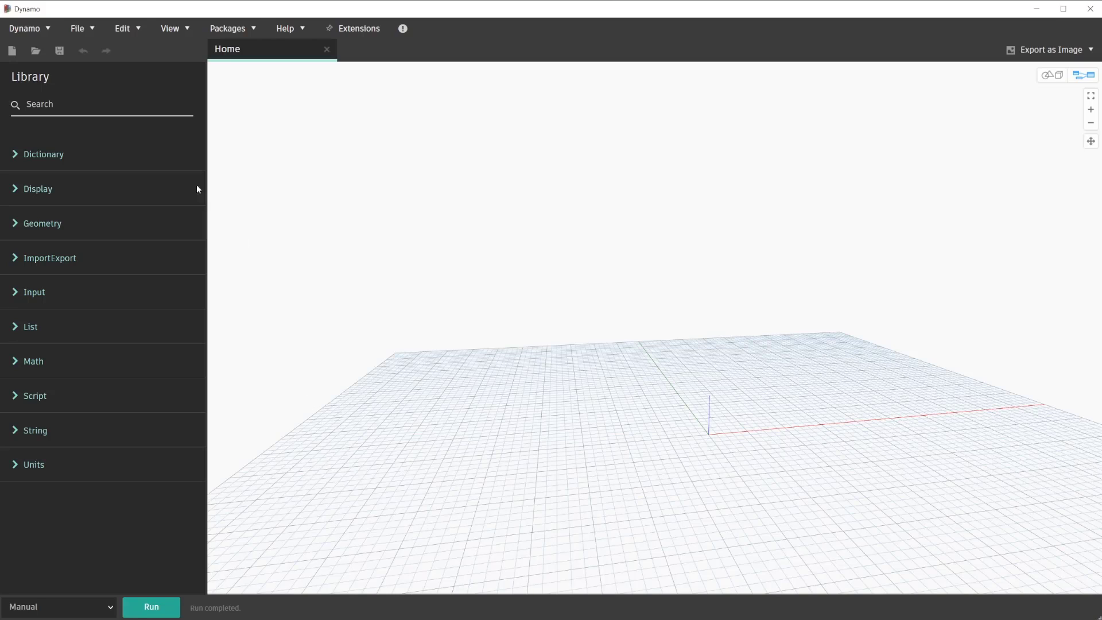
pyautogui.moveTo(88, 154)
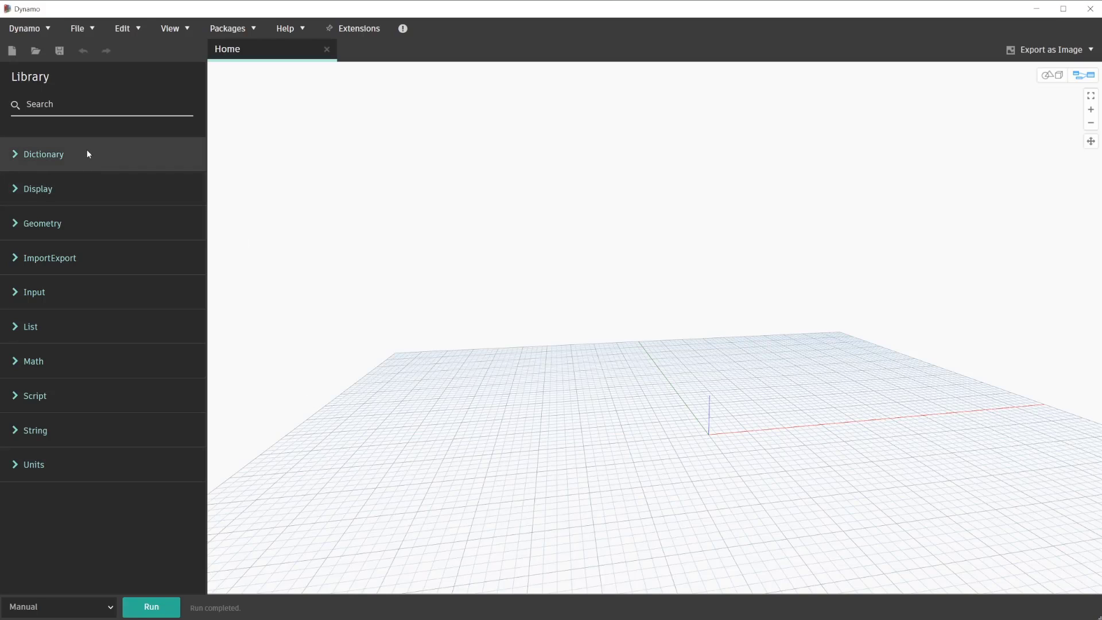
# Step: Expand Library Geometry to list Curves, Points, Solids and Surfaces
pyautogui.click(42, 223)
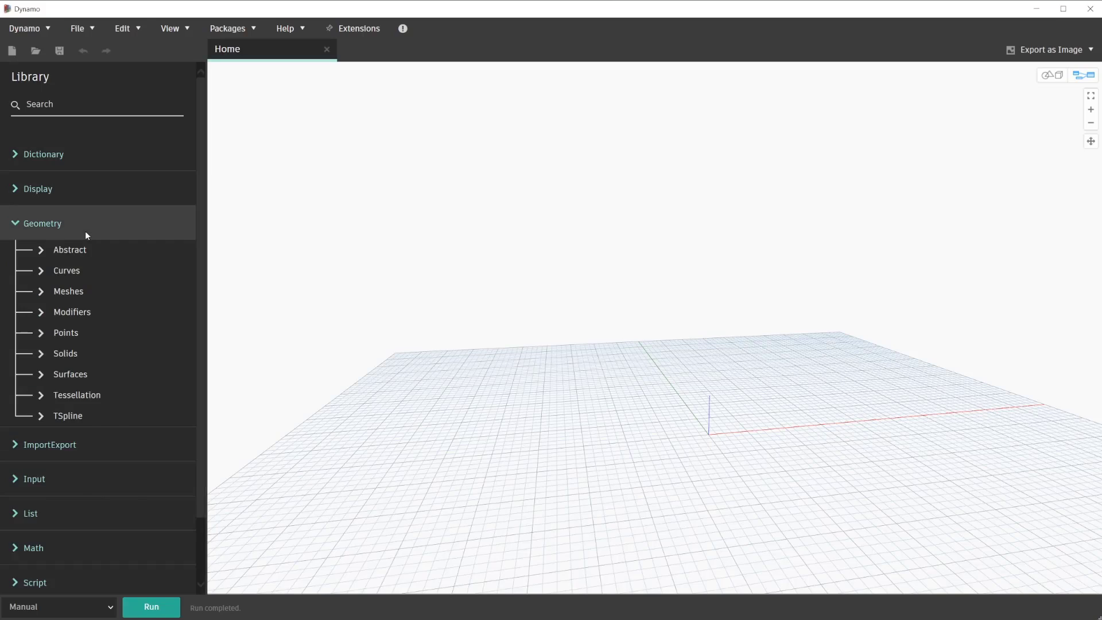
# Step: Browse Geometry > Points to place a Point.ByCoordinates node
pyautogui.click(65, 332)
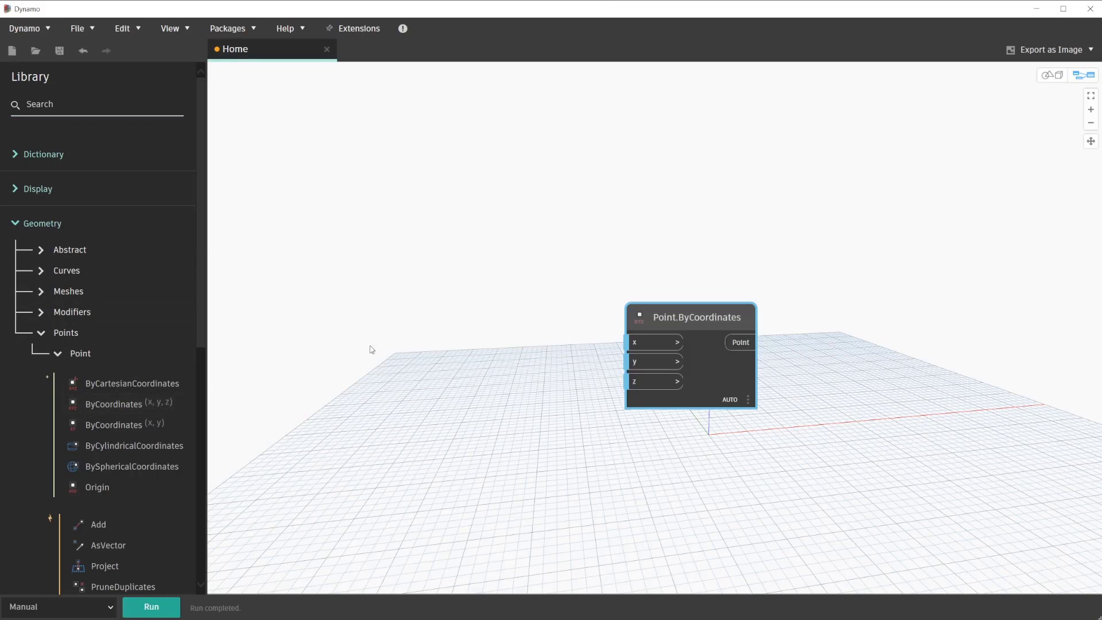
pyautogui.moveTo(435, 334)
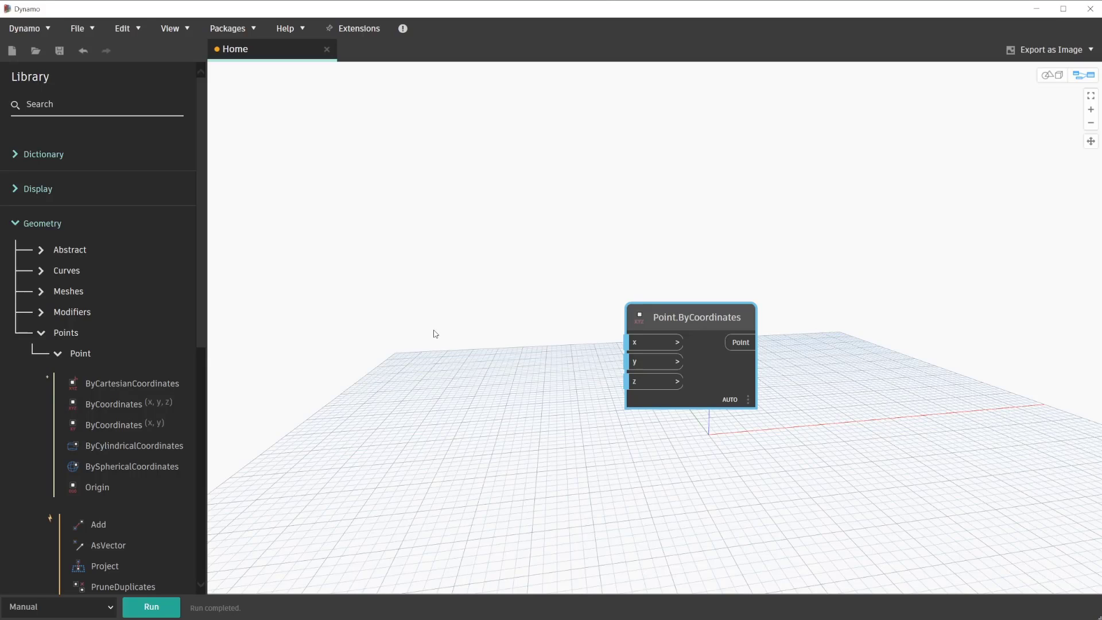
pyautogui.moveTo(528, 335)
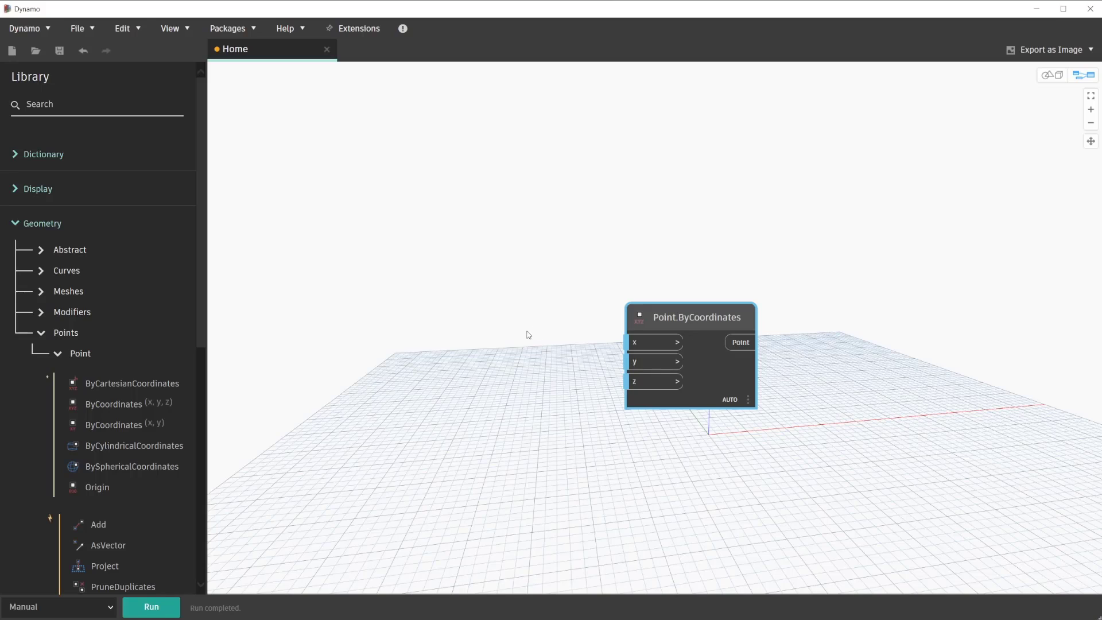
pyautogui.moveTo(537, 352)
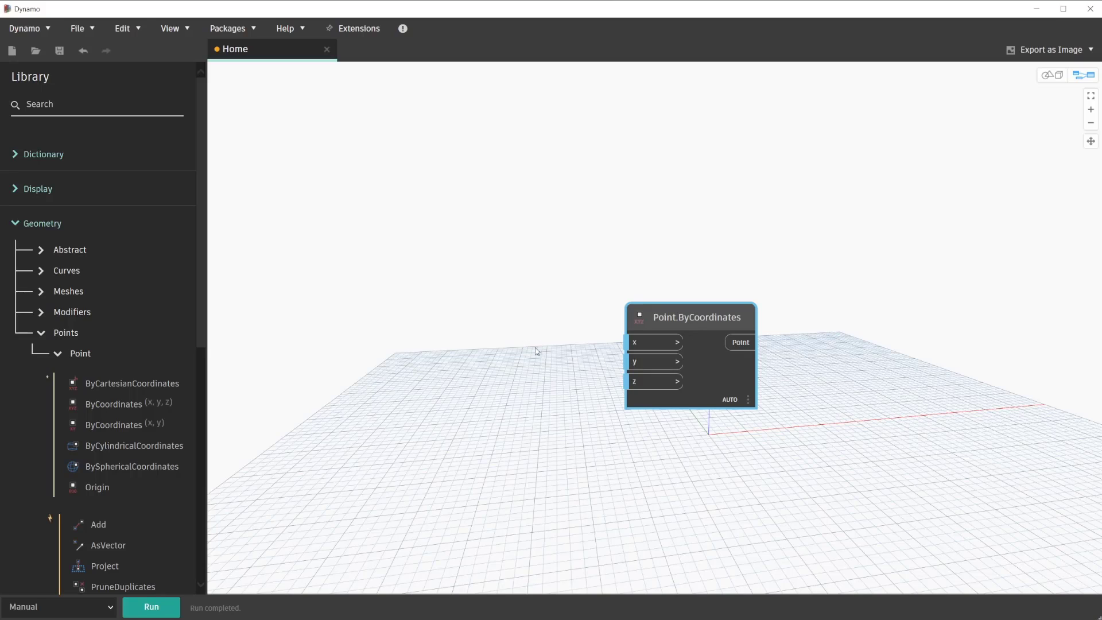
pyautogui.moveTo(670, 291)
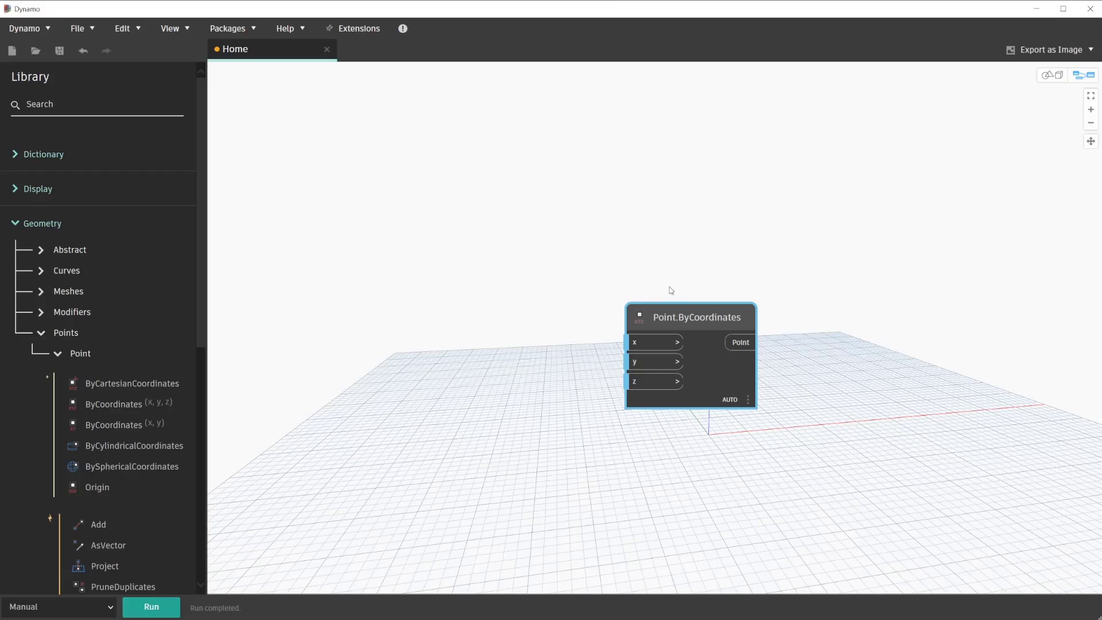
pyautogui.moveTo(1091, 96)
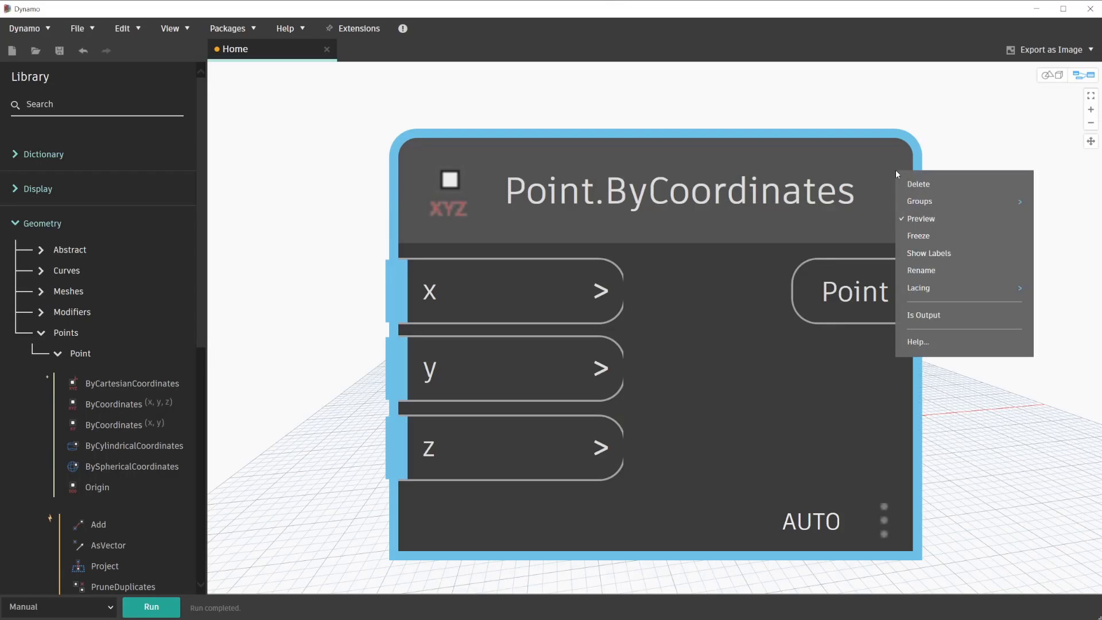
pyautogui.moveTo(919, 185)
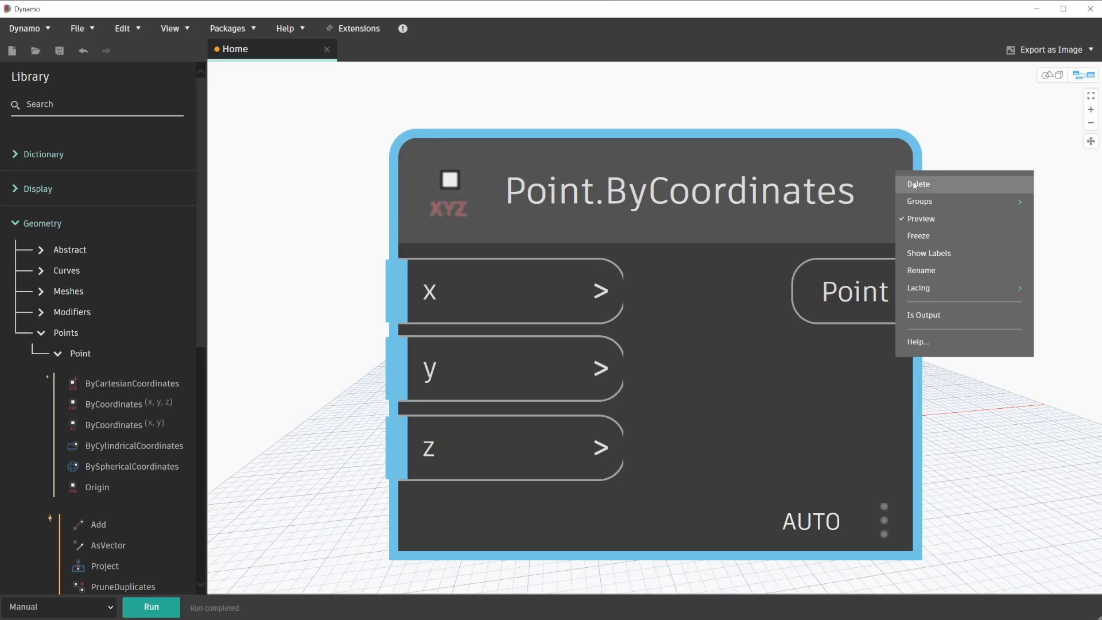
pyautogui.moveTo(931, 145)
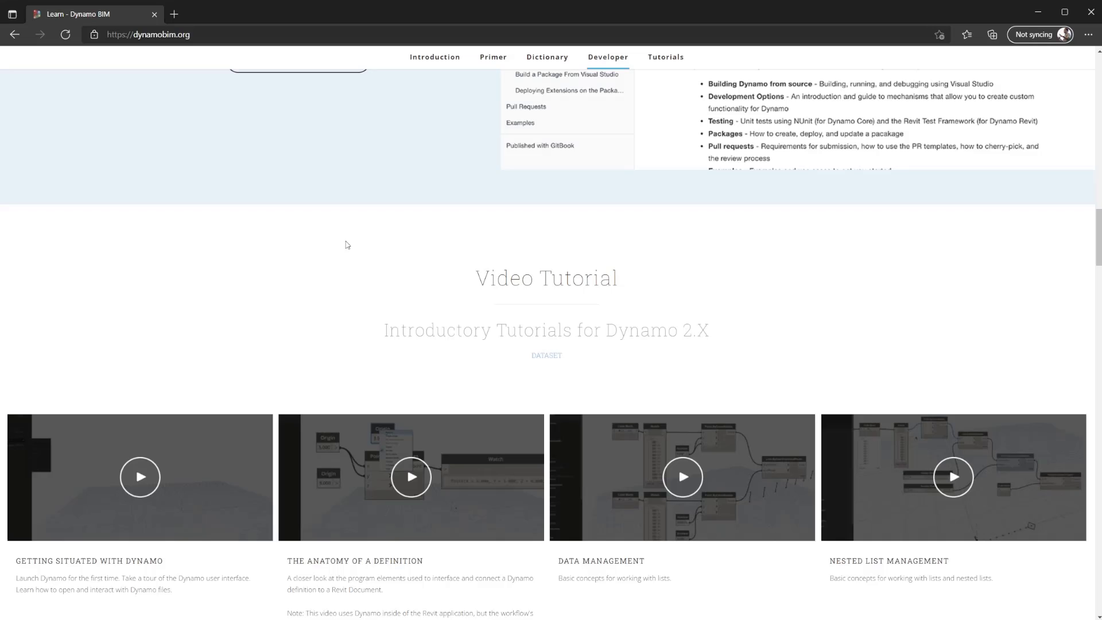
pyautogui.moveTo(345, 253)
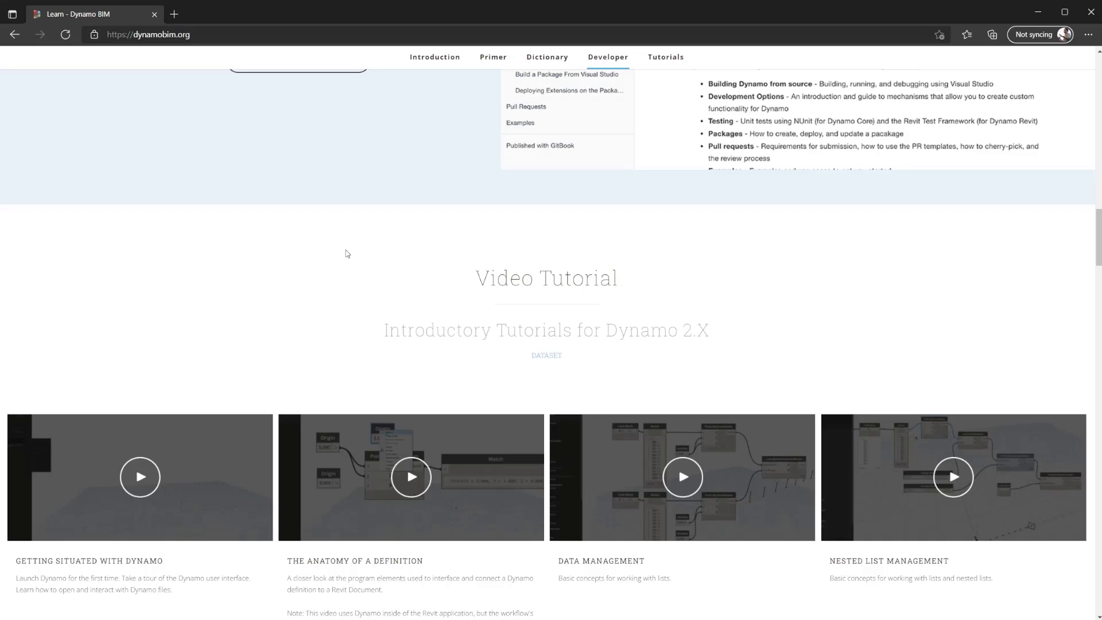
pyautogui.moveTo(520, 335)
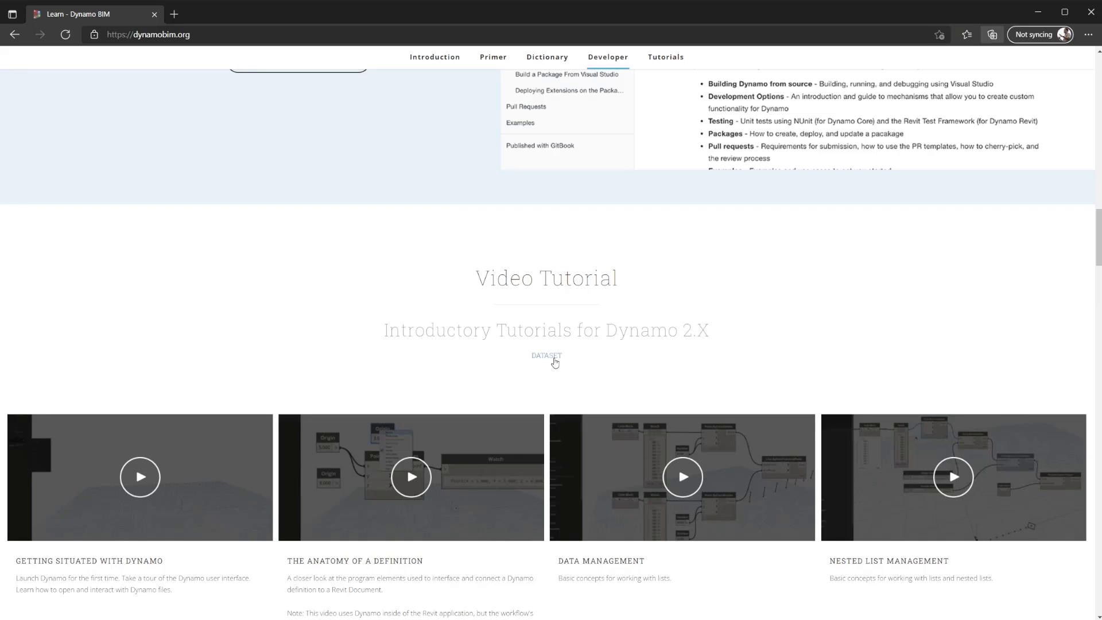
# Step: Get the DATASET for the introductory Dynamo 2.X video tutorials
pyautogui.click(546, 355)
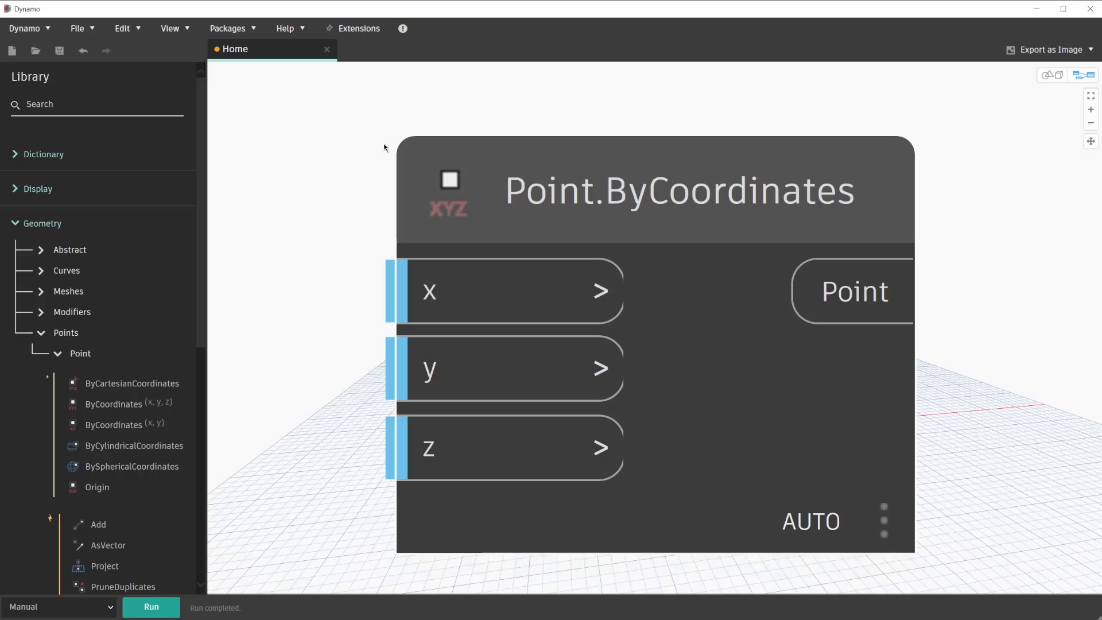
# Step: Begin opening a saved graph, declining to save the Home workspace changes
pyautogui.click(78, 28)
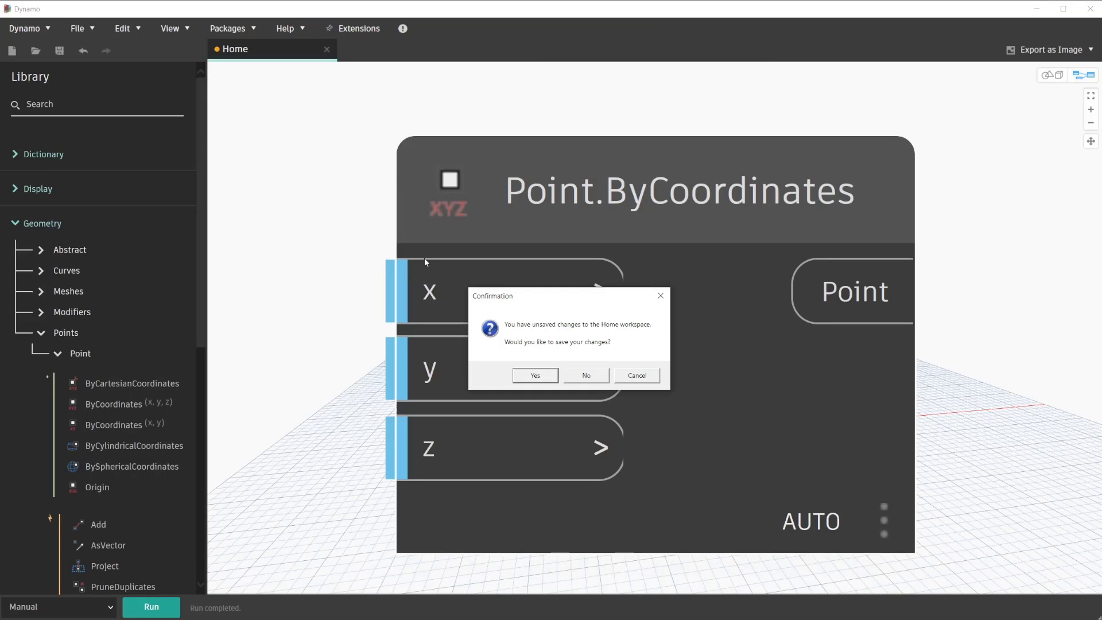
pyautogui.moveTo(441, 307)
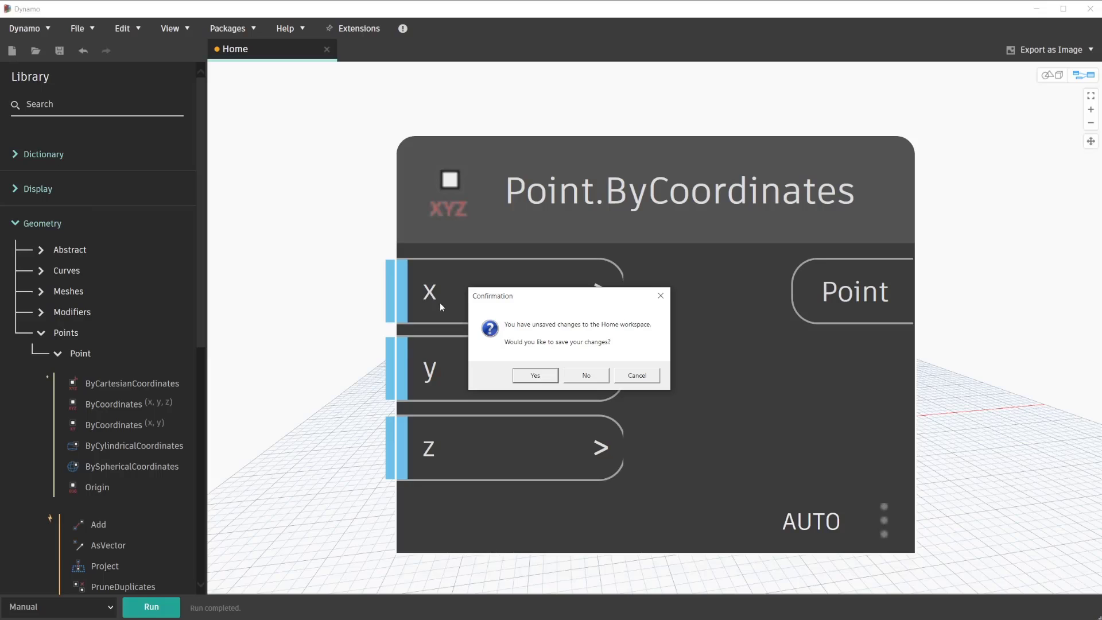
pyautogui.click(585, 375)
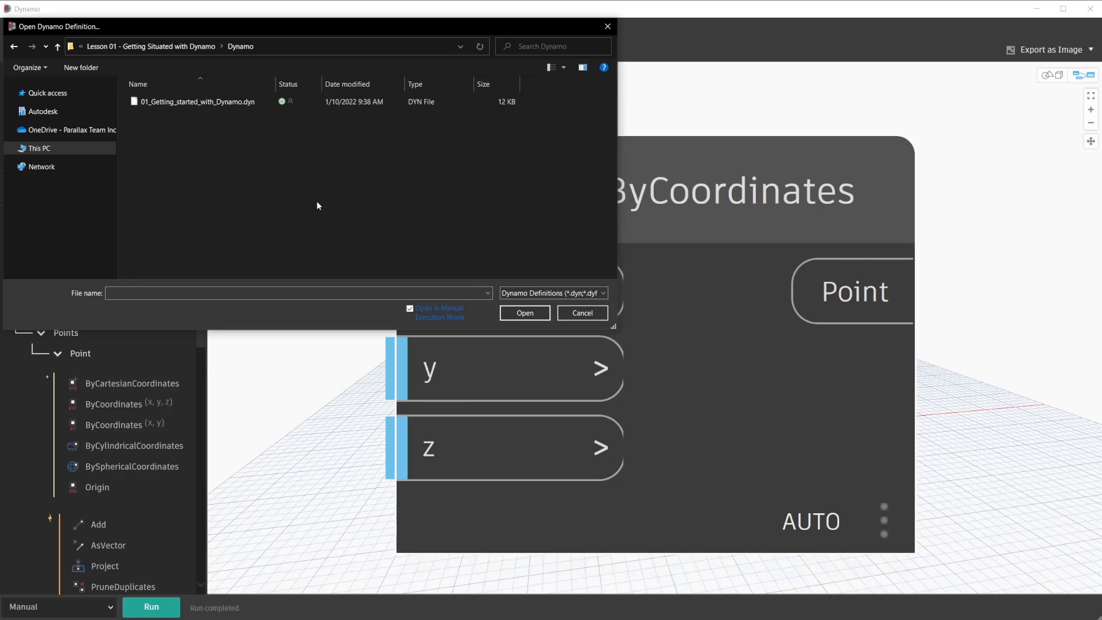
pyautogui.moveTo(232, 120)
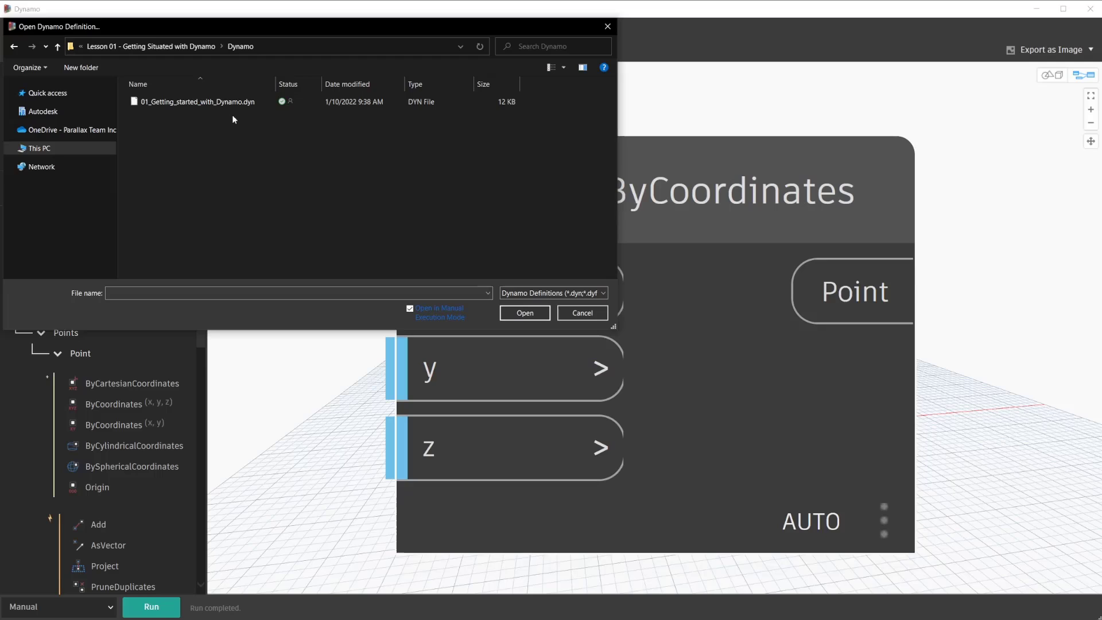
# Step: Open 01_Getting_started_with_Dynamo.dyn from the Lesson 01 folder in manual execution mode
pyautogui.click(195, 101)
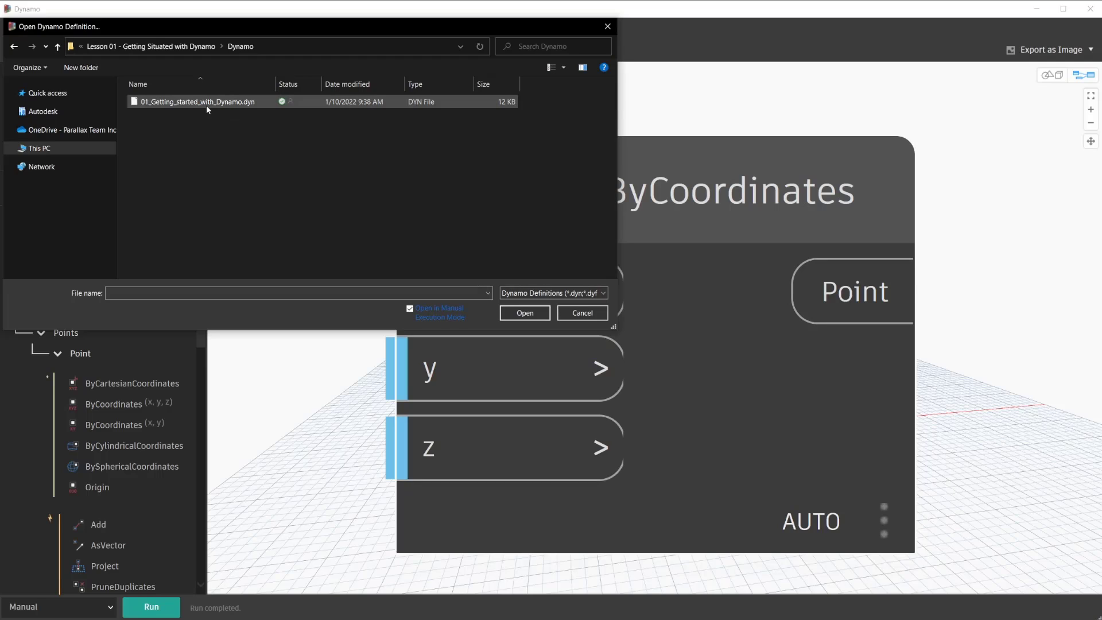
pyautogui.moveTo(201, 102)
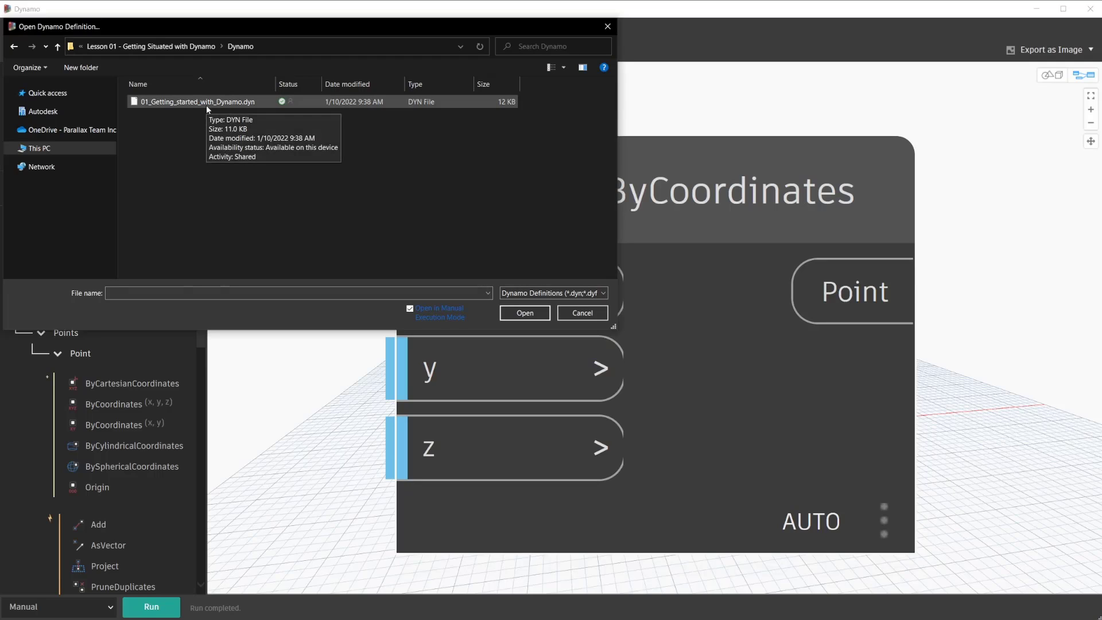
pyautogui.click(197, 101)
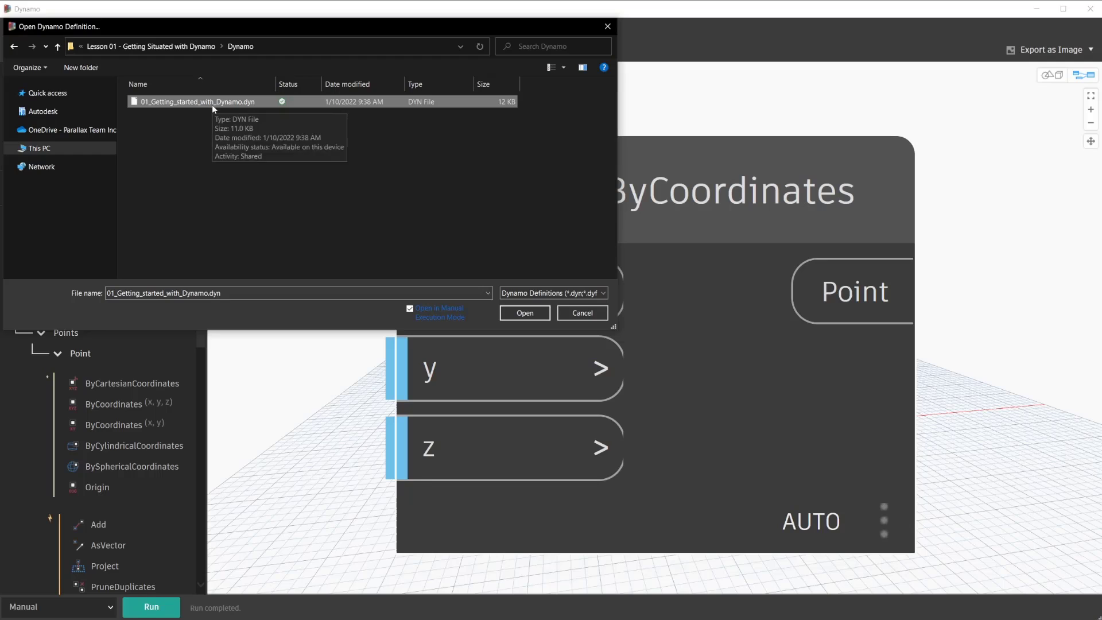
pyautogui.moveTo(524, 313)
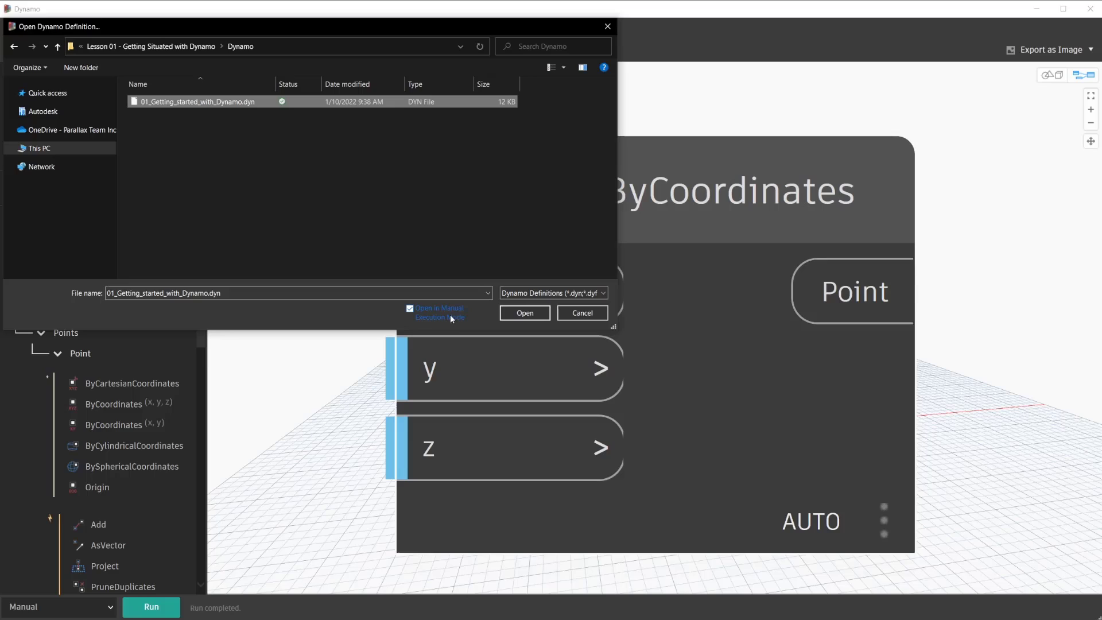
pyautogui.moveTo(454, 317)
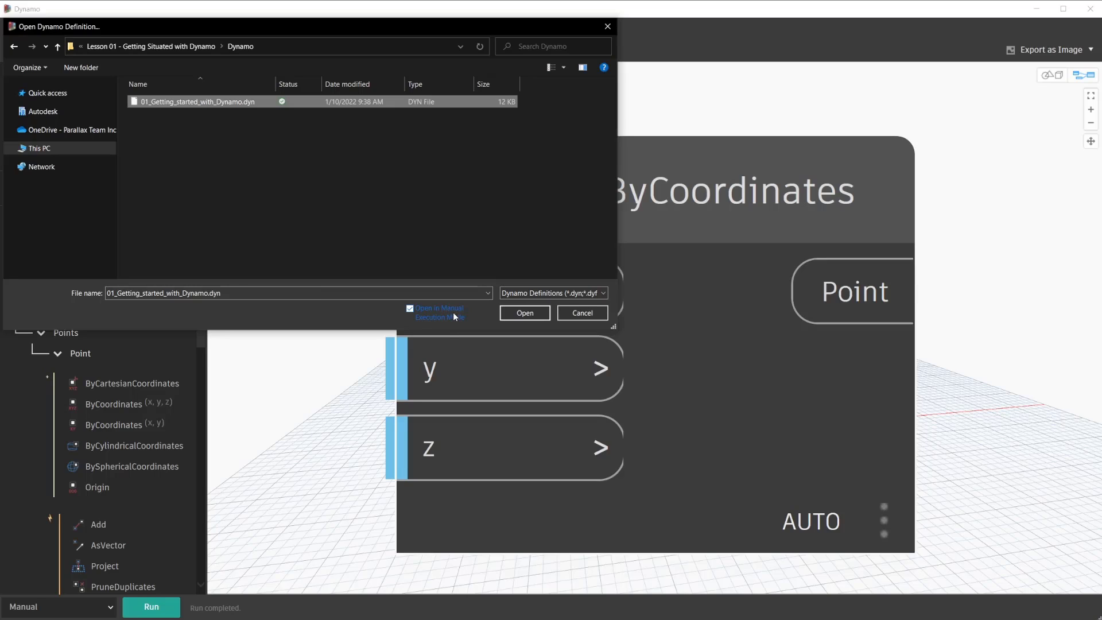
pyautogui.moveTo(448, 313)
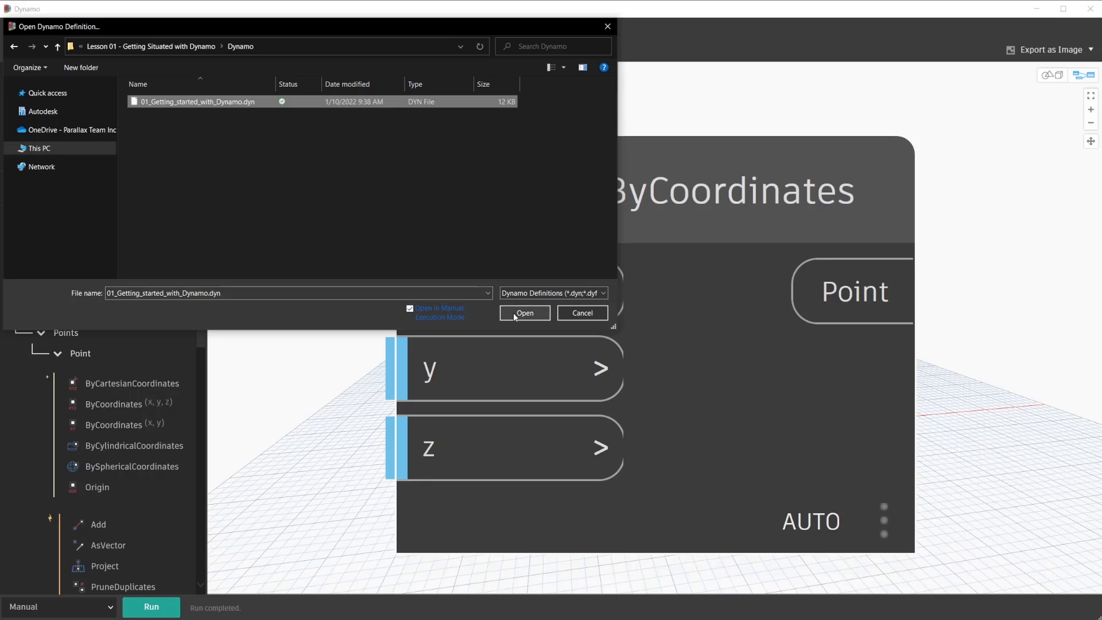
pyautogui.click(523, 313)
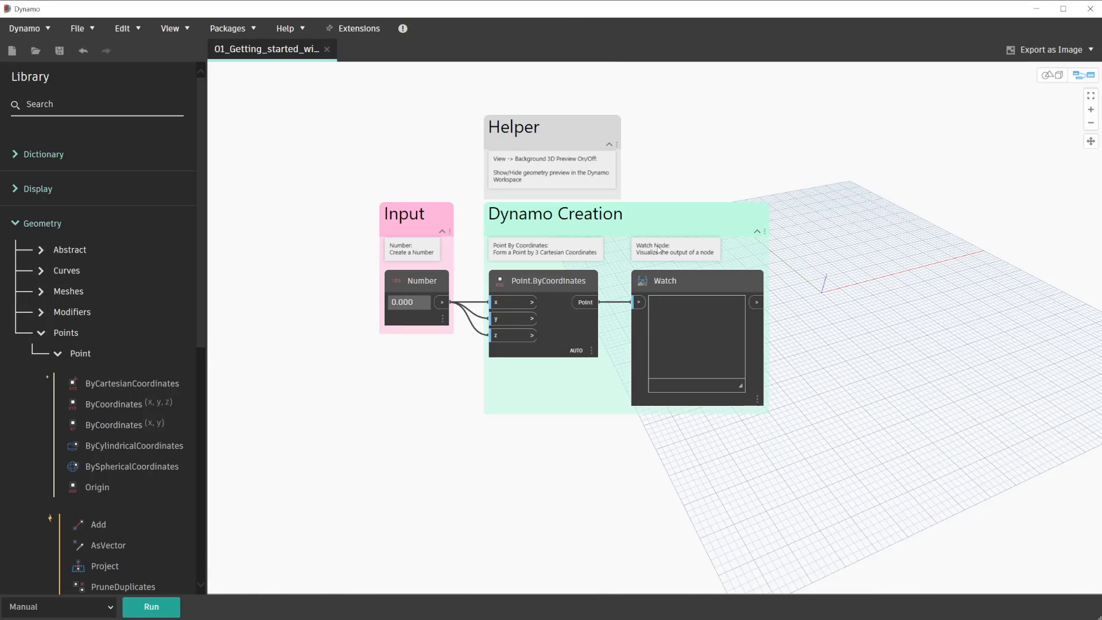
pyautogui.moveTo(641, 253)
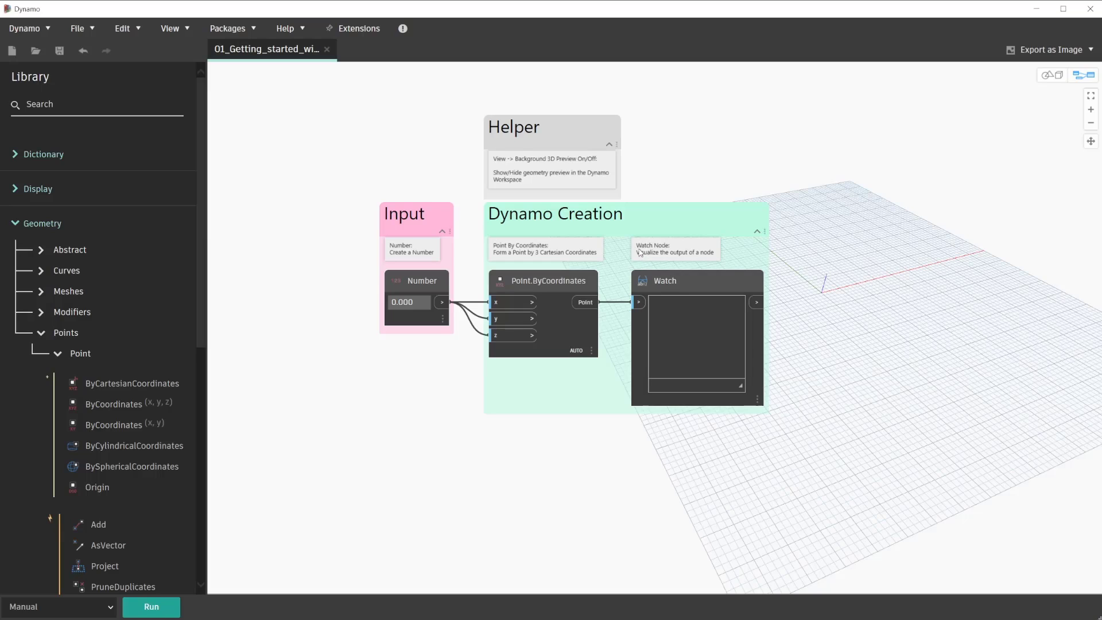
pyautogui.moveTo(598, 255)
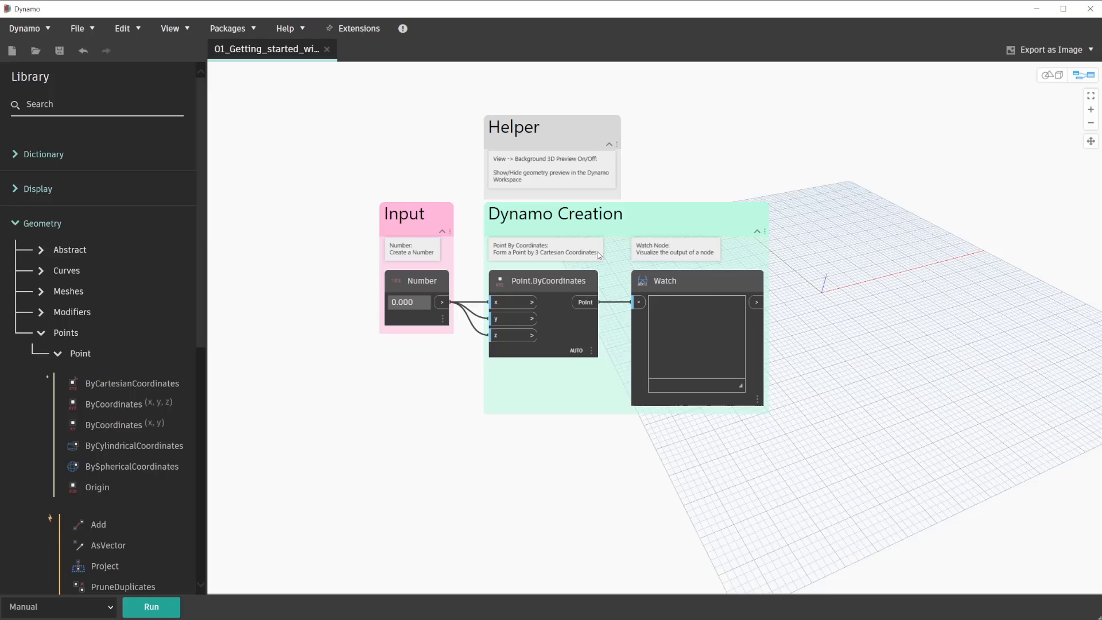
pyautogui.click(696, 281)
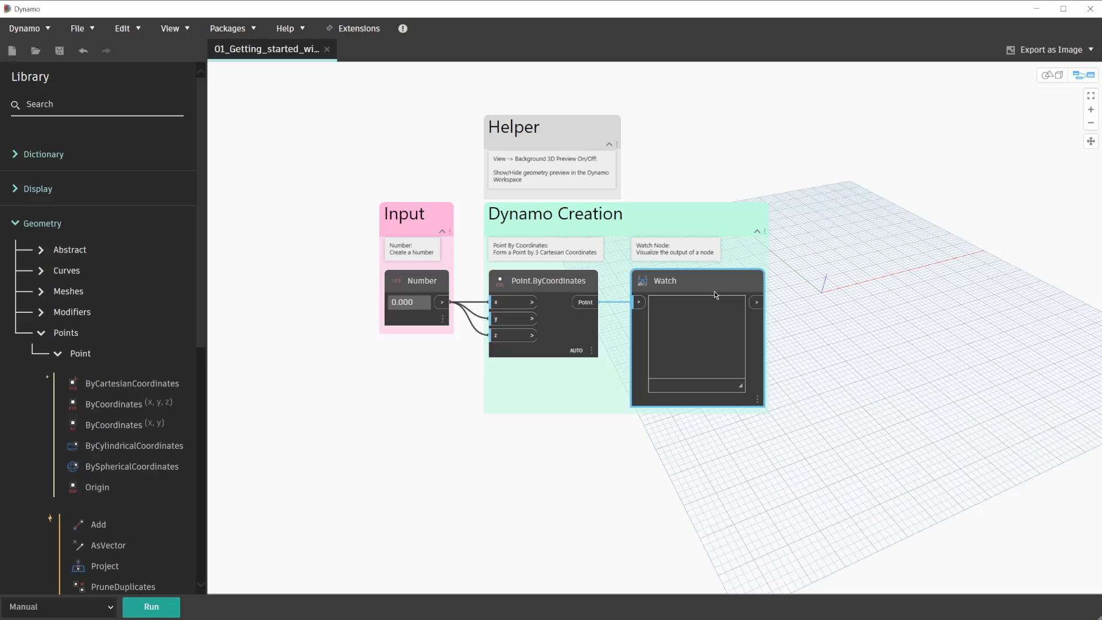
pyautogui.moveTo(384, 446)
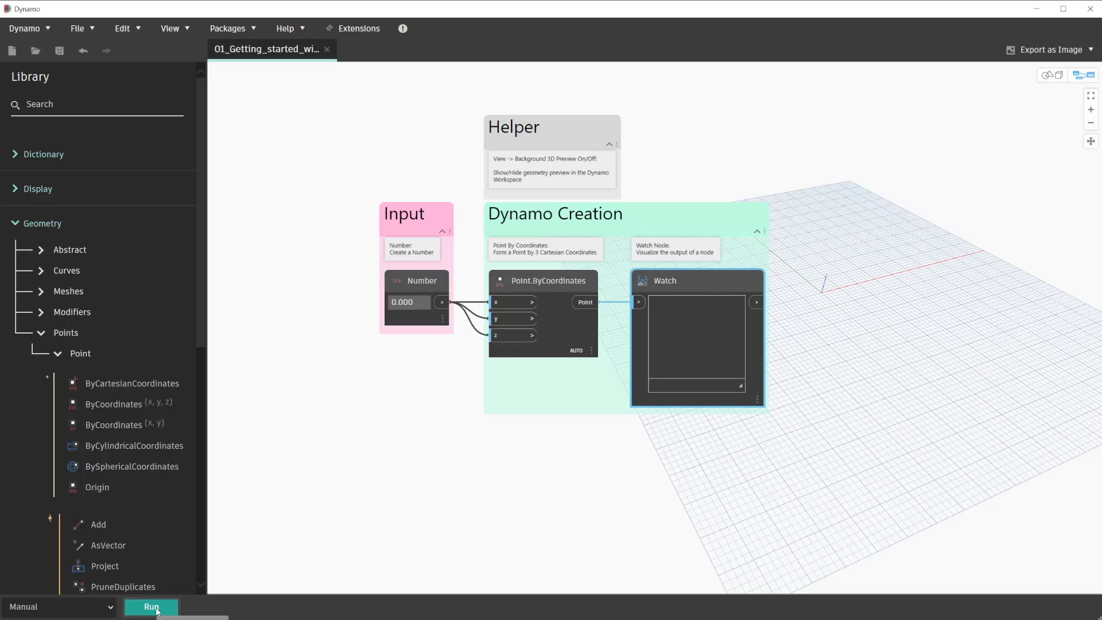
# Step: Run the graph once, then switch the run mode from Manual to Automatic
pyautogui.click(150, 607)
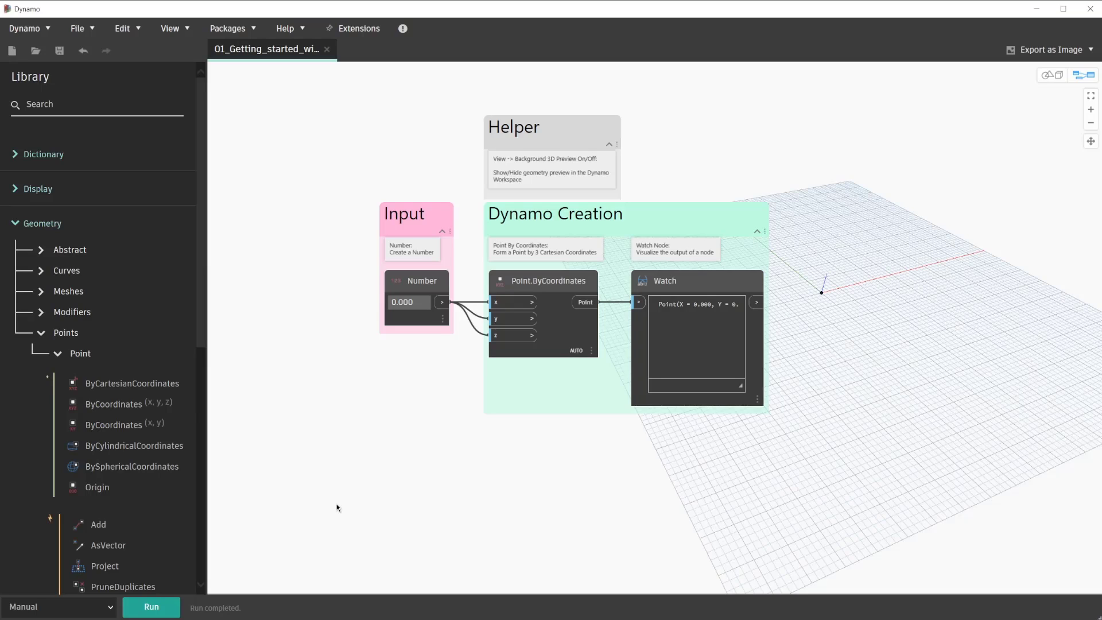
pyautogui.moveTo(241, 547)
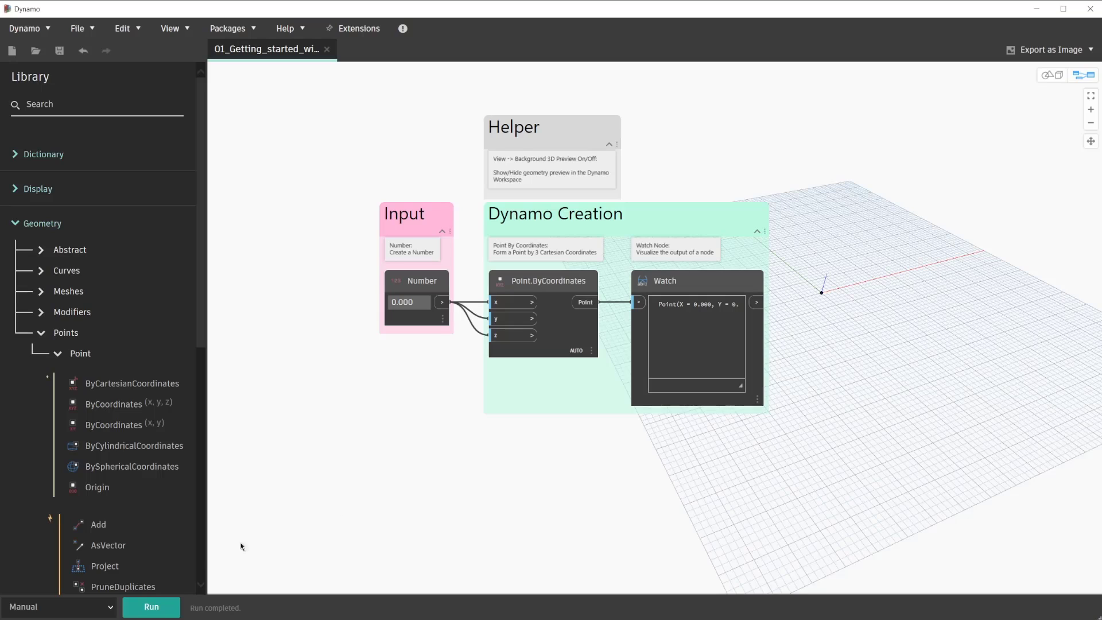
pyautogui.click(59, 607)
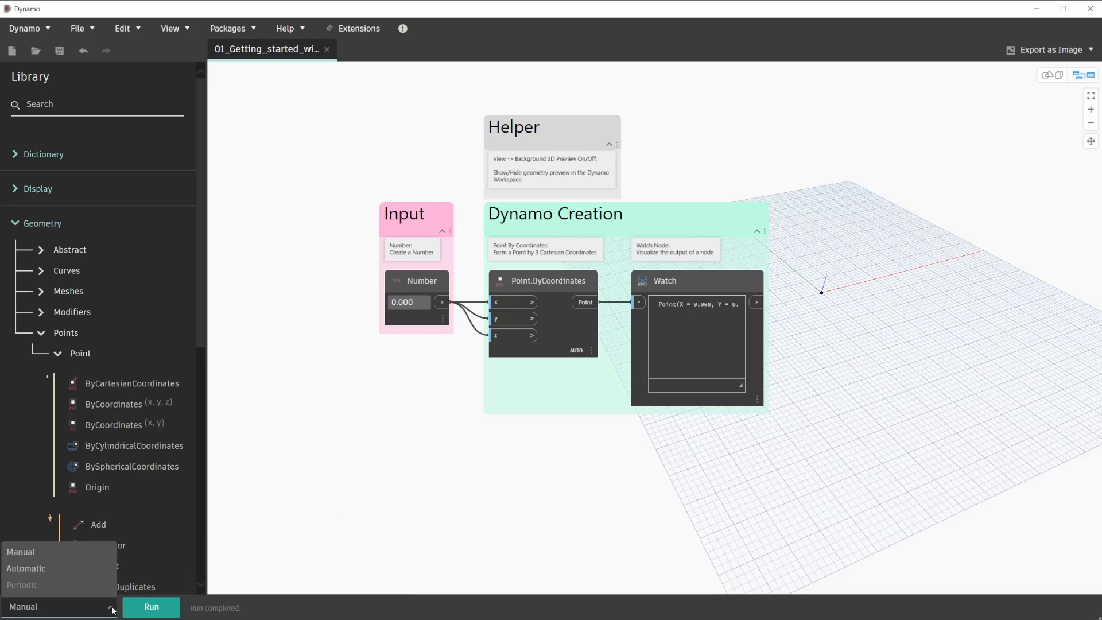
pyautogui.click(25, 568)
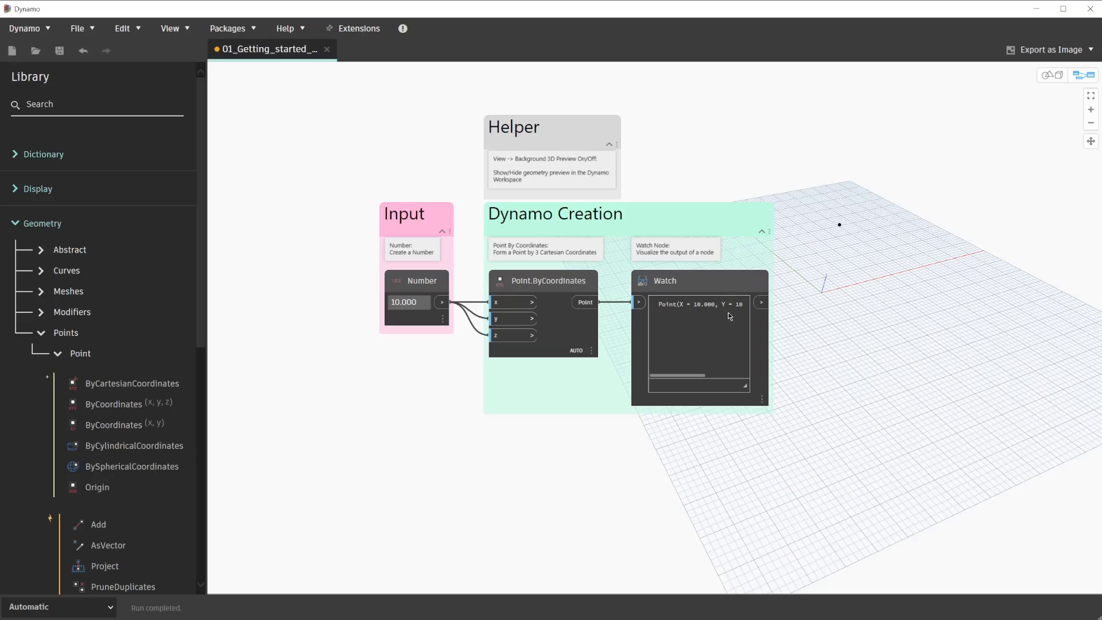
# Step: Search the node library for 'watch' to find the Watch 3D node
pyautogui.click(97, 103)
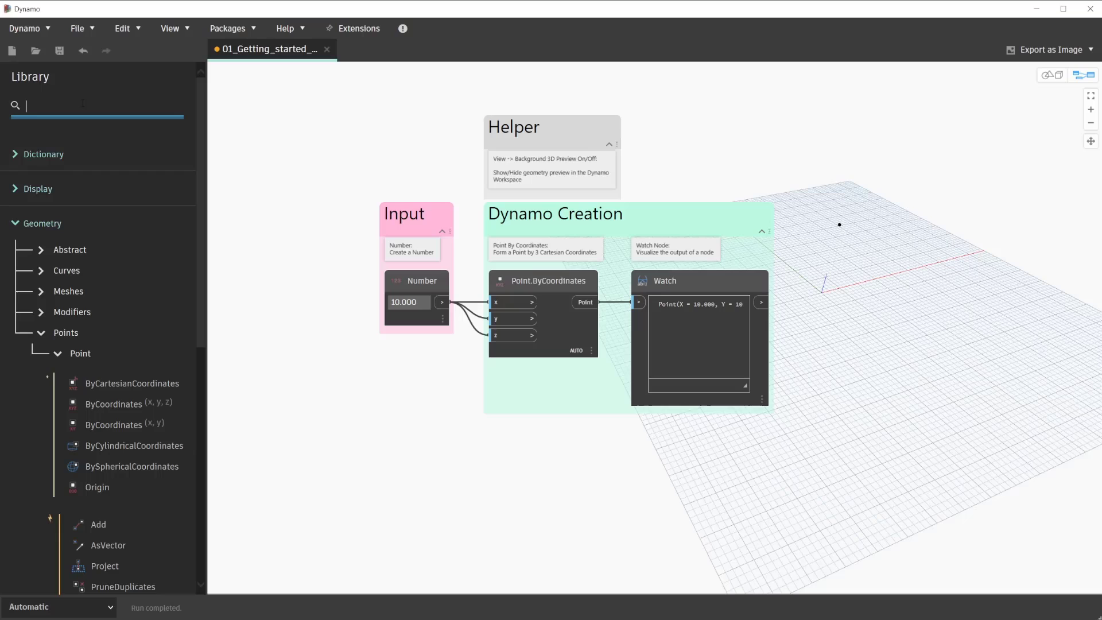
pyautogui.write('watch3d')
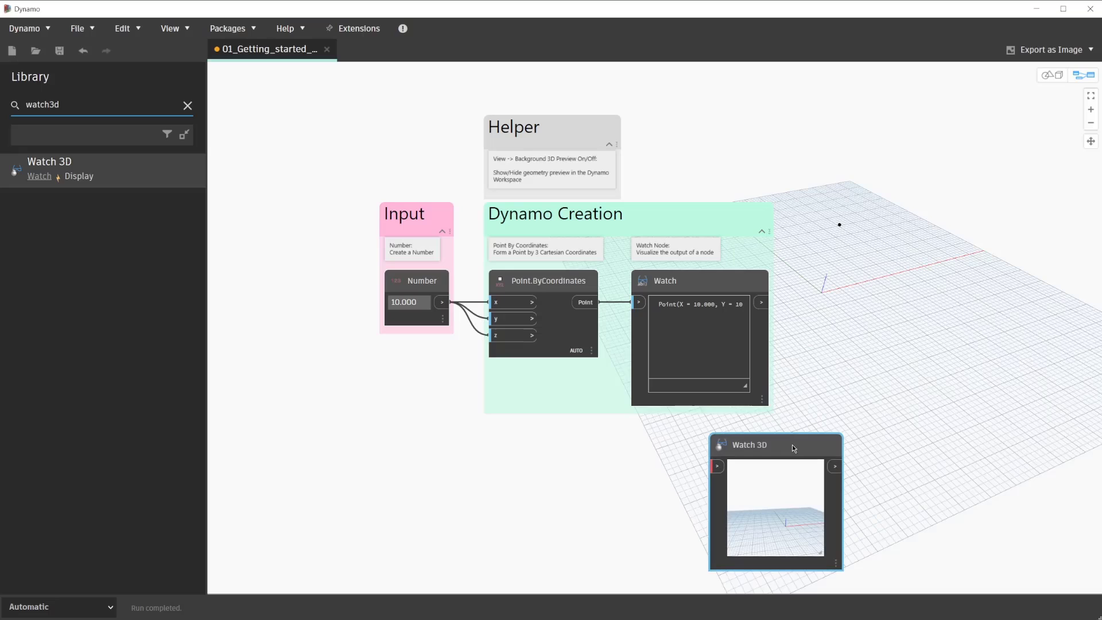
pyautogui.moveTo(586, 303)
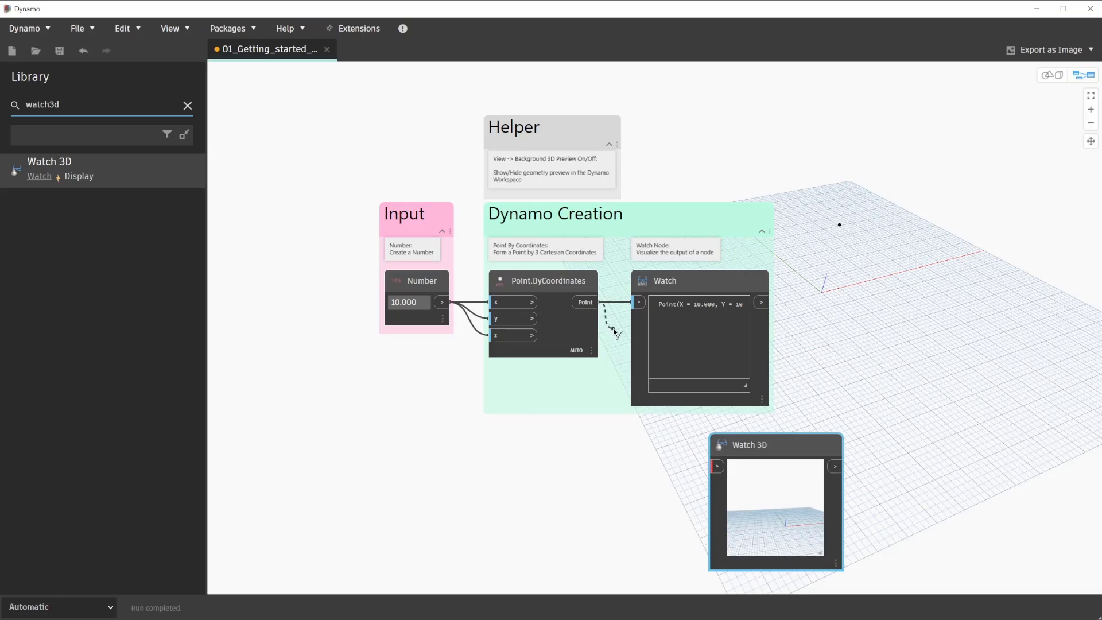
# Step: Wire Point.ByCoordinates' Point output into the Watch 3D node's input
pyautogui.click(717, 466)
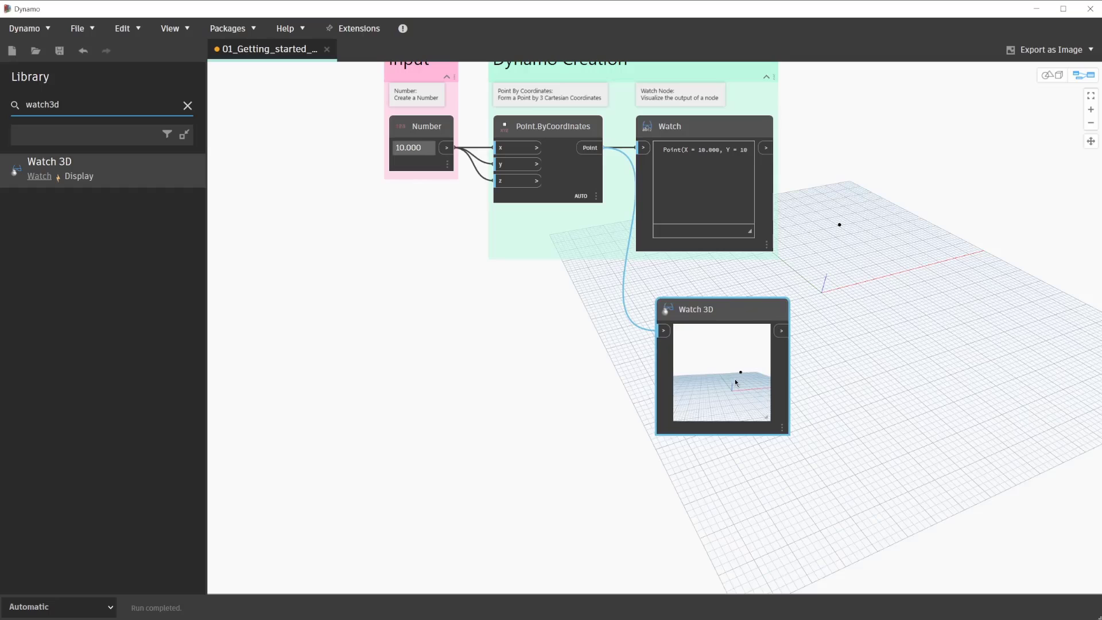
pyautogui.moveTo(734, 383)
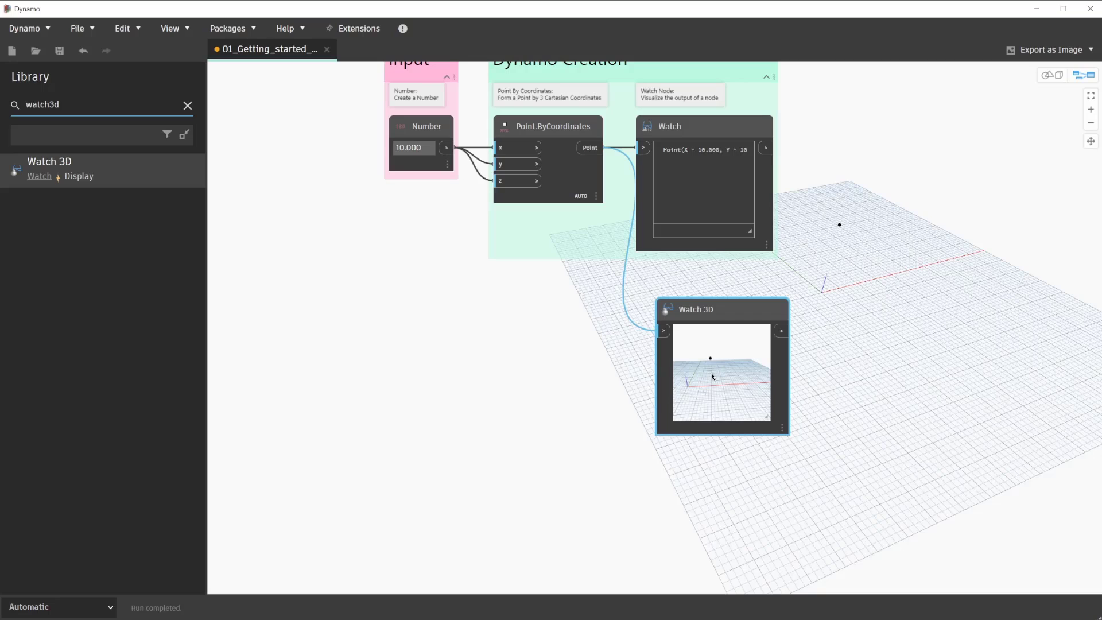
pyautogui.moveTo(766, 416)
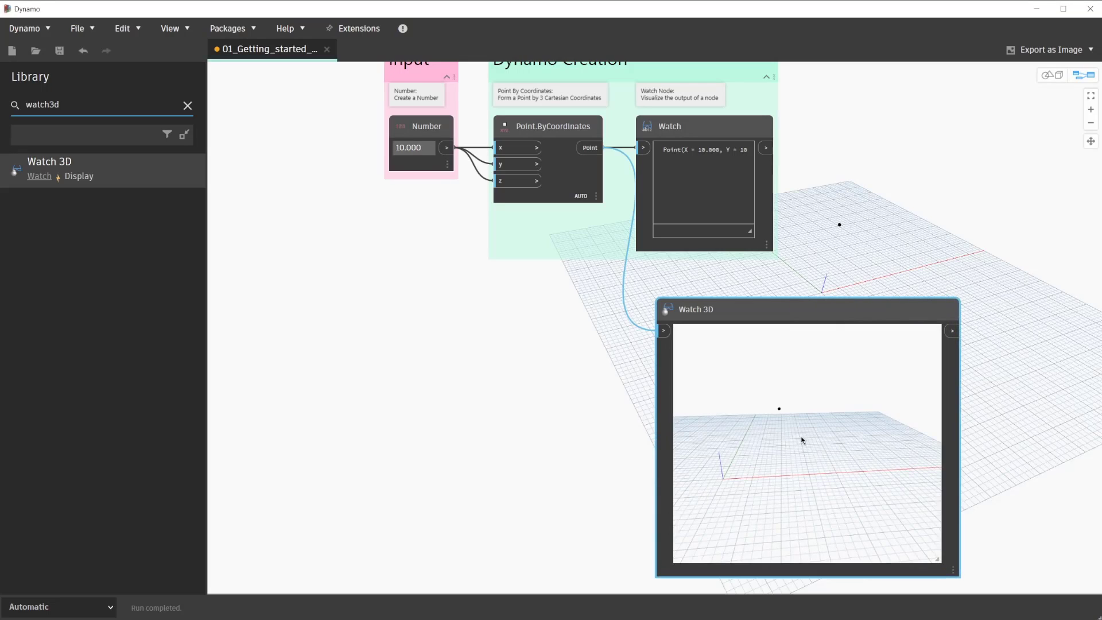
pyautogui.moveTo(748, 234)
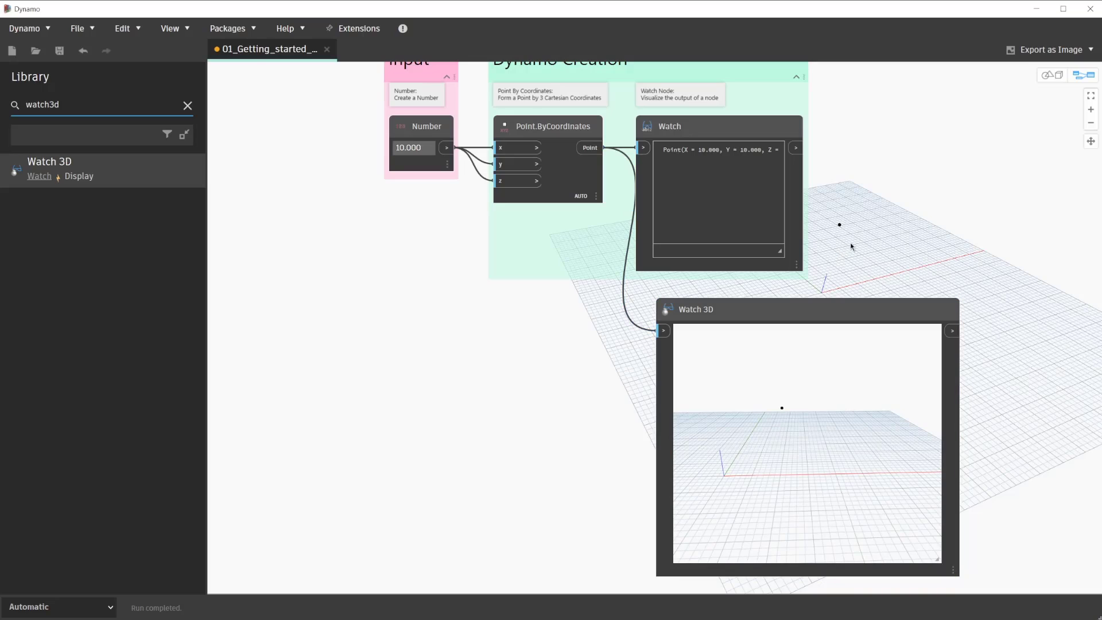
pyautogui.moveTo(1053, 78)
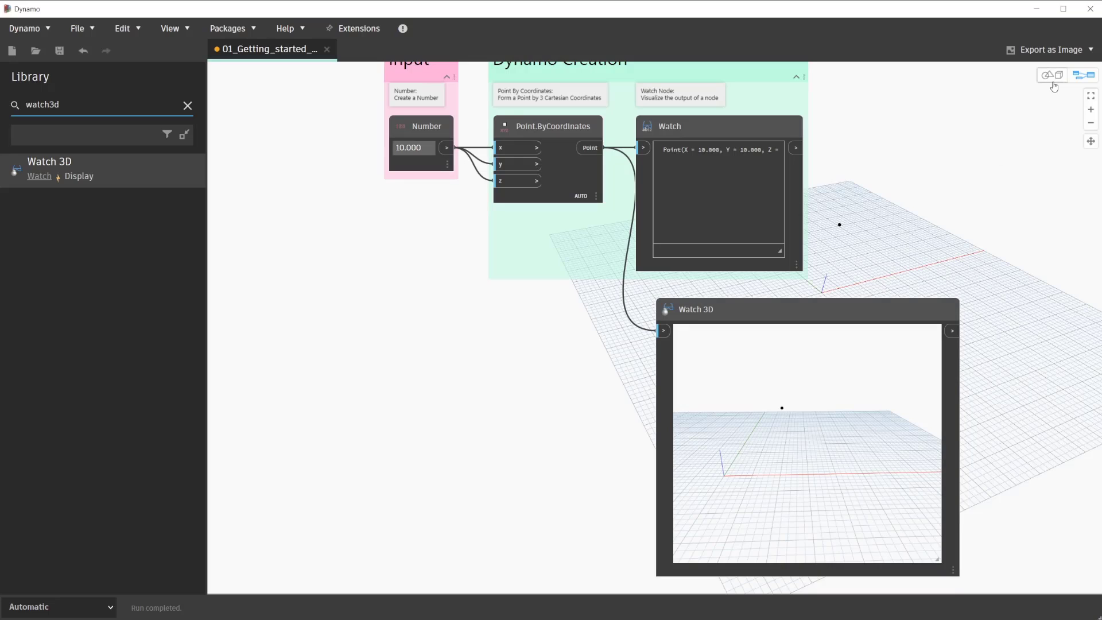
pyautogui.moveTo(1055, 75)
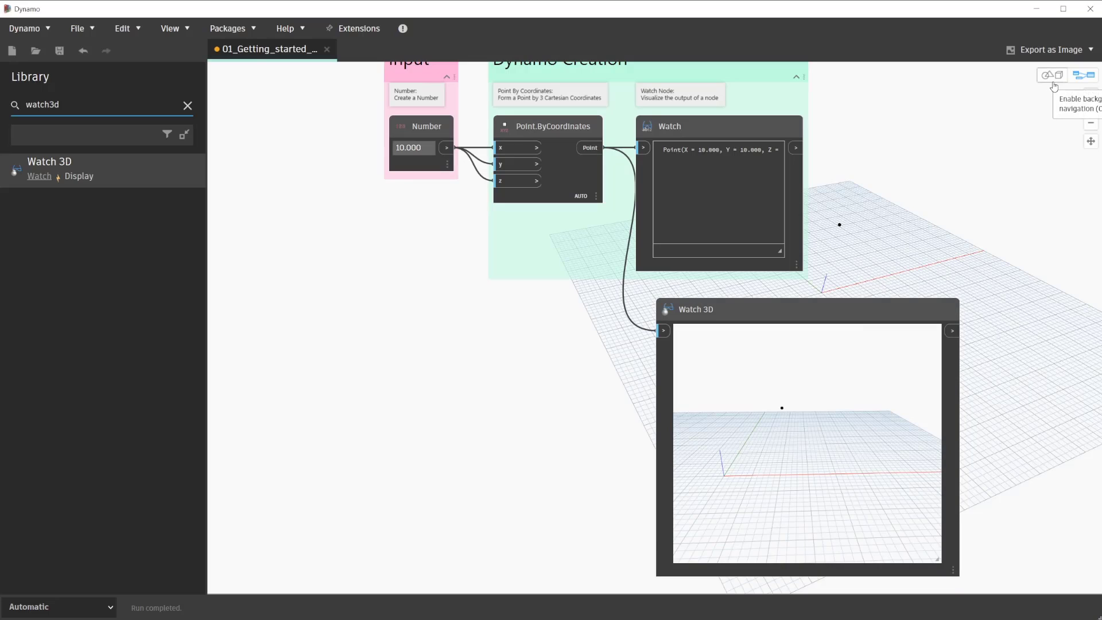
pyautogui.click(1052, 75)
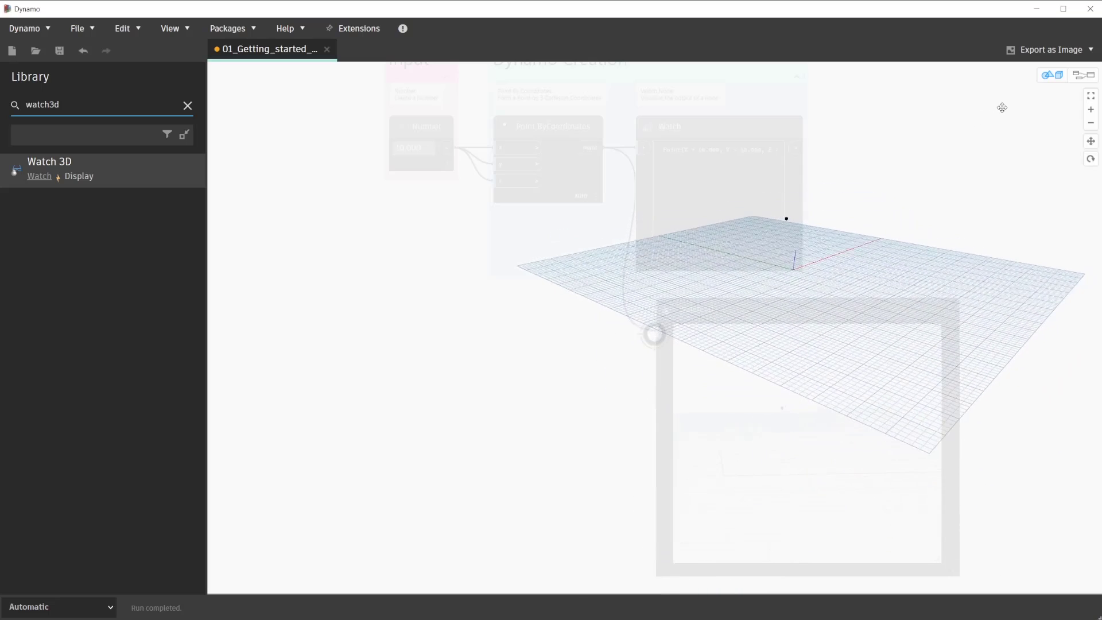
pyautogui.moveTo(1052, 76)
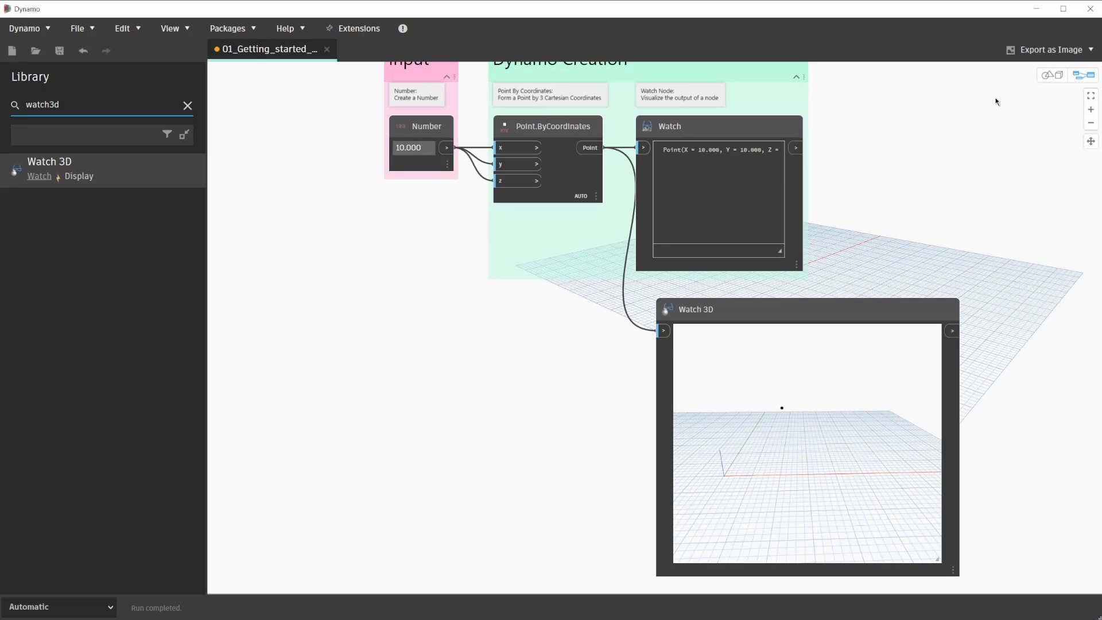
pyautogui.moveTo(965, 109)
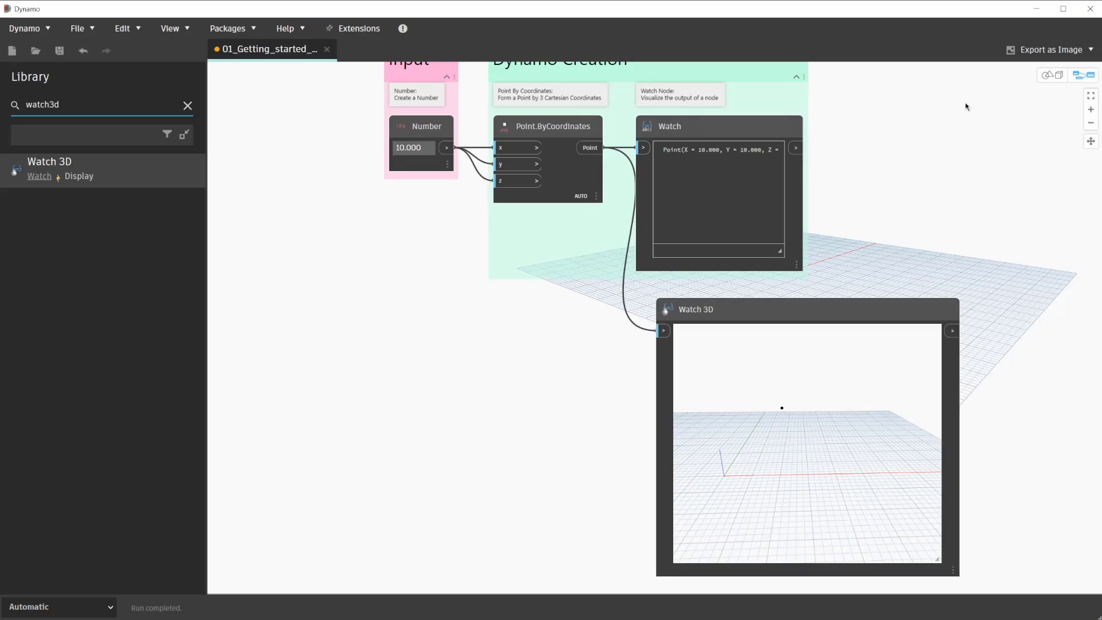
# Step: Save the graph as 01_Getting_started_with_Dynamo_modified.dyn in the lesson's Dynamo folder
pyautogui.click(77, 29)
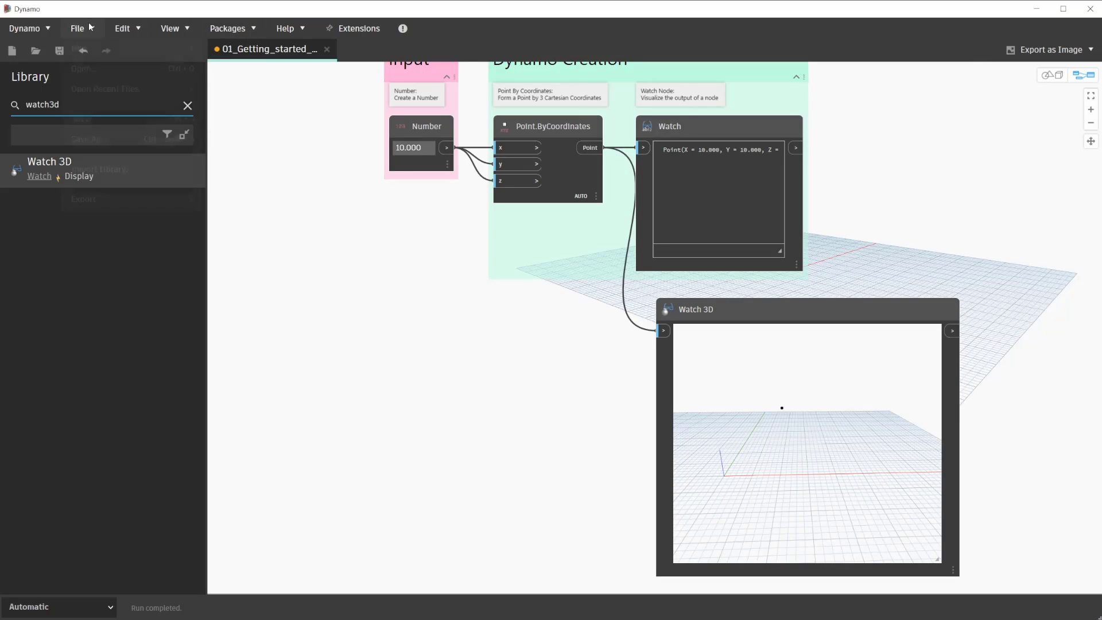
pyautogui.click(77, 28)
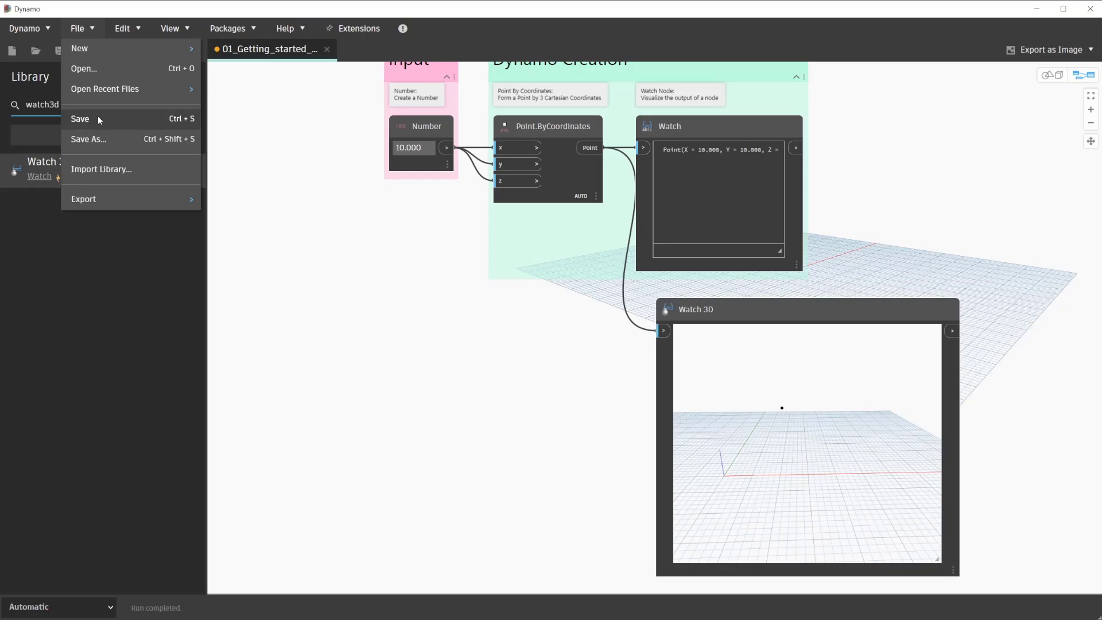
pyautogui.moveTo(117, 139)
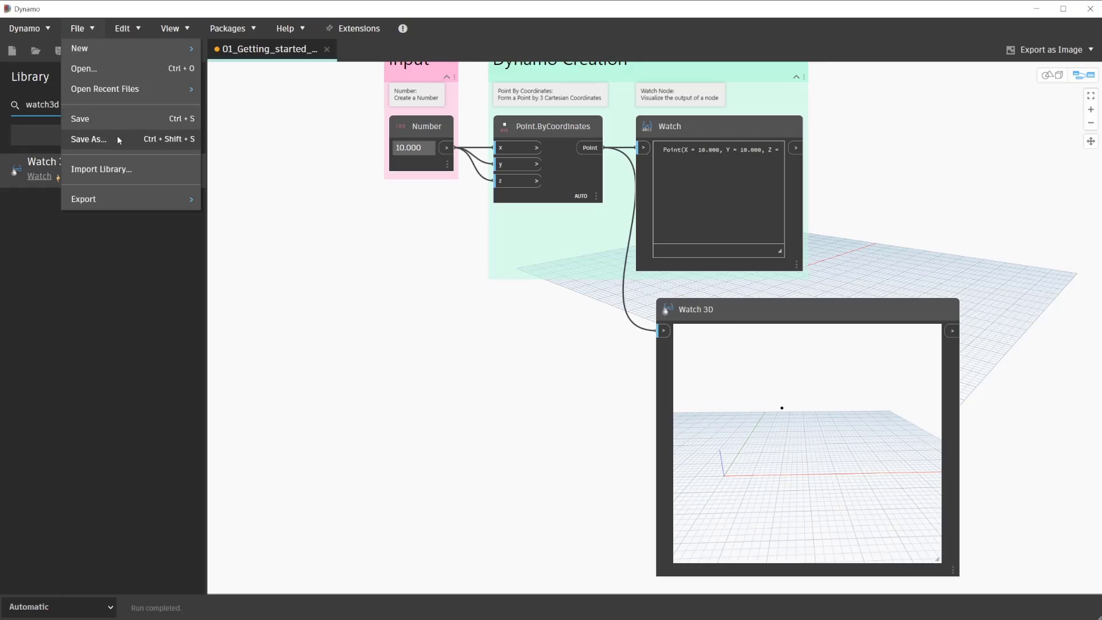
pyautogui.click(88, 139)
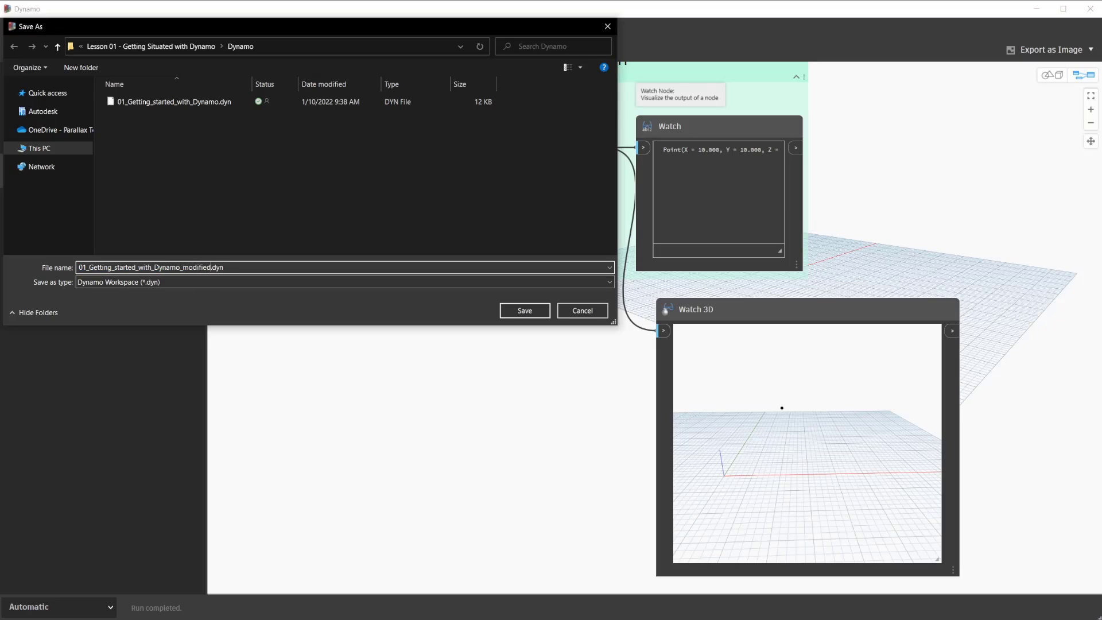
pyautogui.click(523, 310)
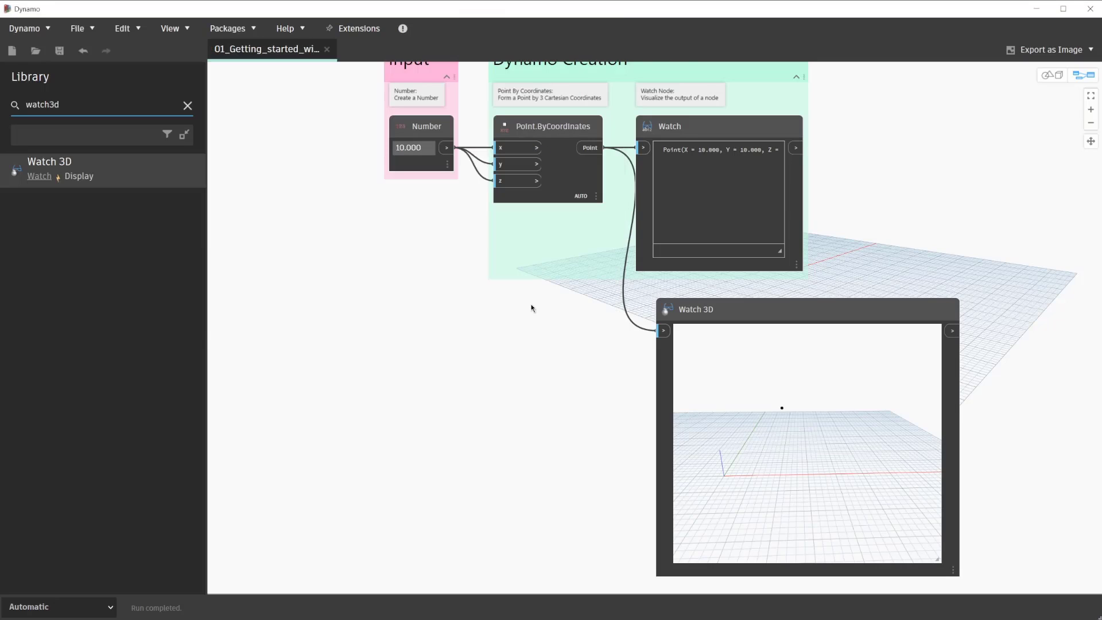